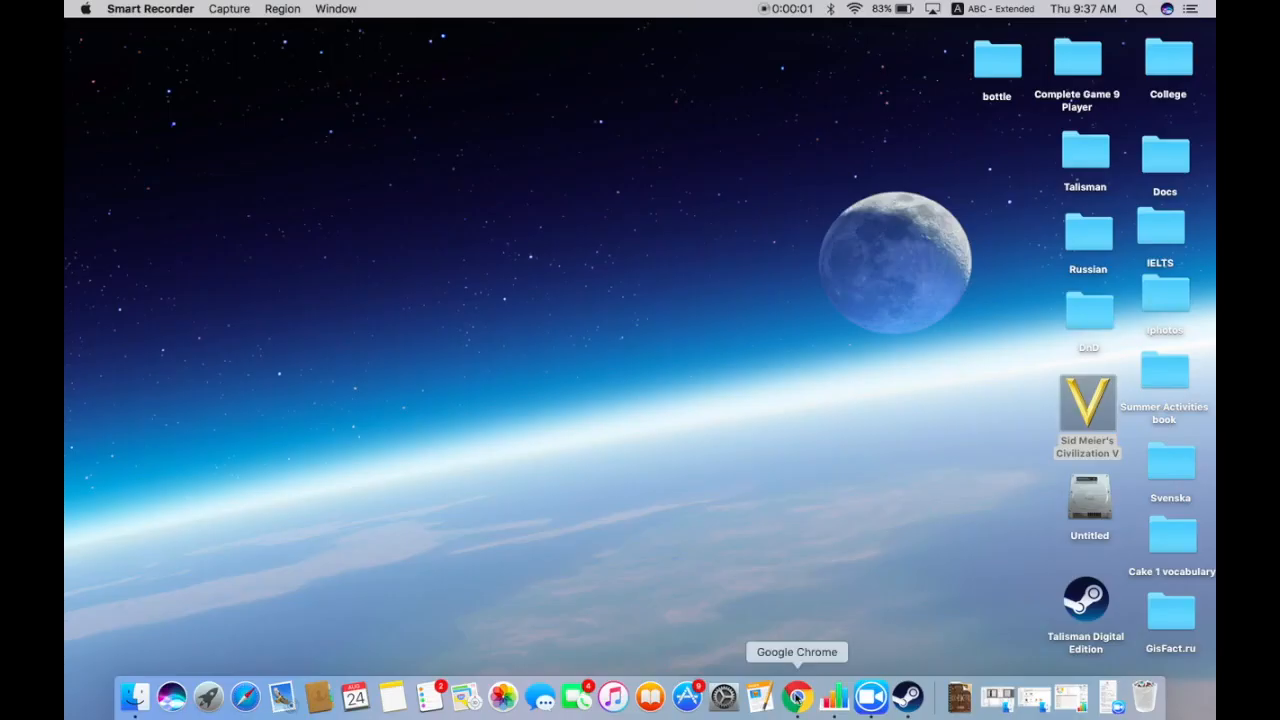
Launch Google Chrome and enter 12306.cn in the address bar.
left_click(792, 694)
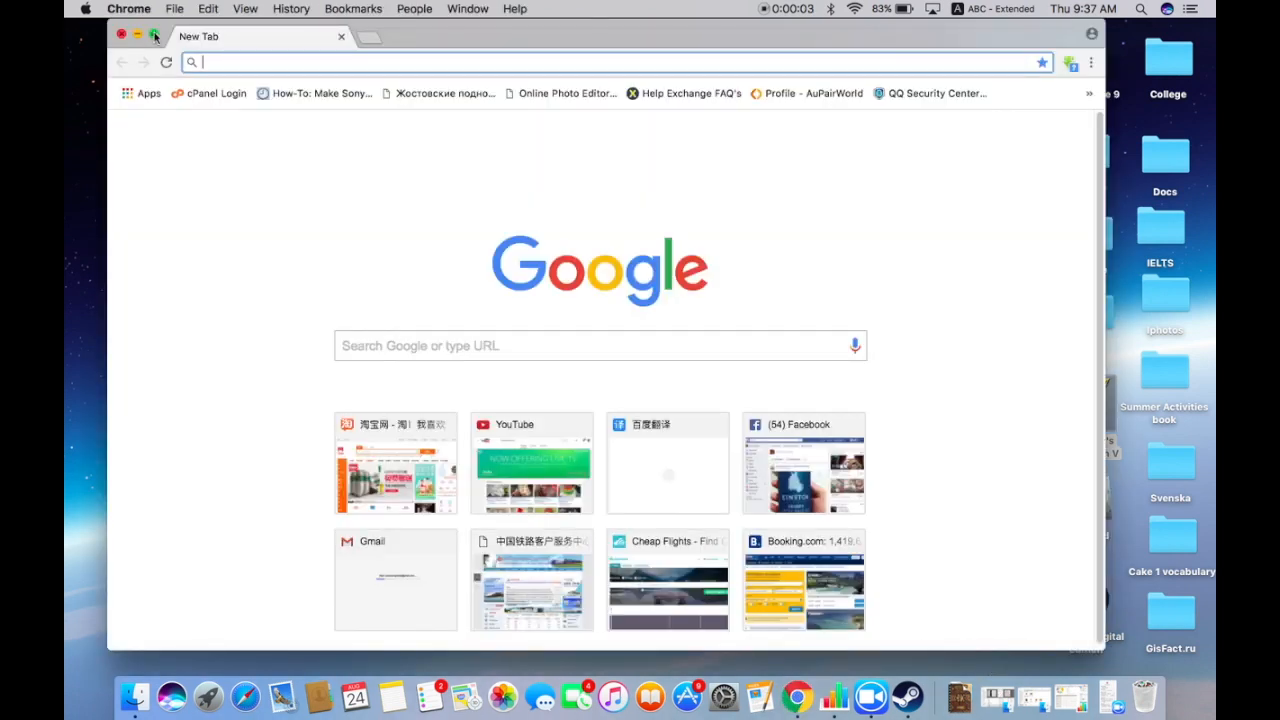
type("12306.cn")
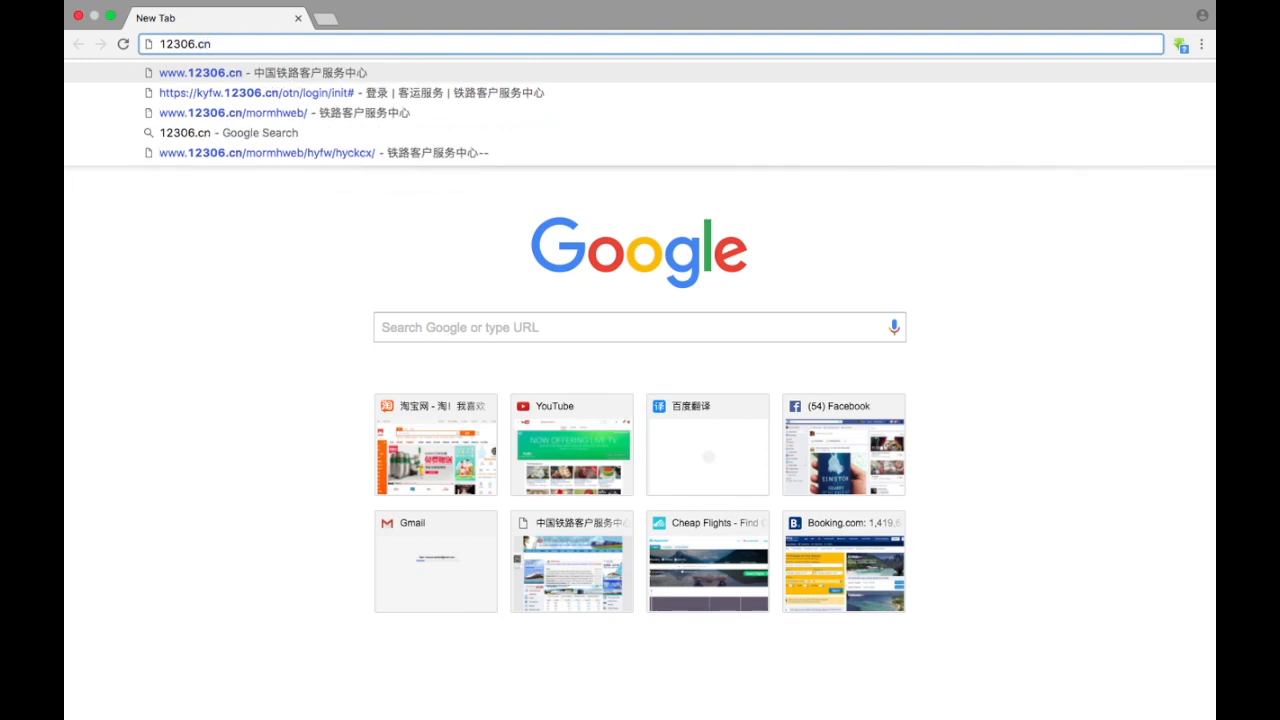
Load the 12306.cn homepage, dismiss the floating promo banner, and scroll down.
left_click(232, 112)
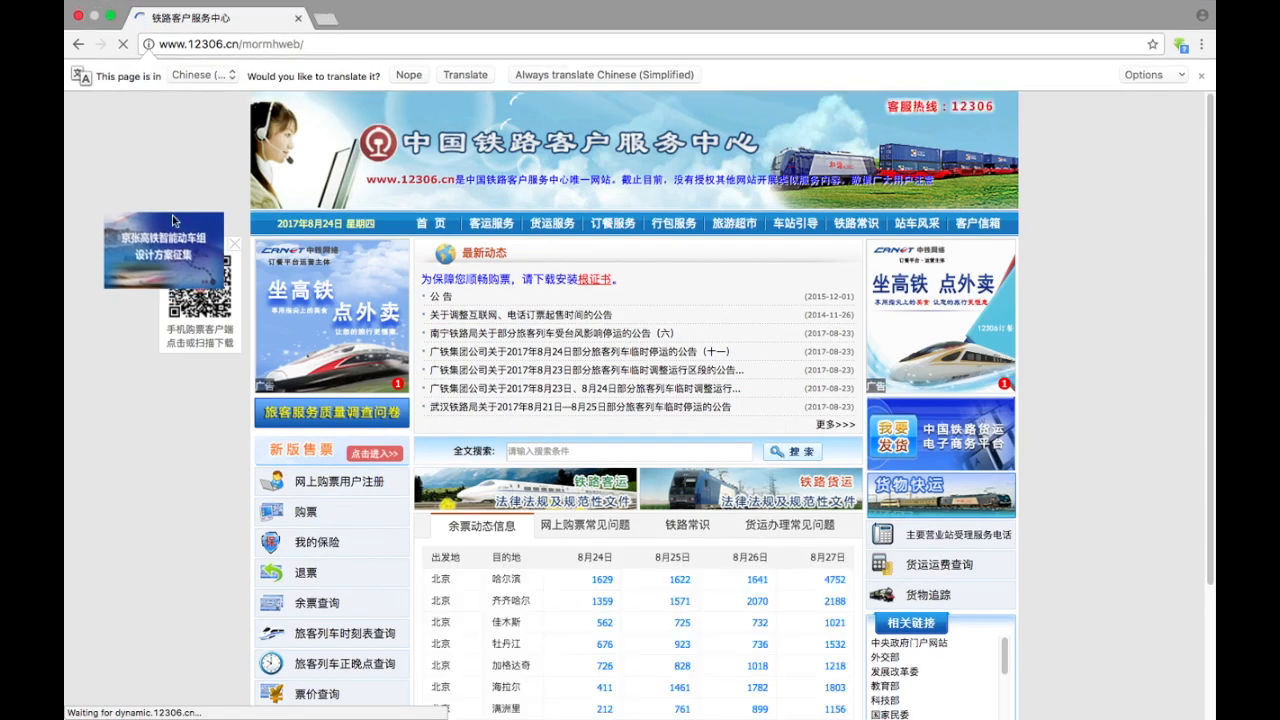
left_click(234, 243)
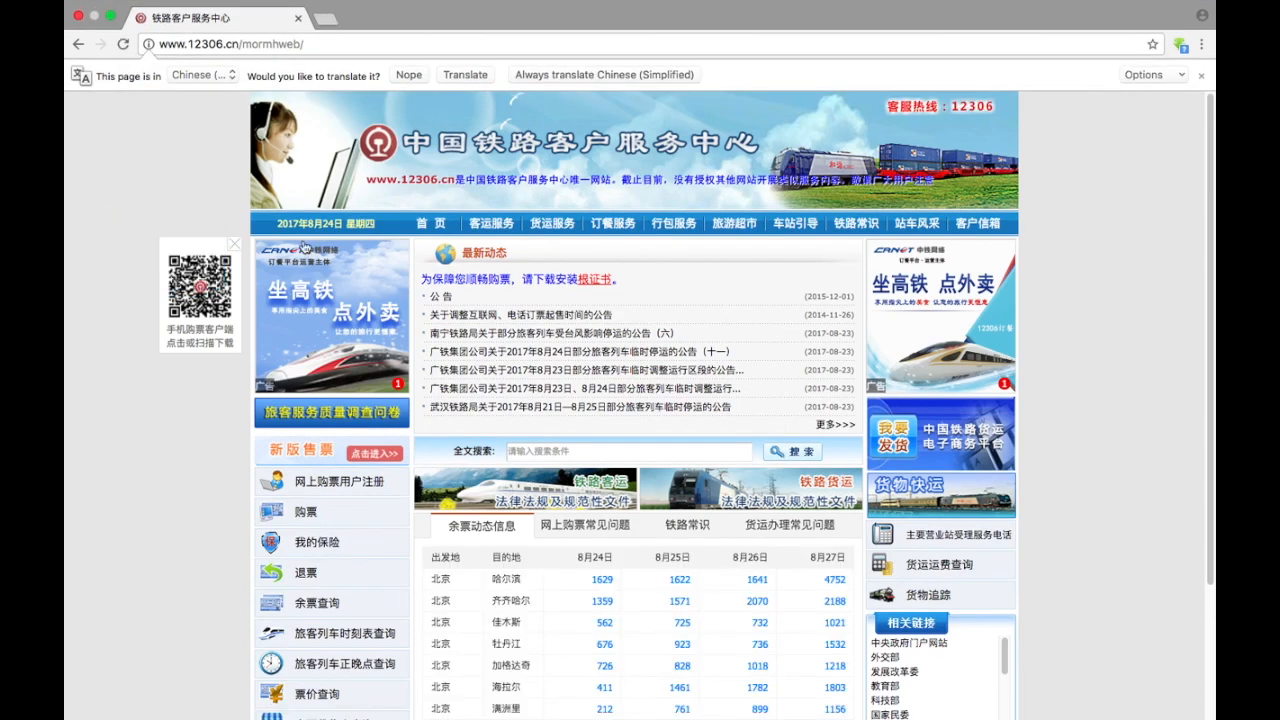
scroll("down", 3)
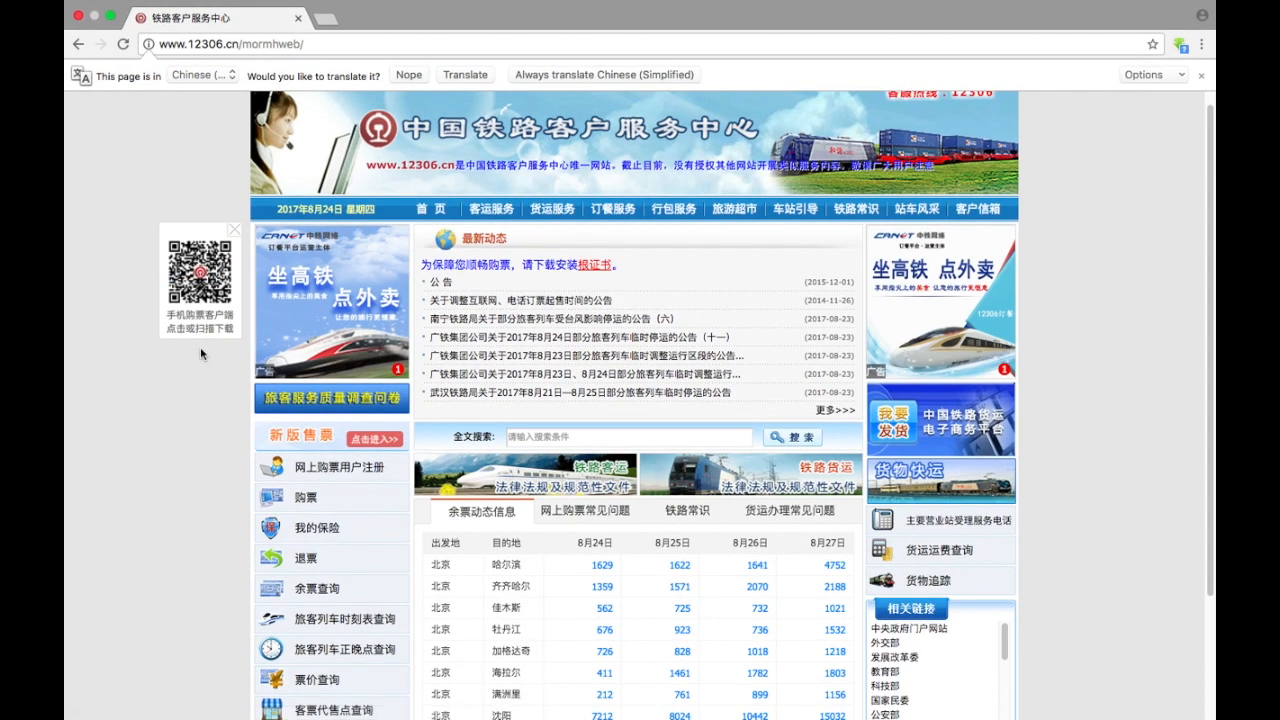
mouse_move(229, 394)
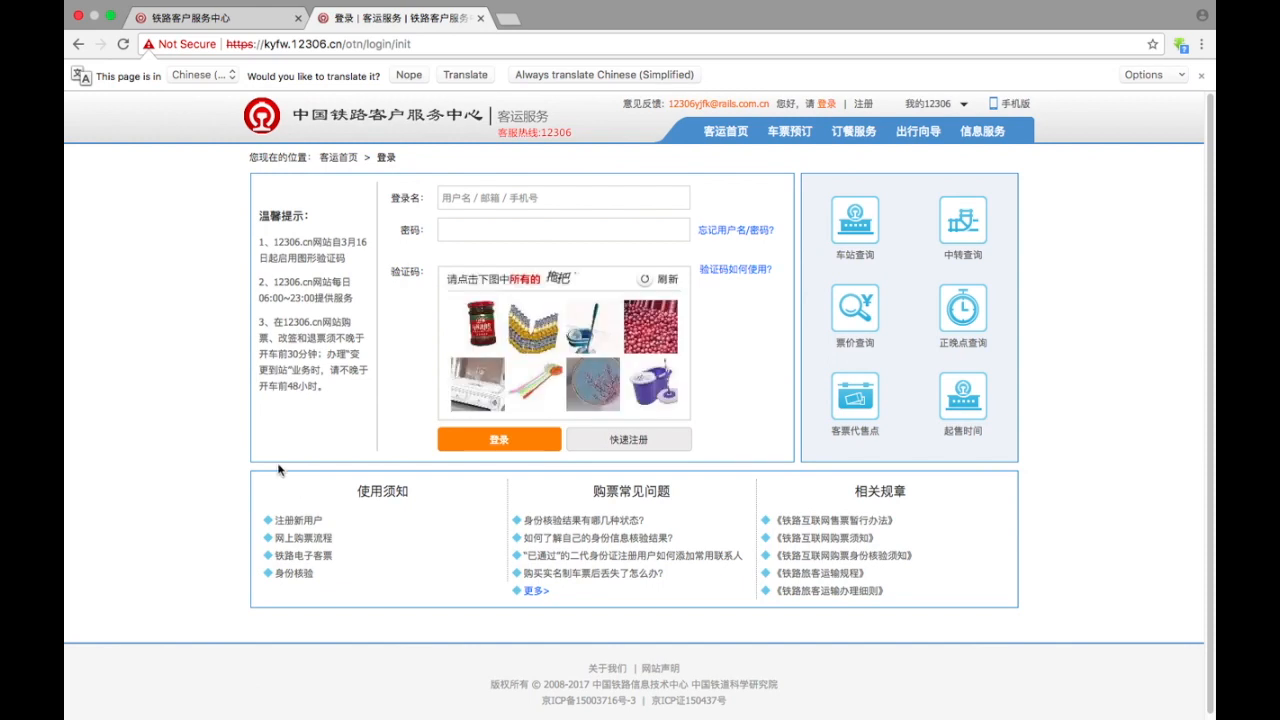
Enter login name 'gil' on the sign-in form and translate the page into English.
left_click(561, 197)
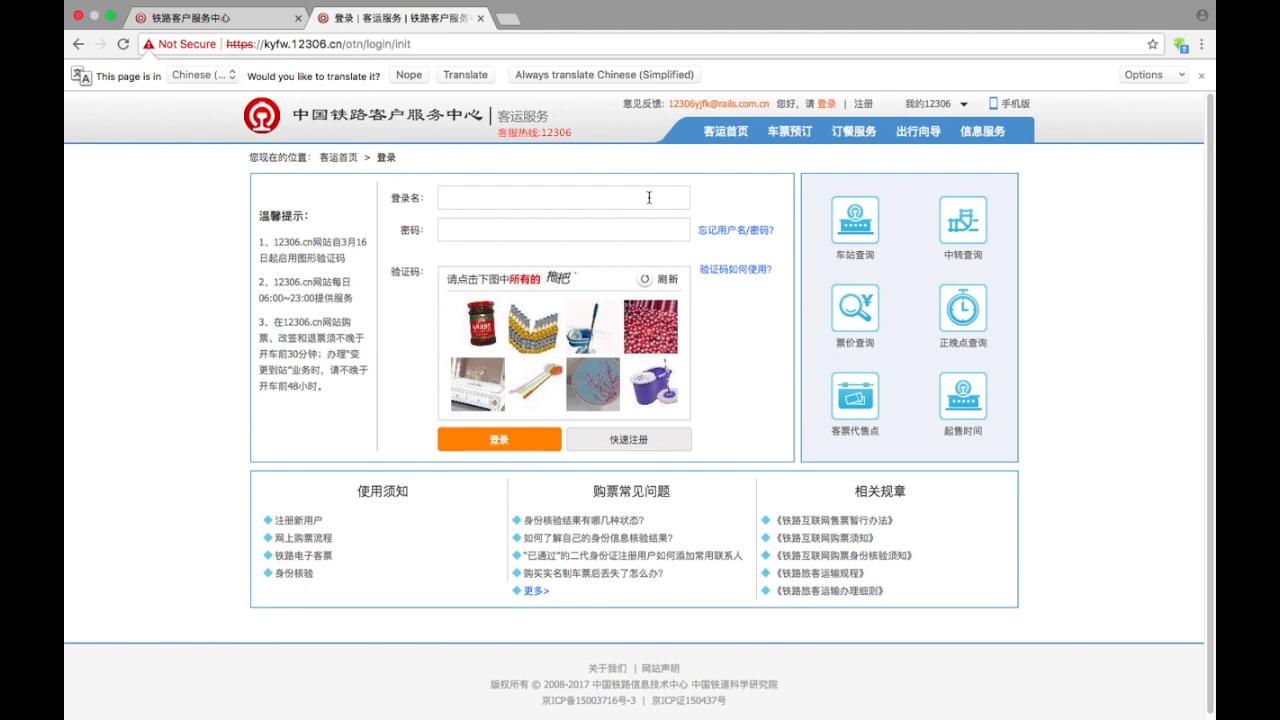
type("gil")
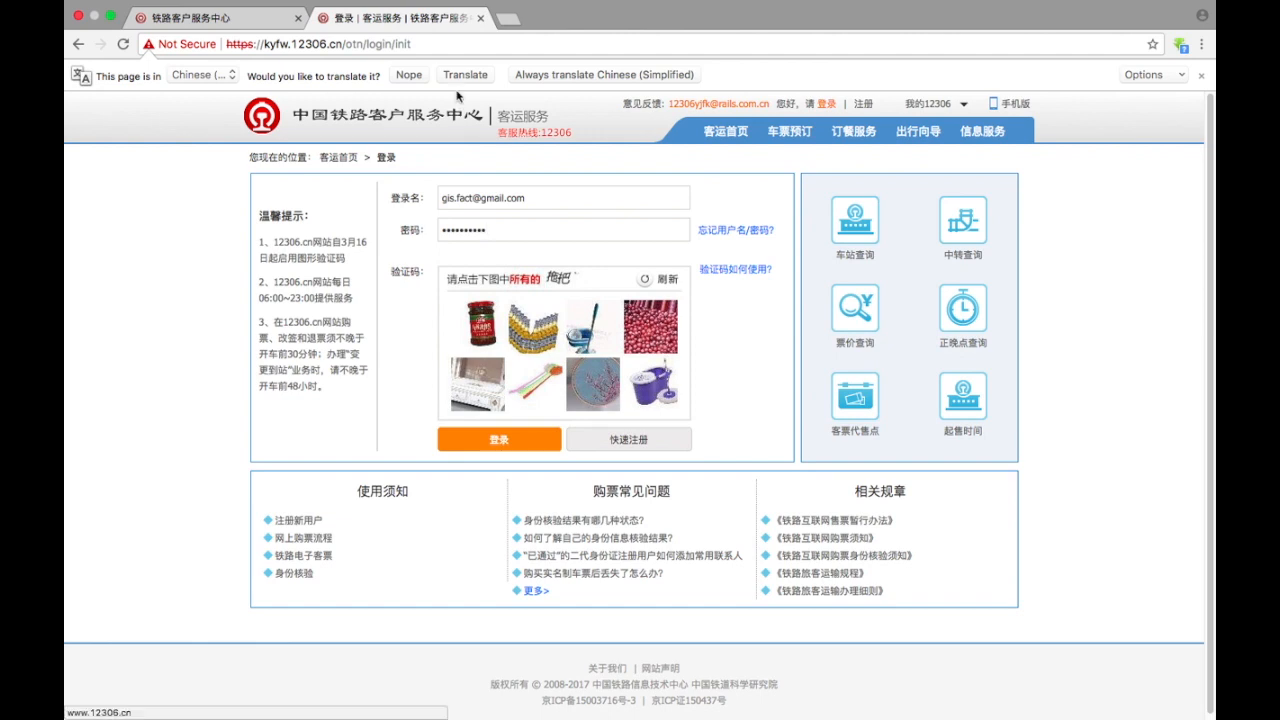
left_click(465, 75)
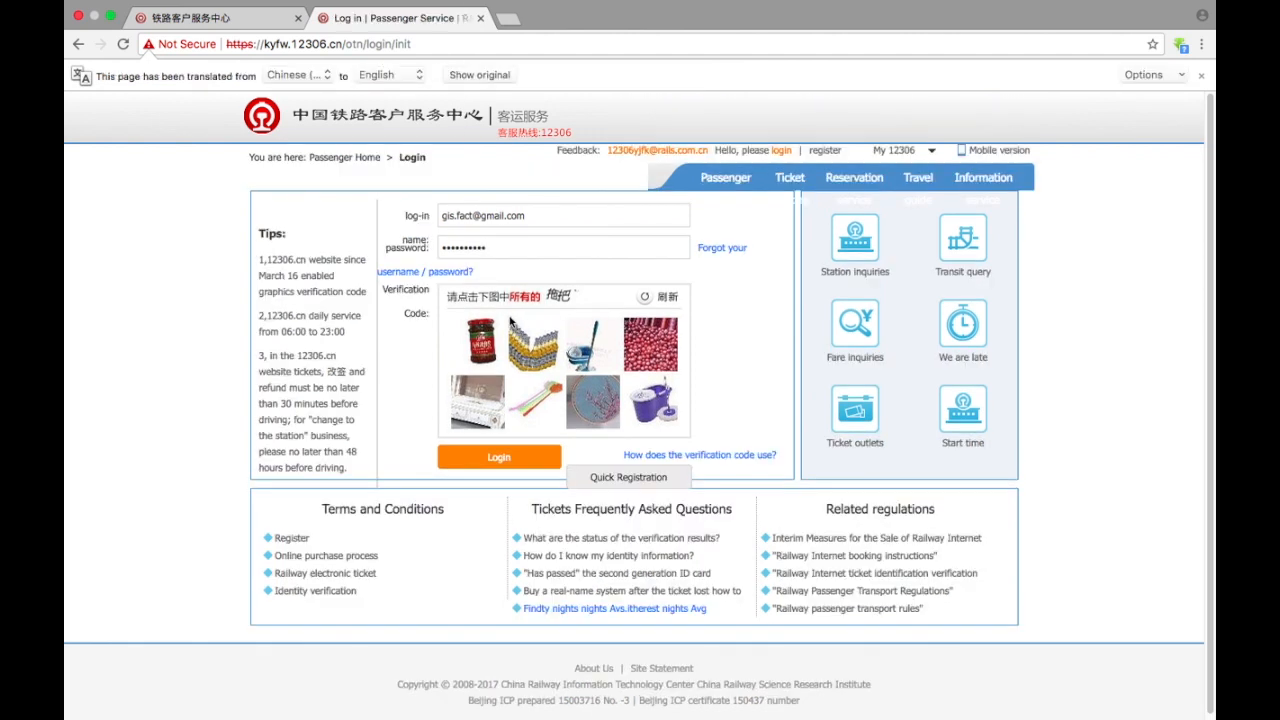
mouse_move(544, 306)
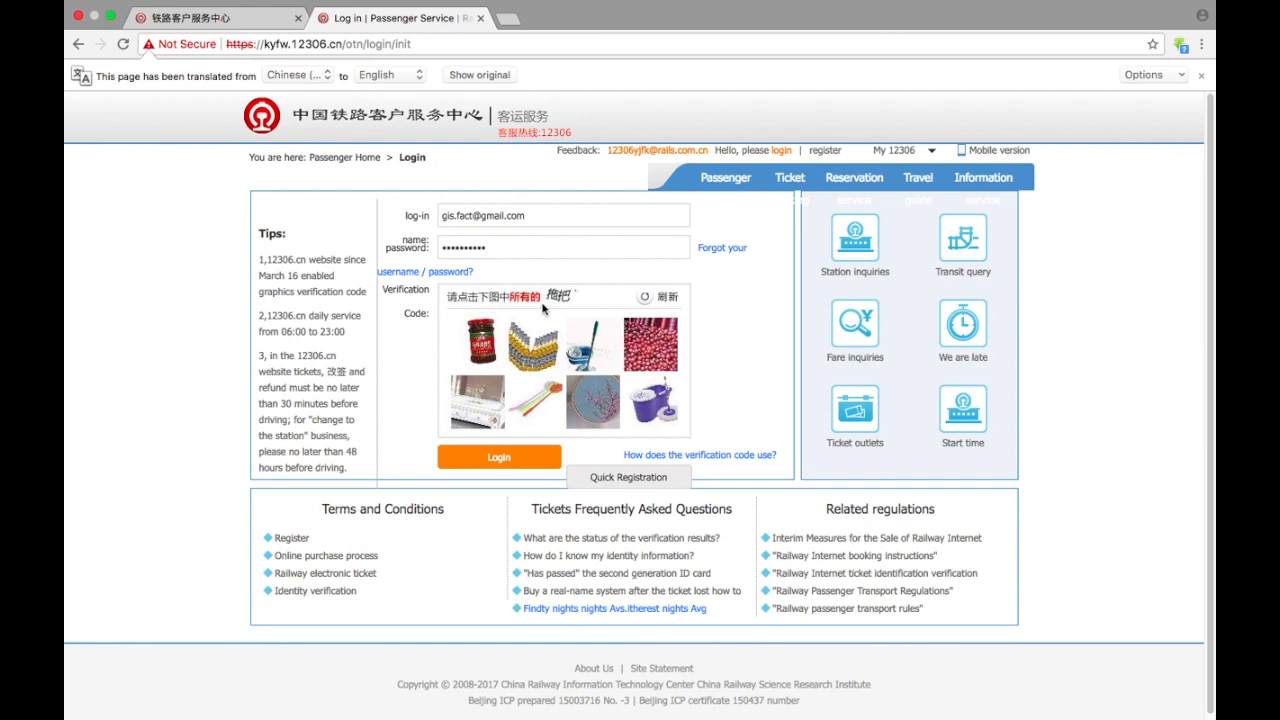
mouse_move(520, 290)
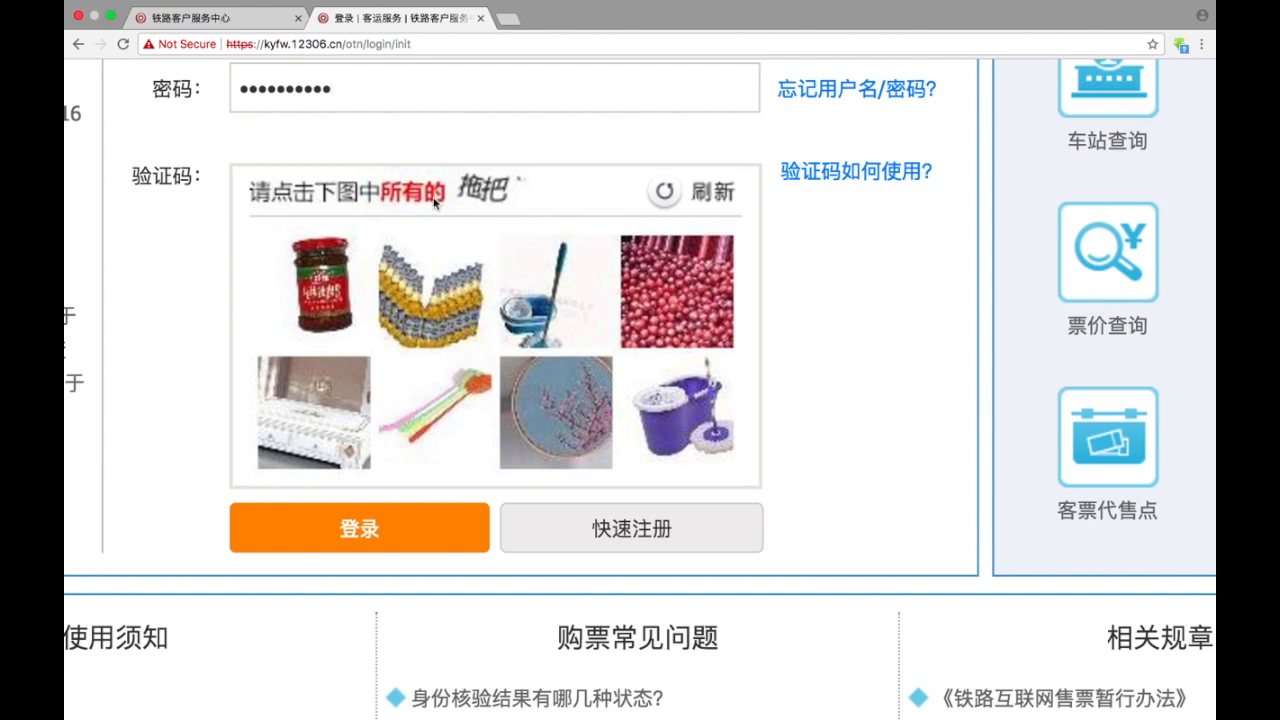
mouse_move(505, 185)
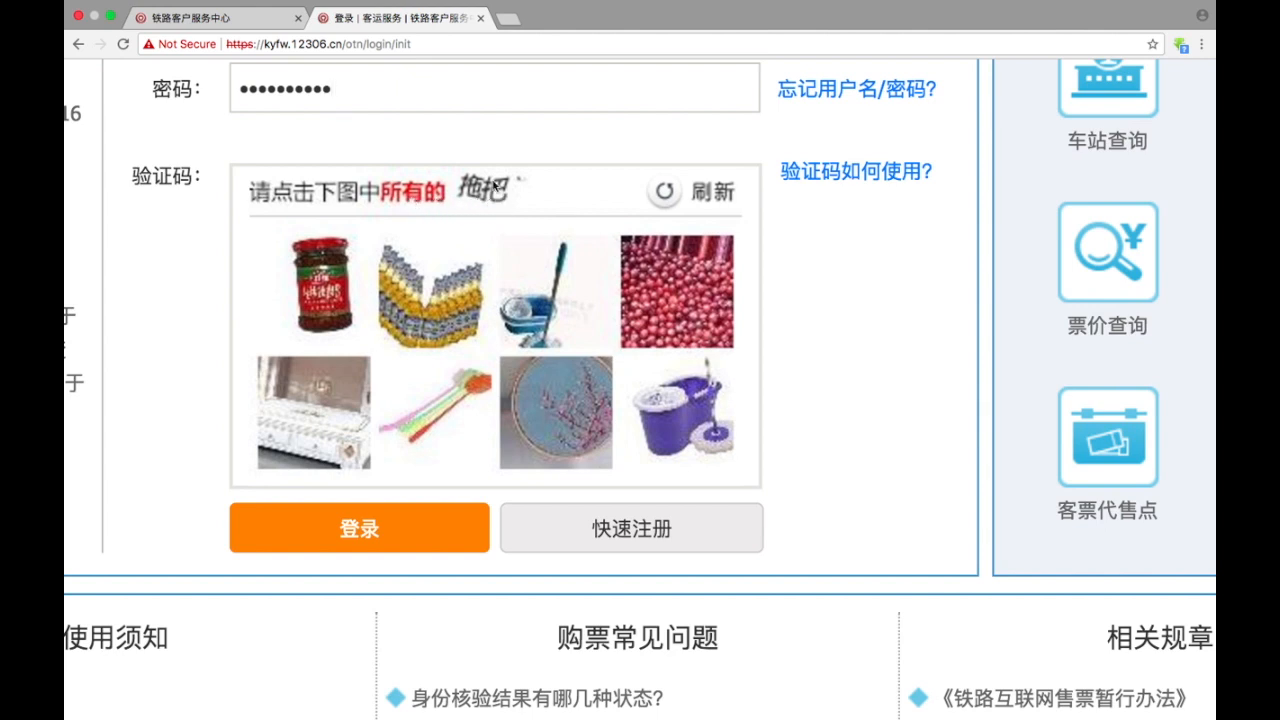
mouse_move(514, 224)
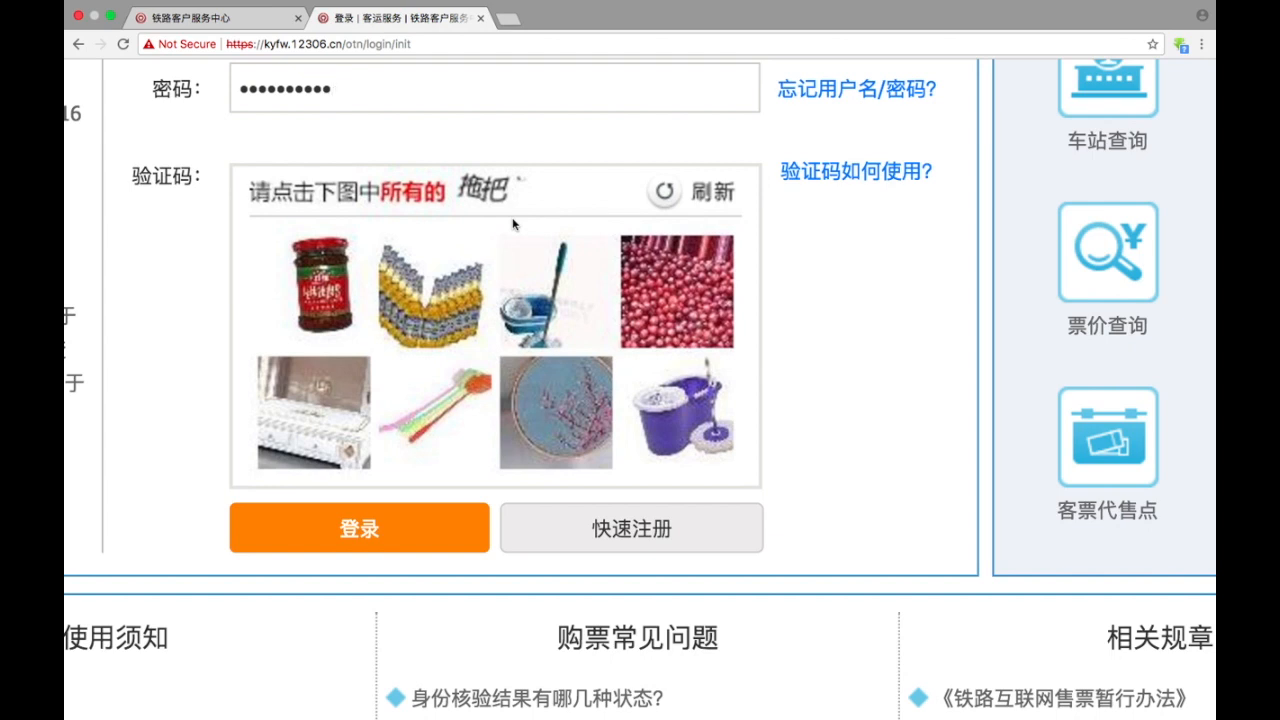
mouse_move(510, 222)
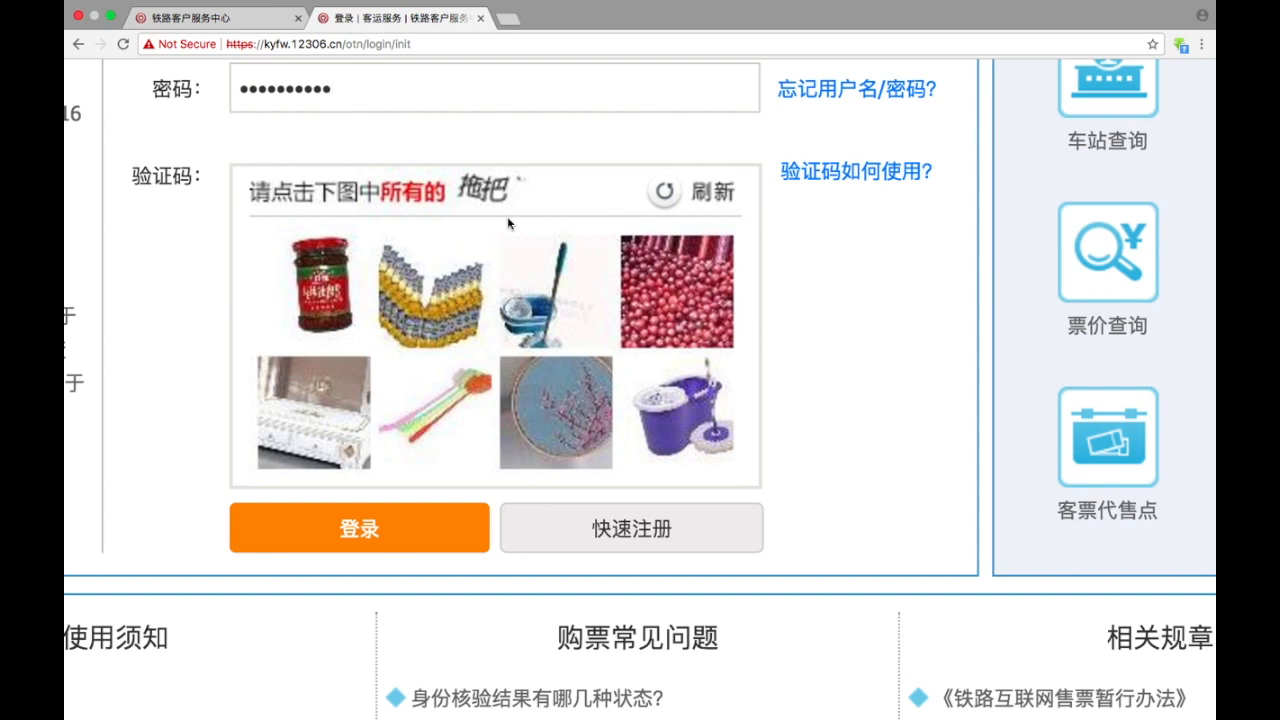
mouse_move(485, 194)
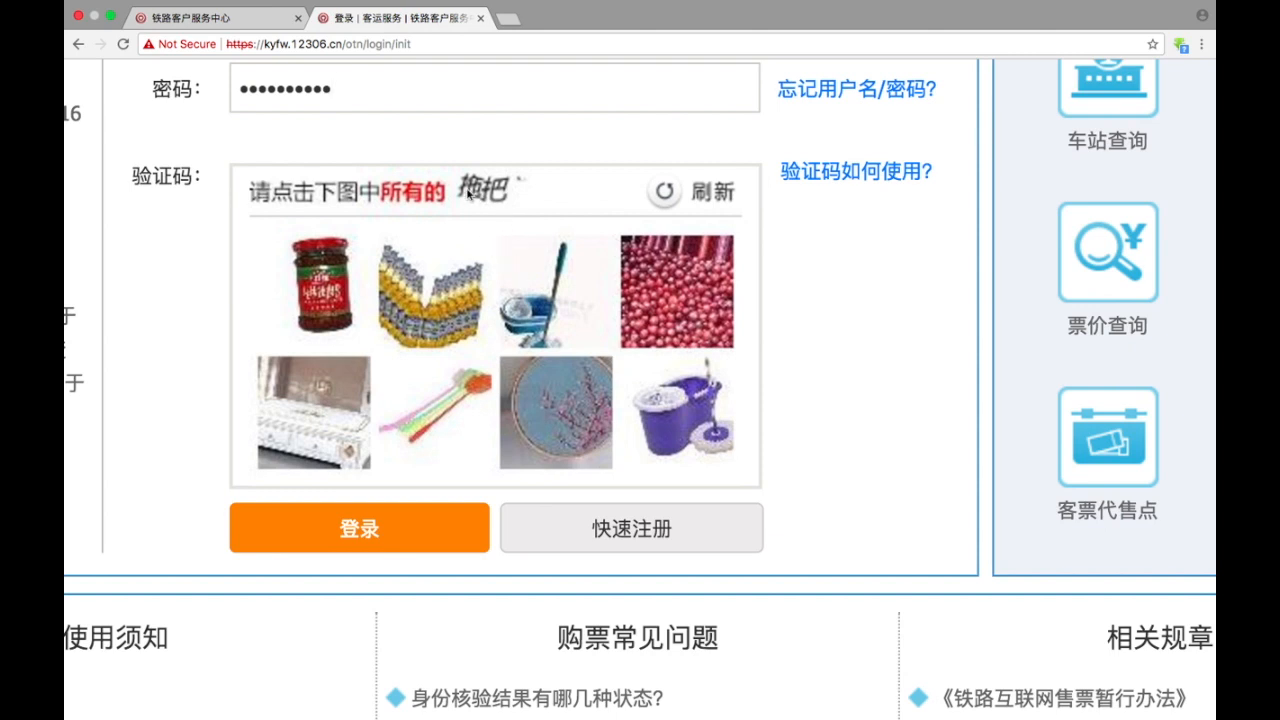
mouse_move(662, 193)
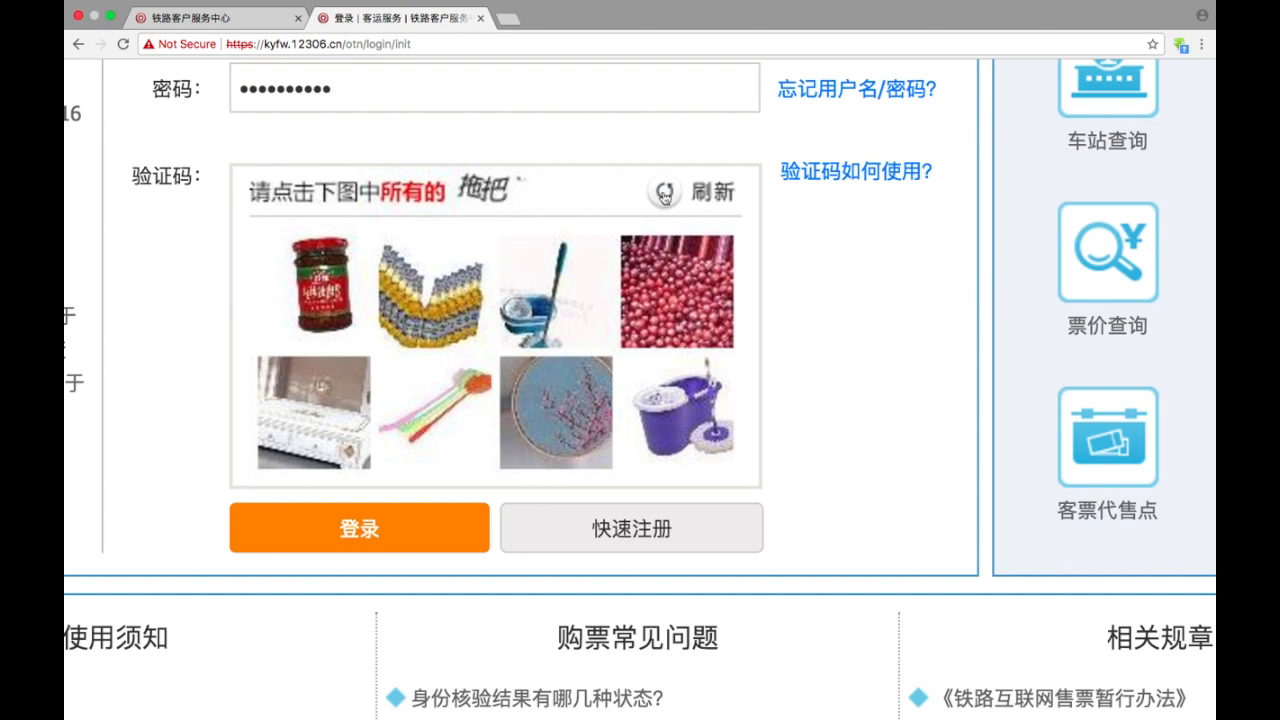
Refresh the verification images to get the electric-wires picture prompt.
left_click(664, 196)
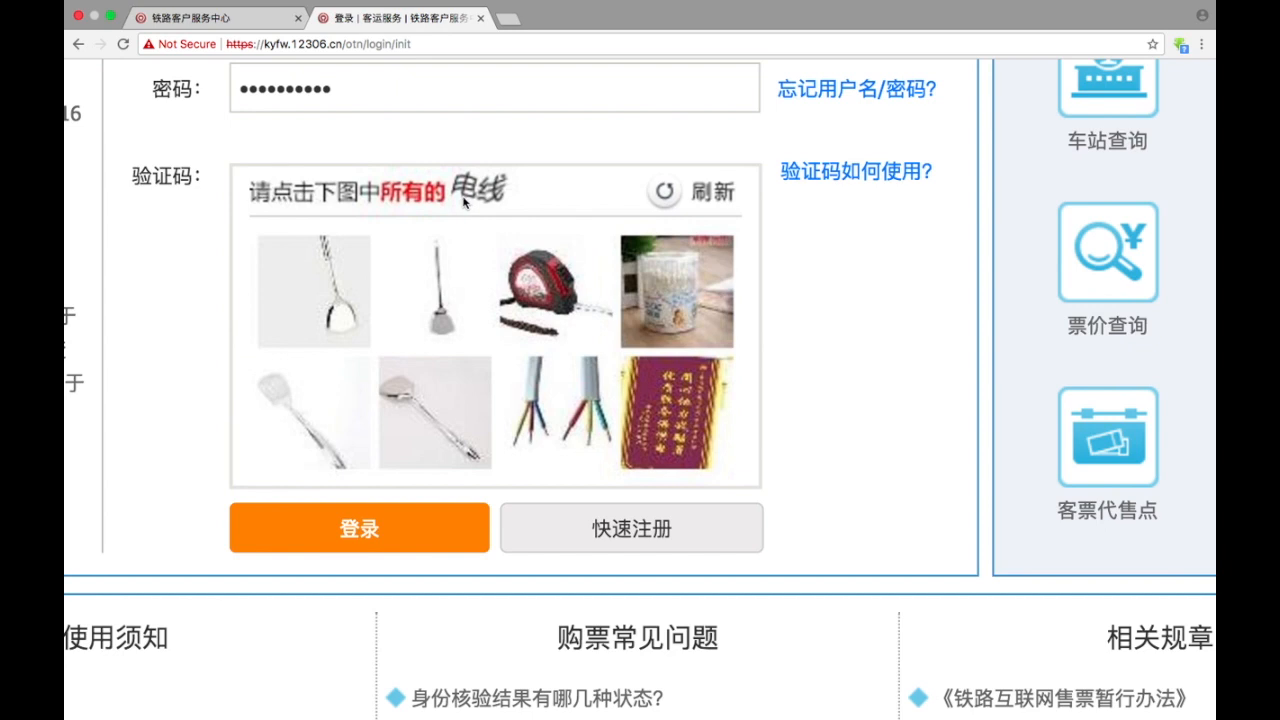
mouse_move(502, 202)
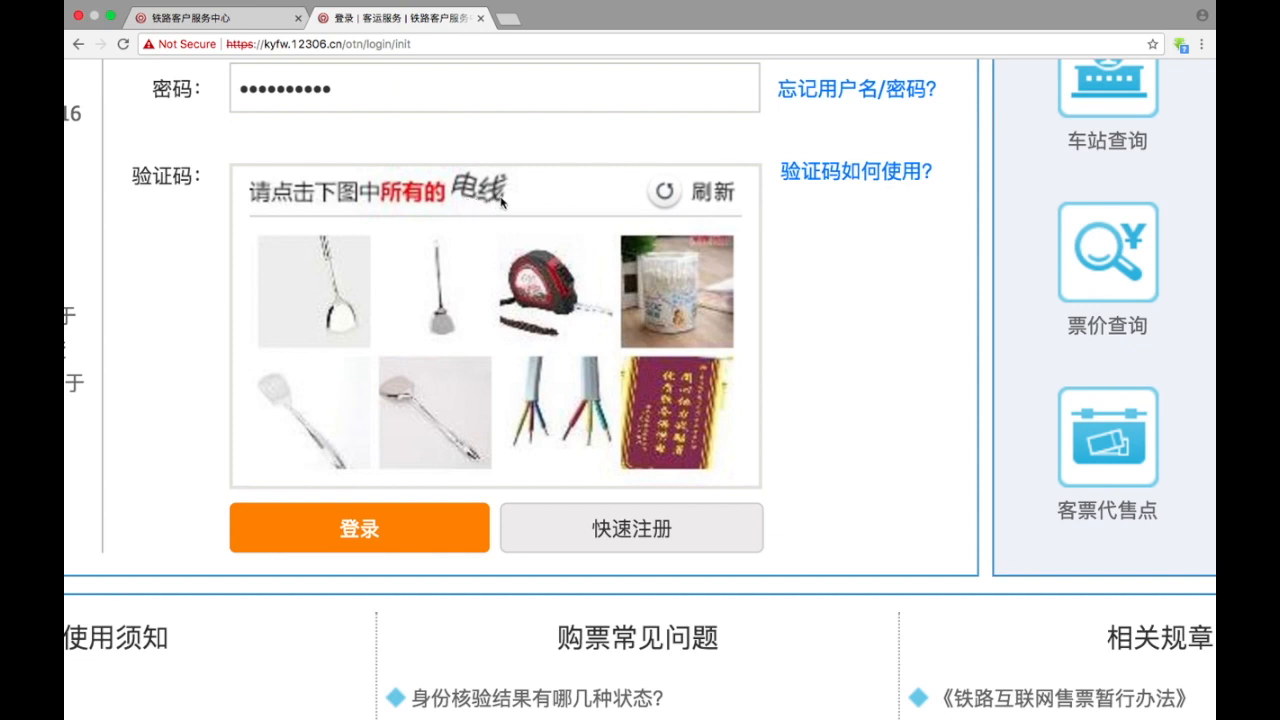
mouse_move(525, 203)
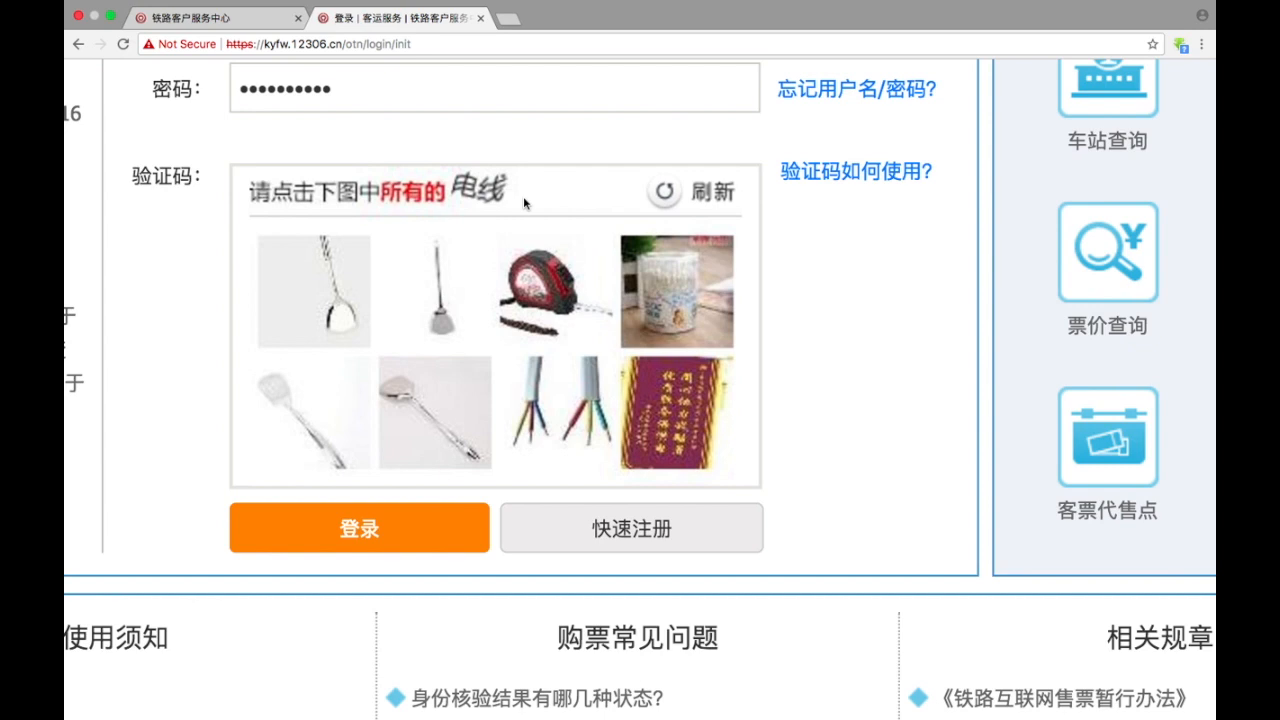
mouse_move(455, 278)
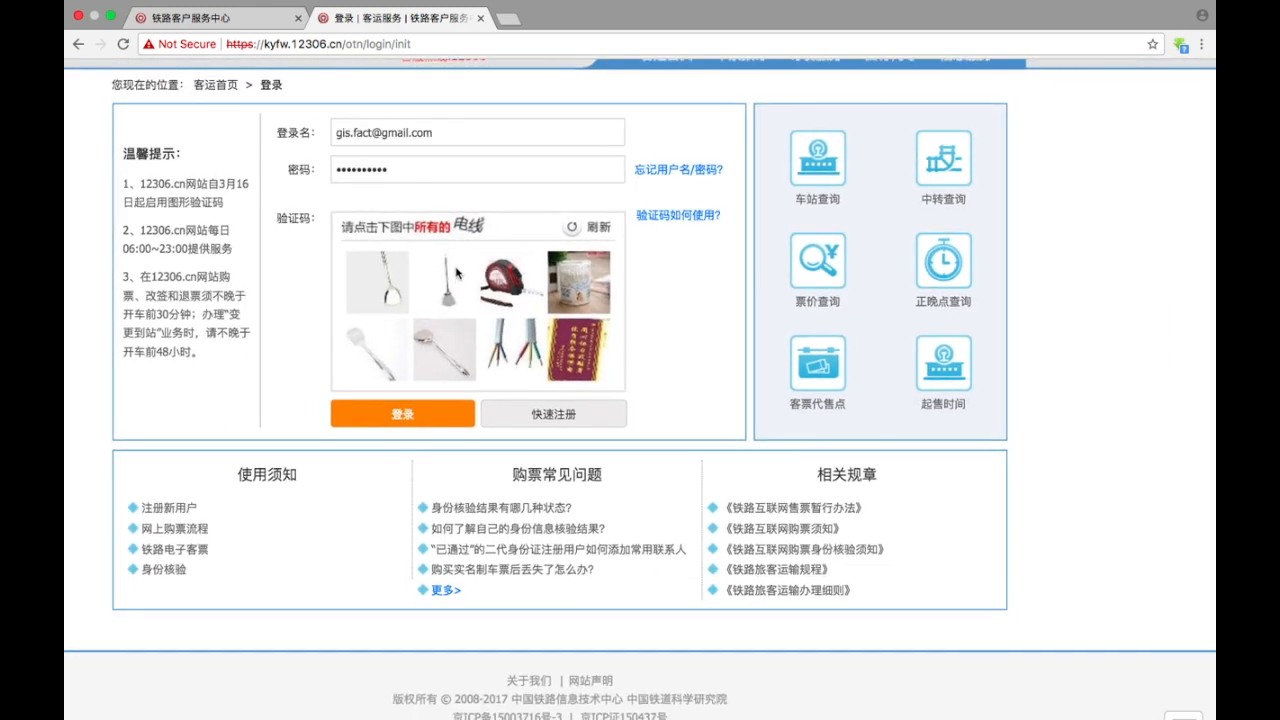
Select the electric wires picture and submit the 登录 form.
left_click(510, 350)
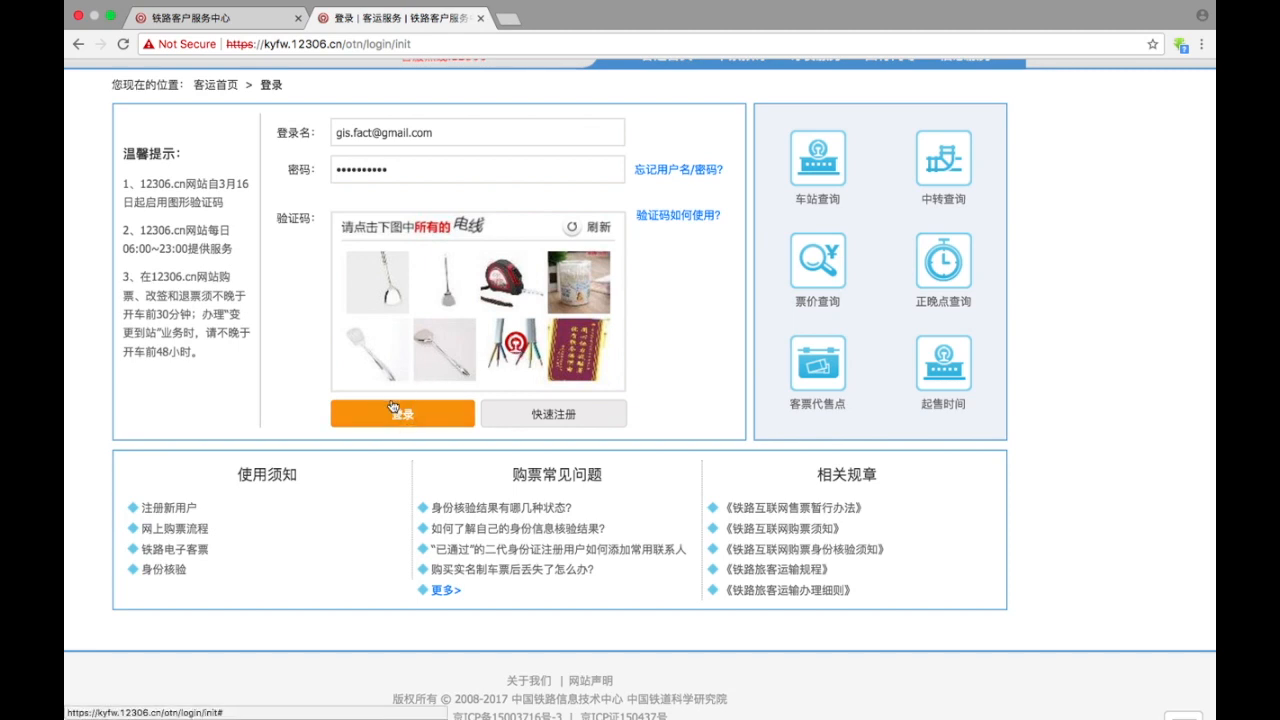
left_click(402, 413)
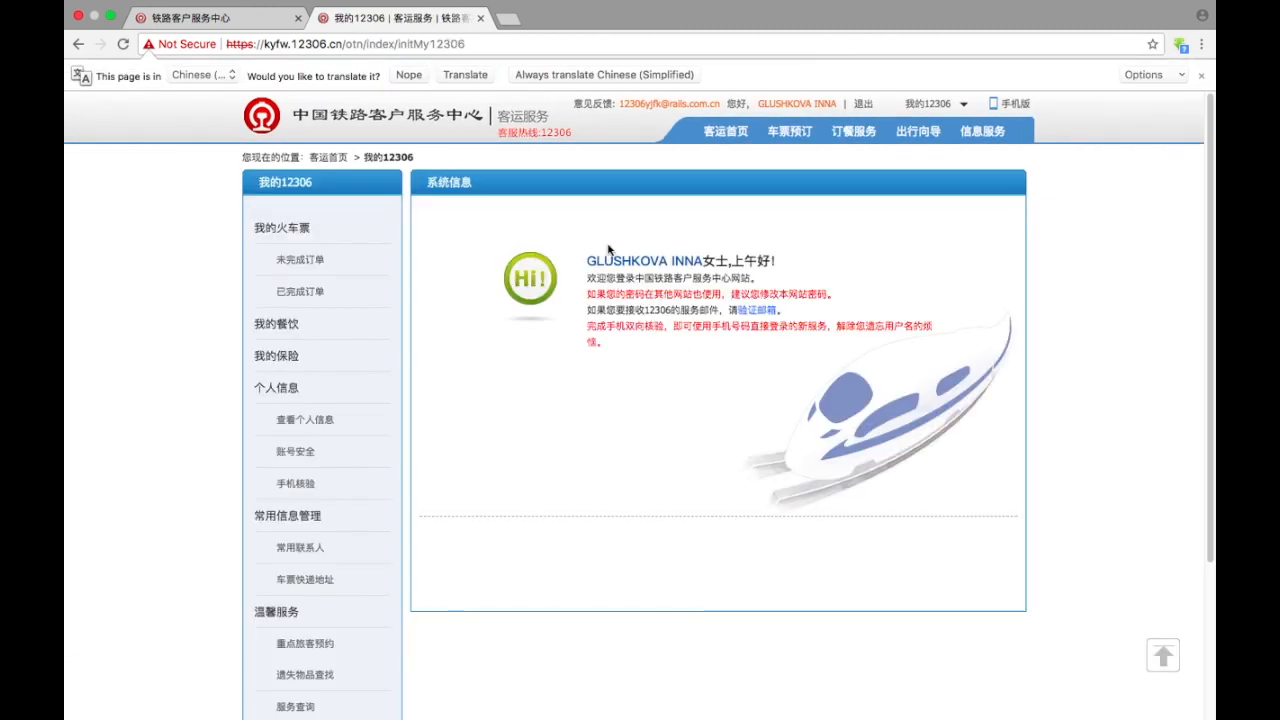
mouse_move(753, 347)
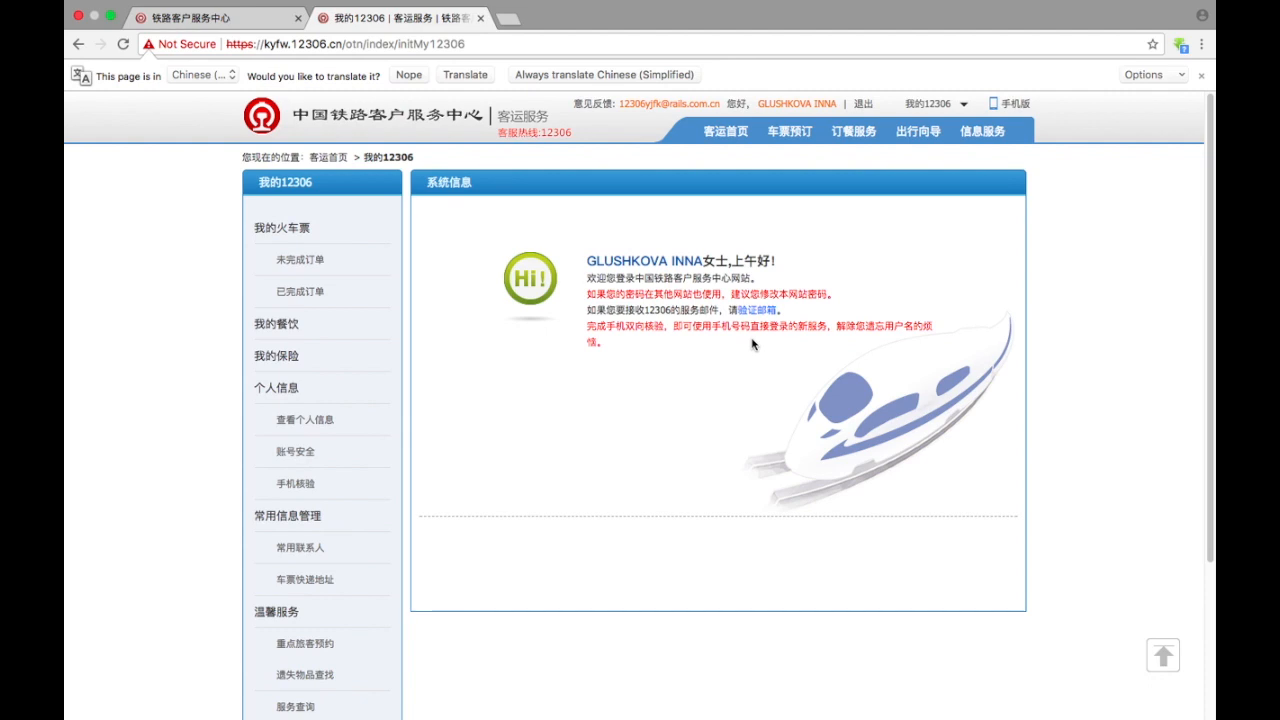
mouse_move(796, 301)
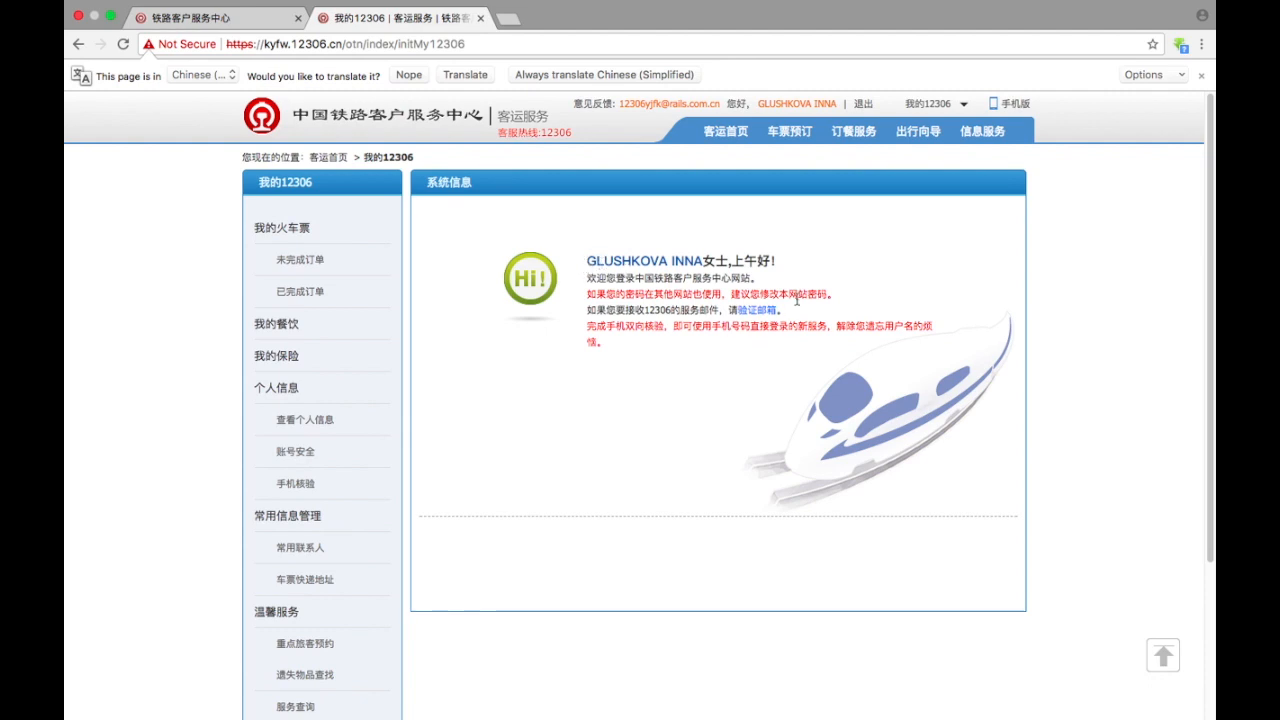
Translate the My 12306 page into English and scroll to its service menu.
left_click(464, 75)
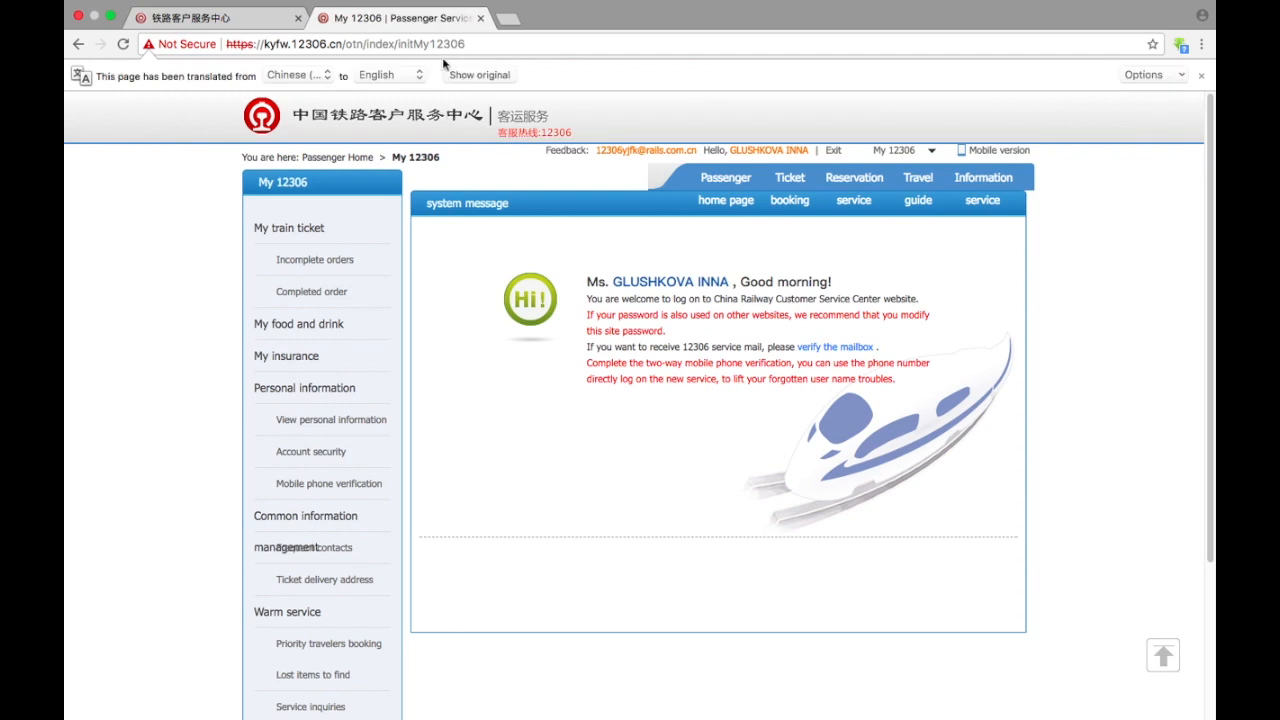
scroll("down", 3)
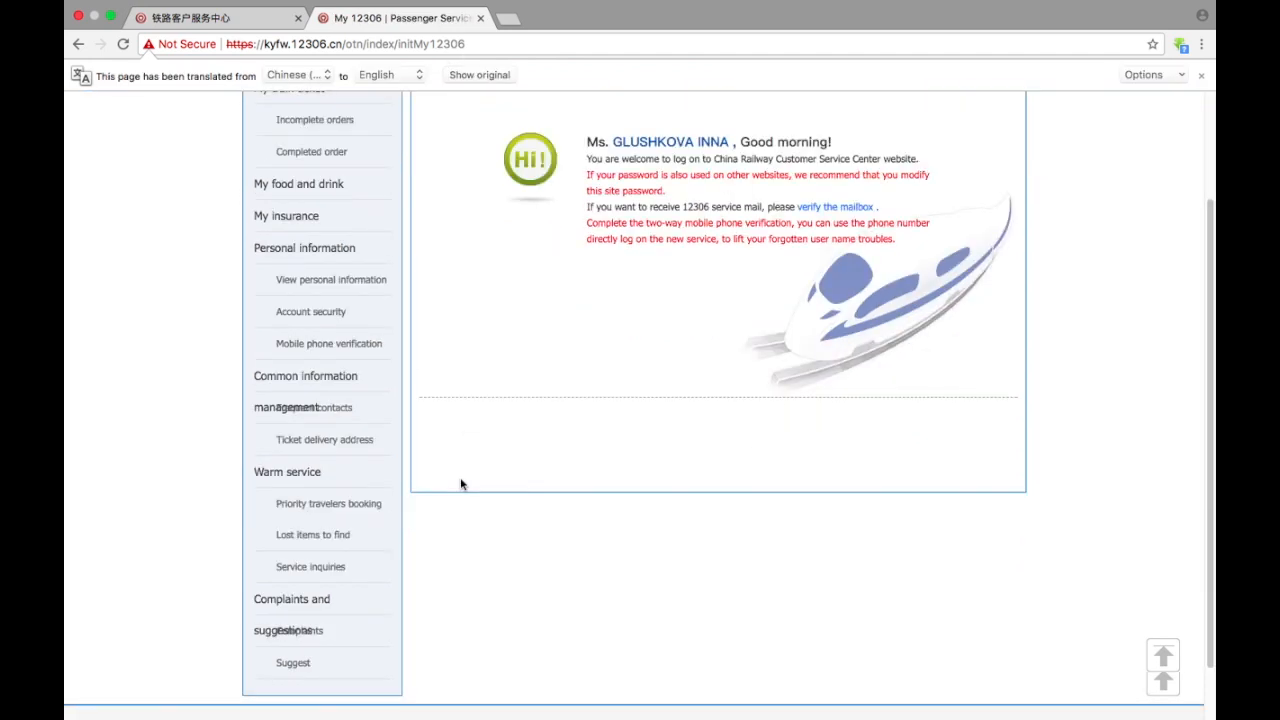
mouse_move(407, 391)
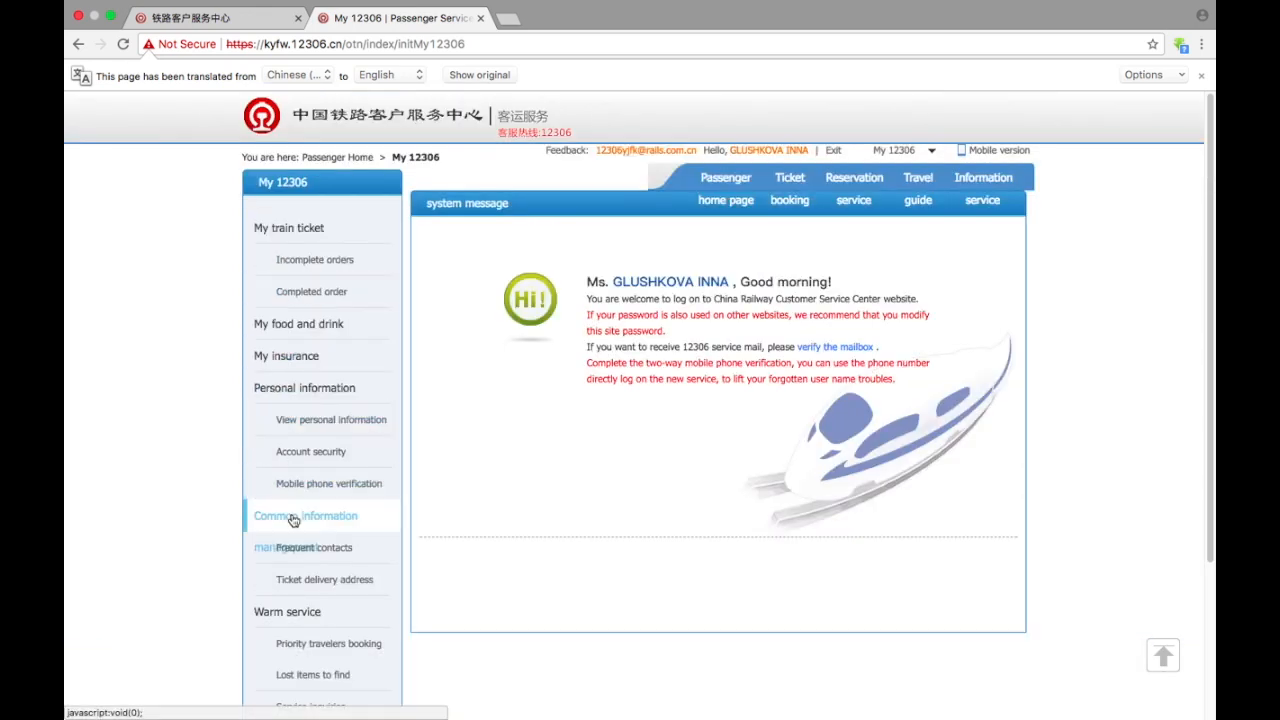
mouse_move(264, 515)
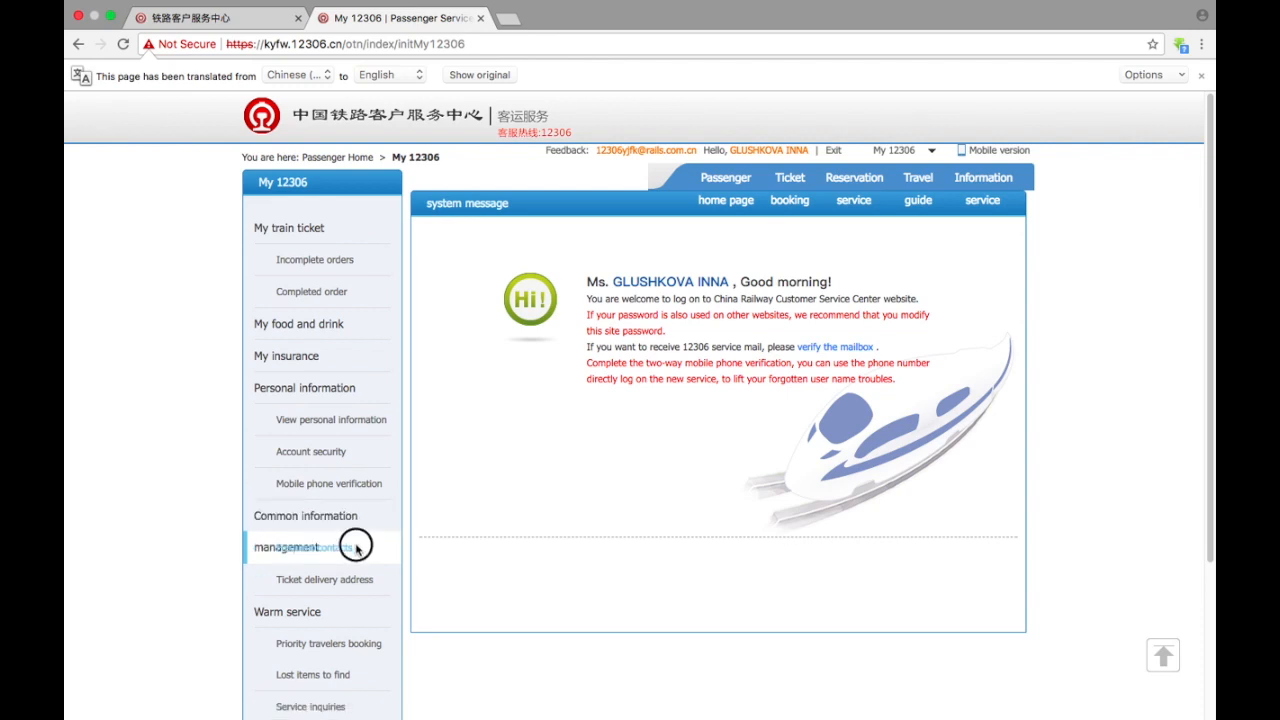
left_click(300, 546)
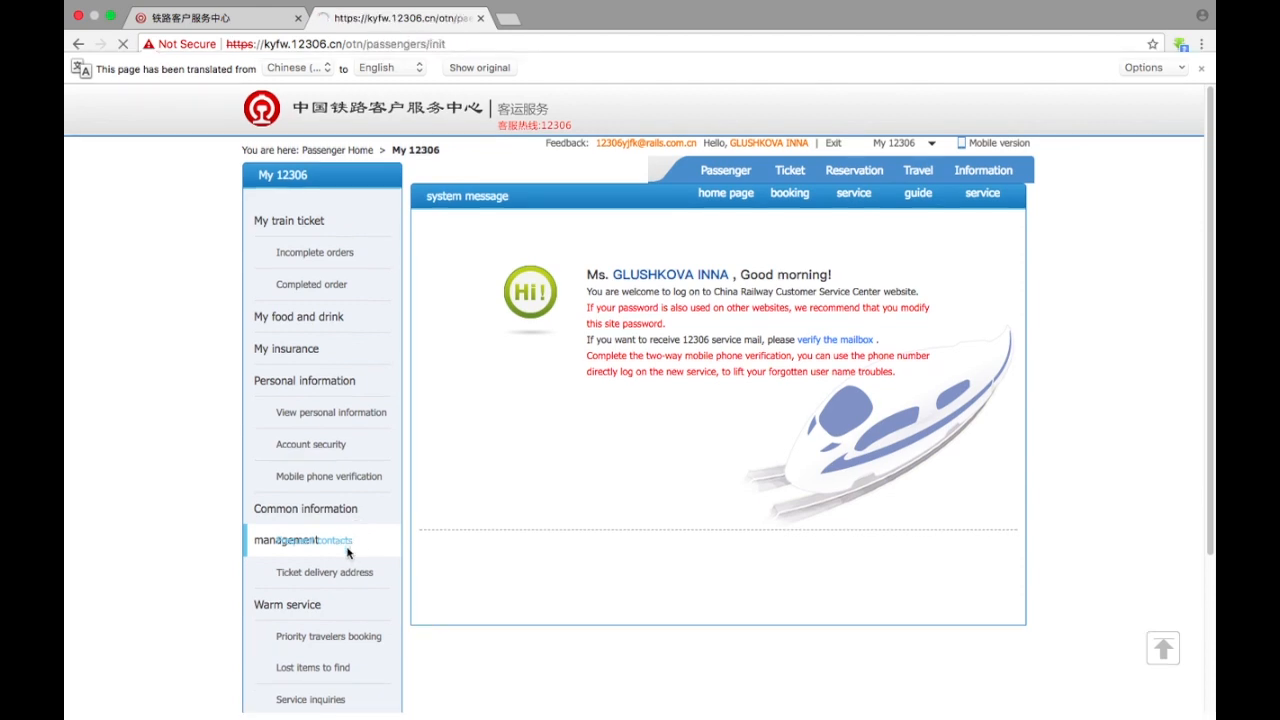
left_click(300, 540)
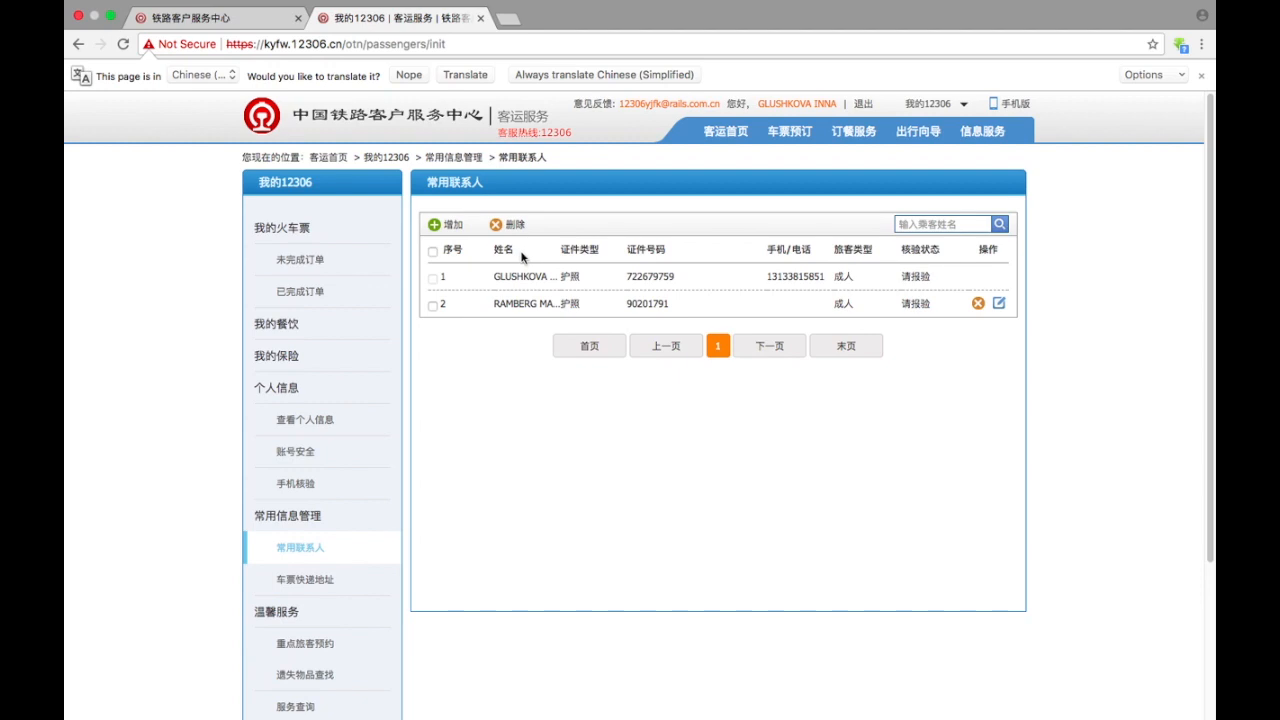
mouse_move(524, 318)
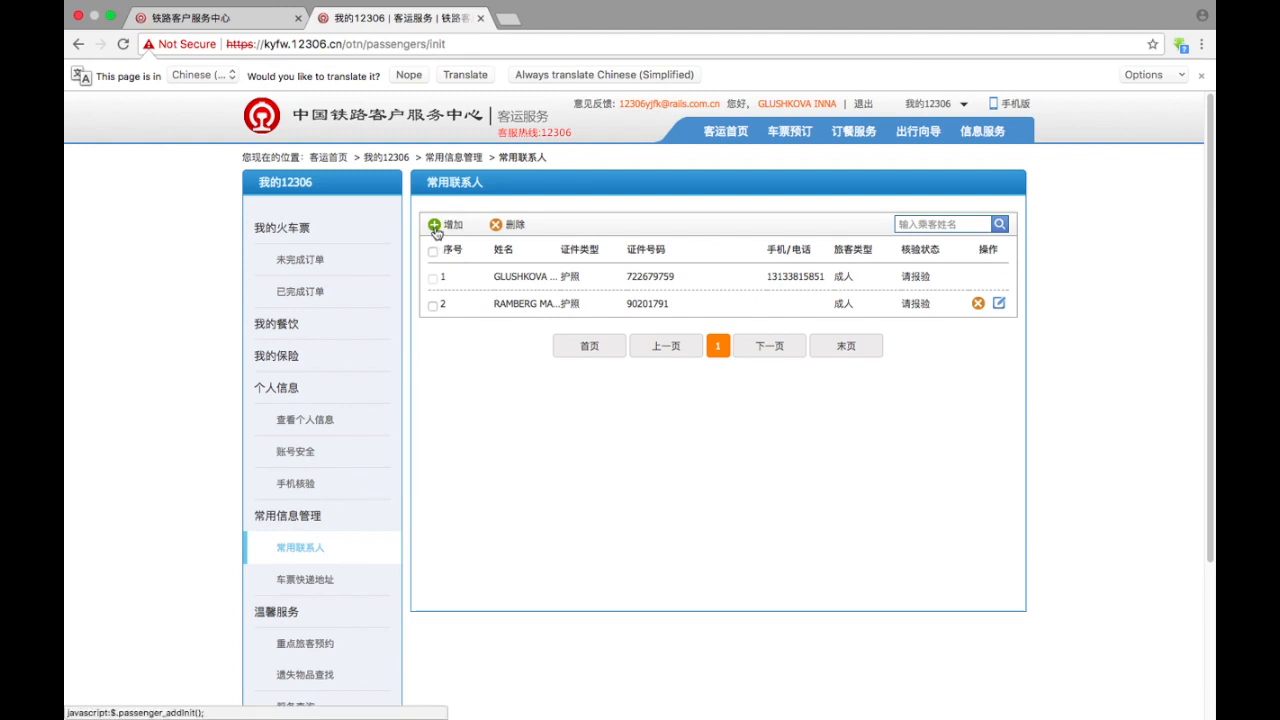
Add passenger 'GI Glasgo': male, Bolivia, passport number 7678.
left_click(435, 224)
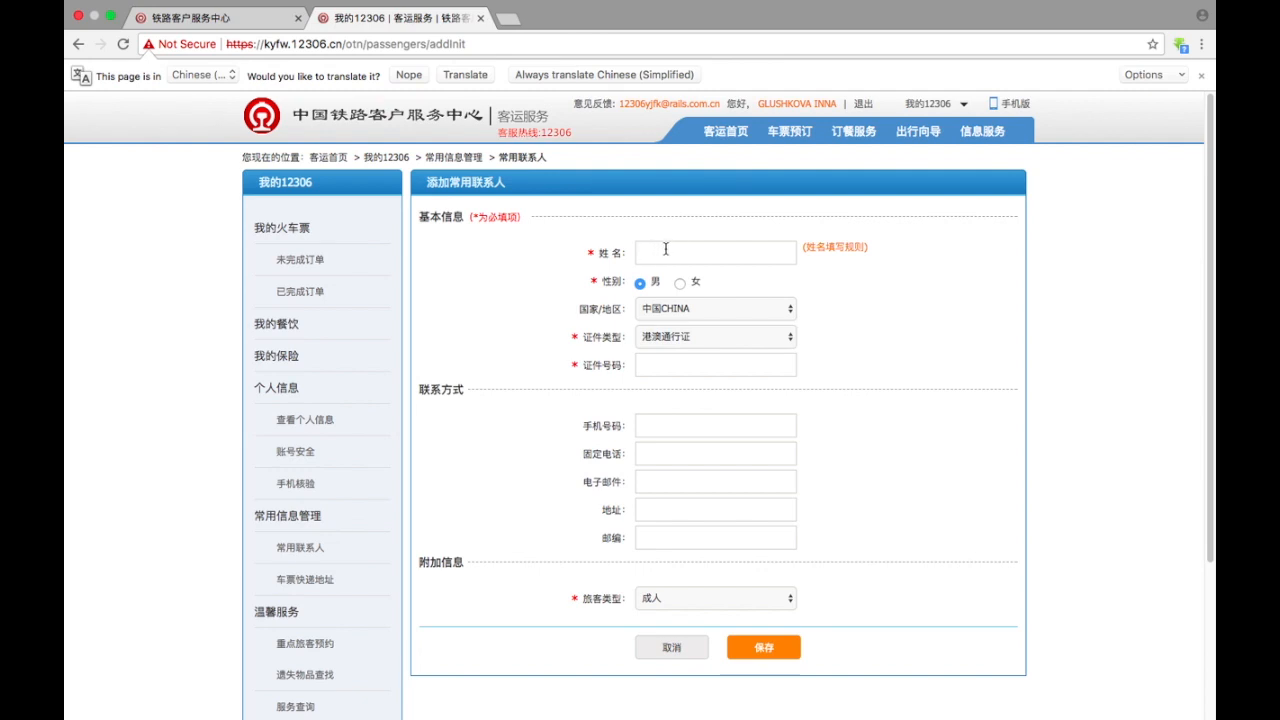
type("GI")
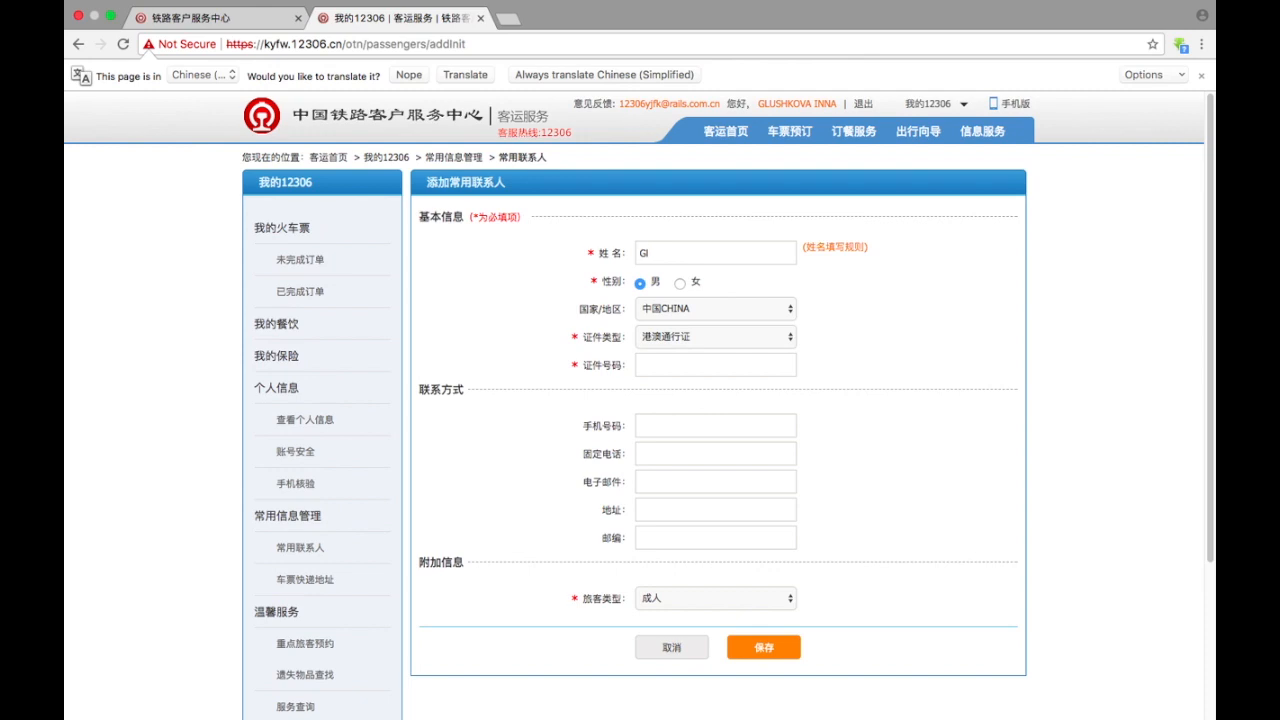
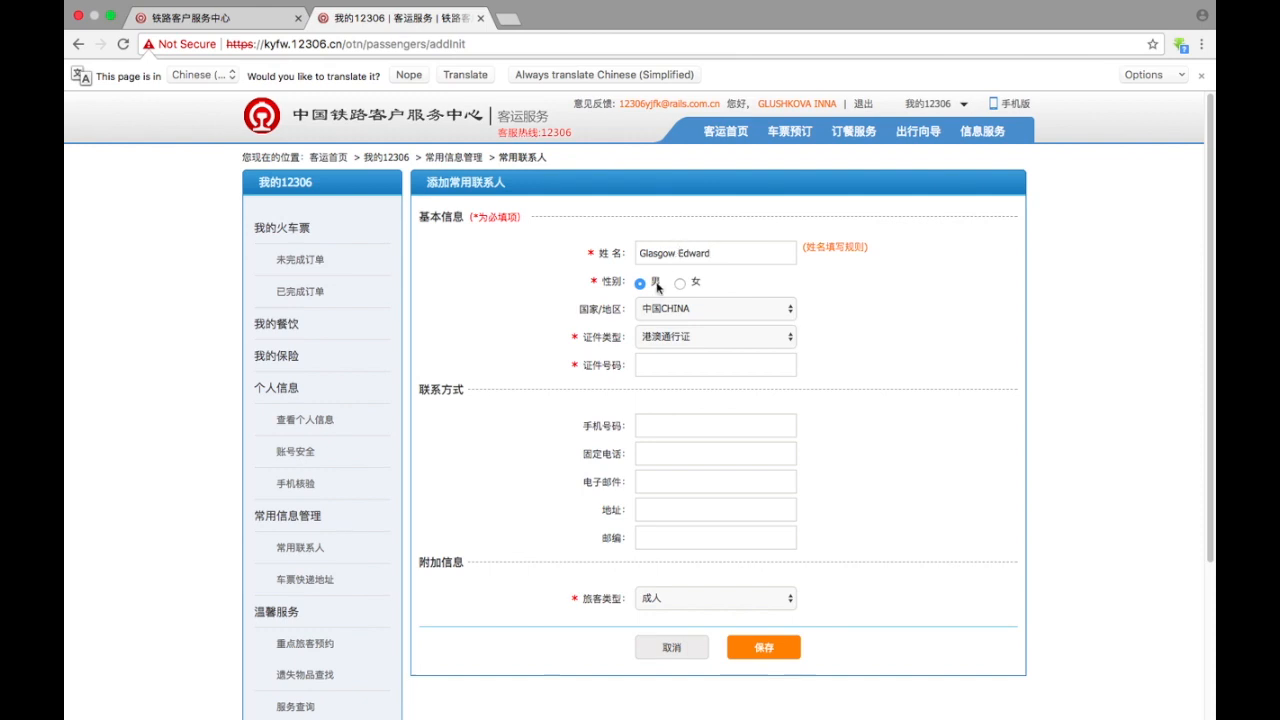
left_click(714, 308)
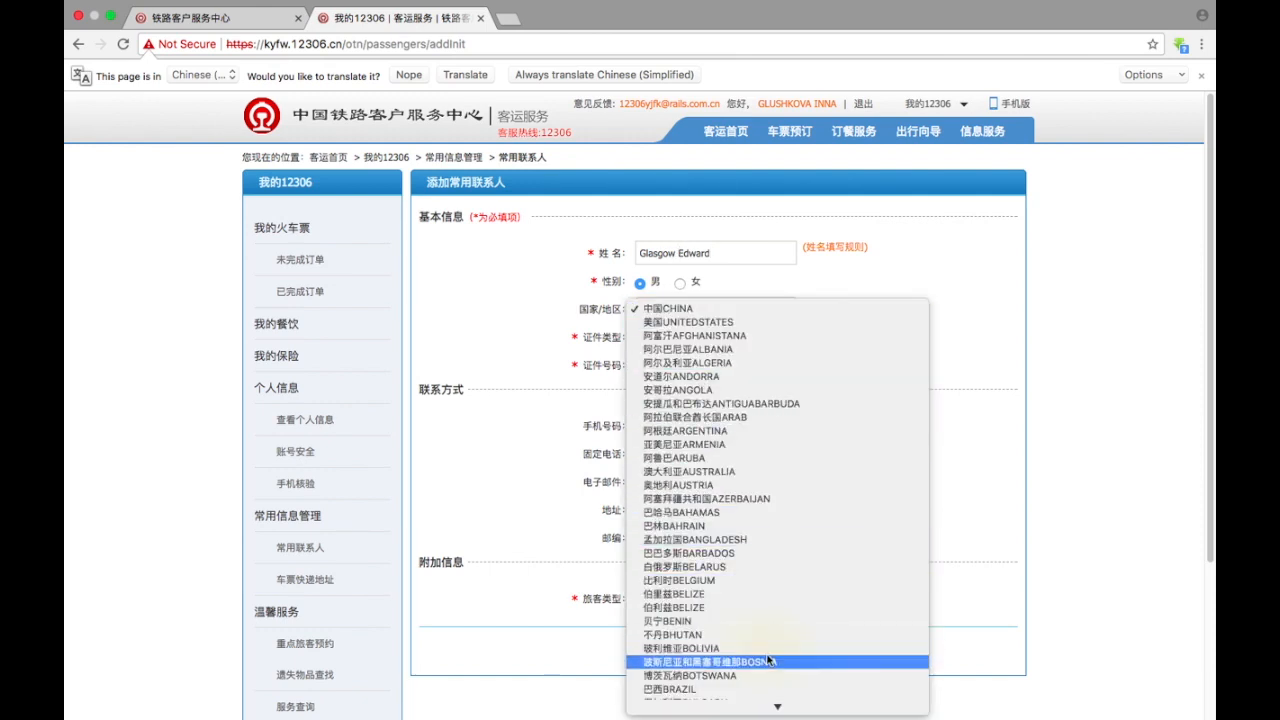
left_click(687, 649)
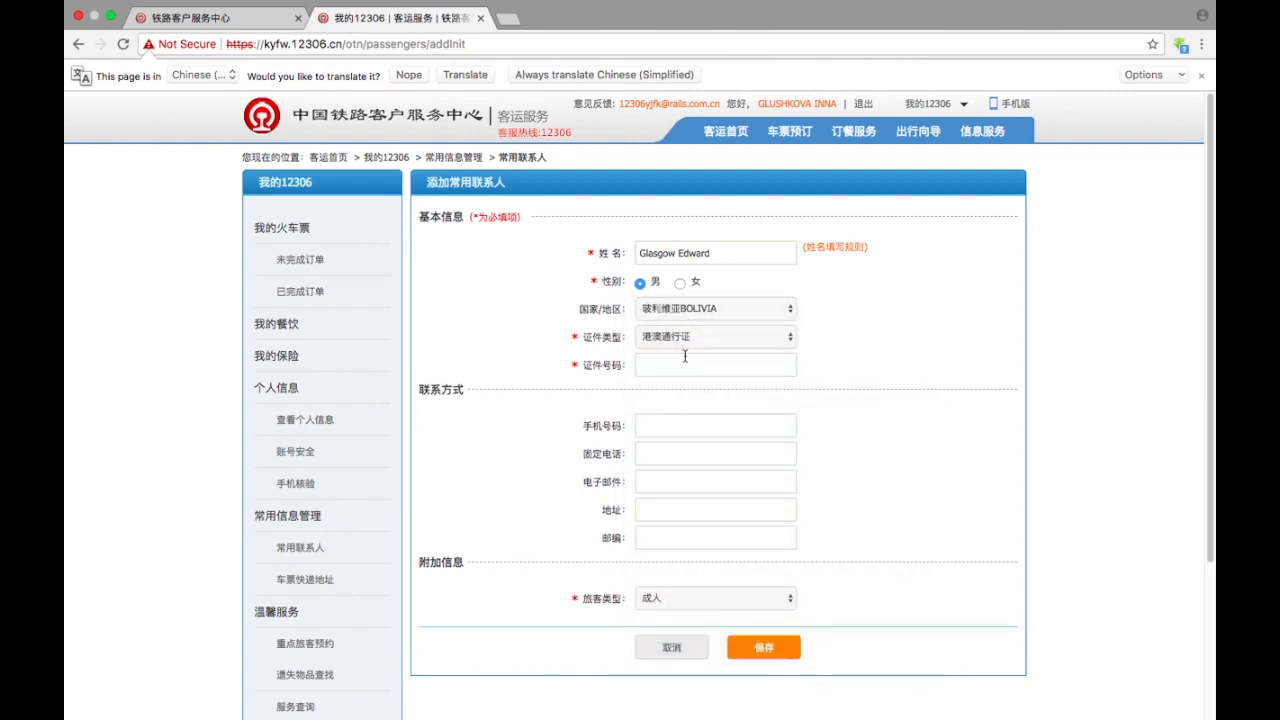
left_click(714, 336)
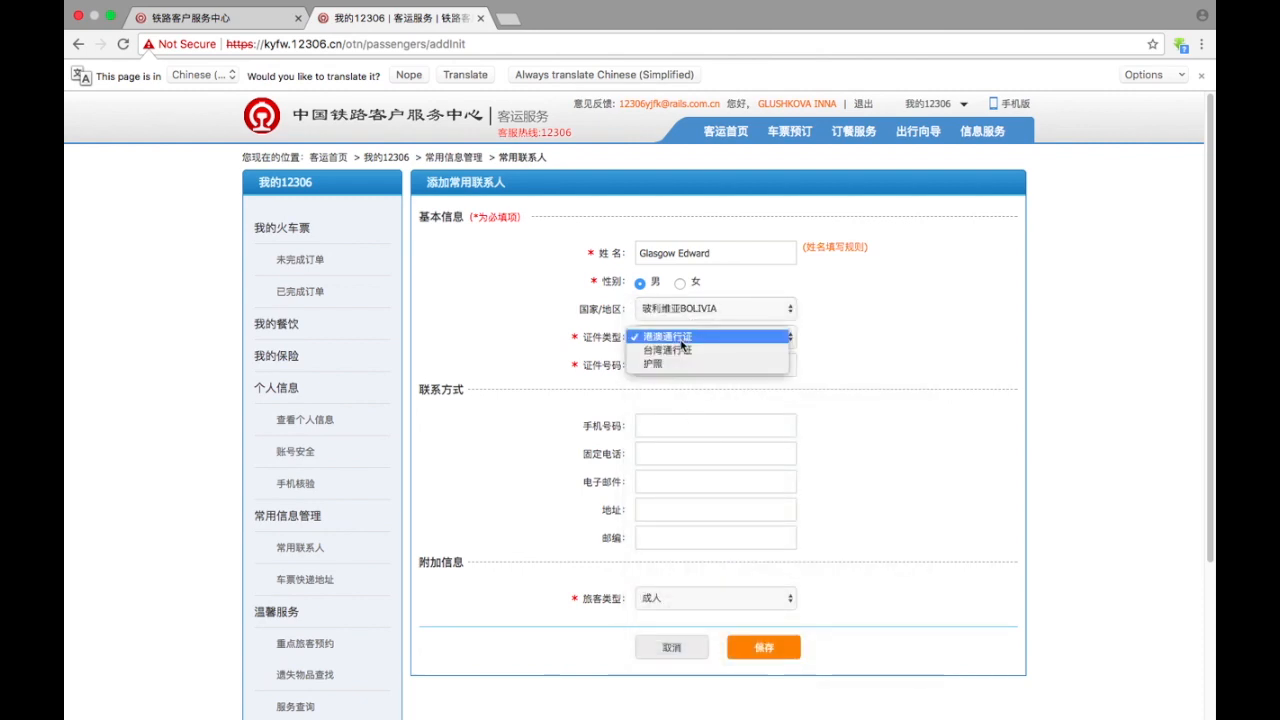
mouse_move(711, 343)
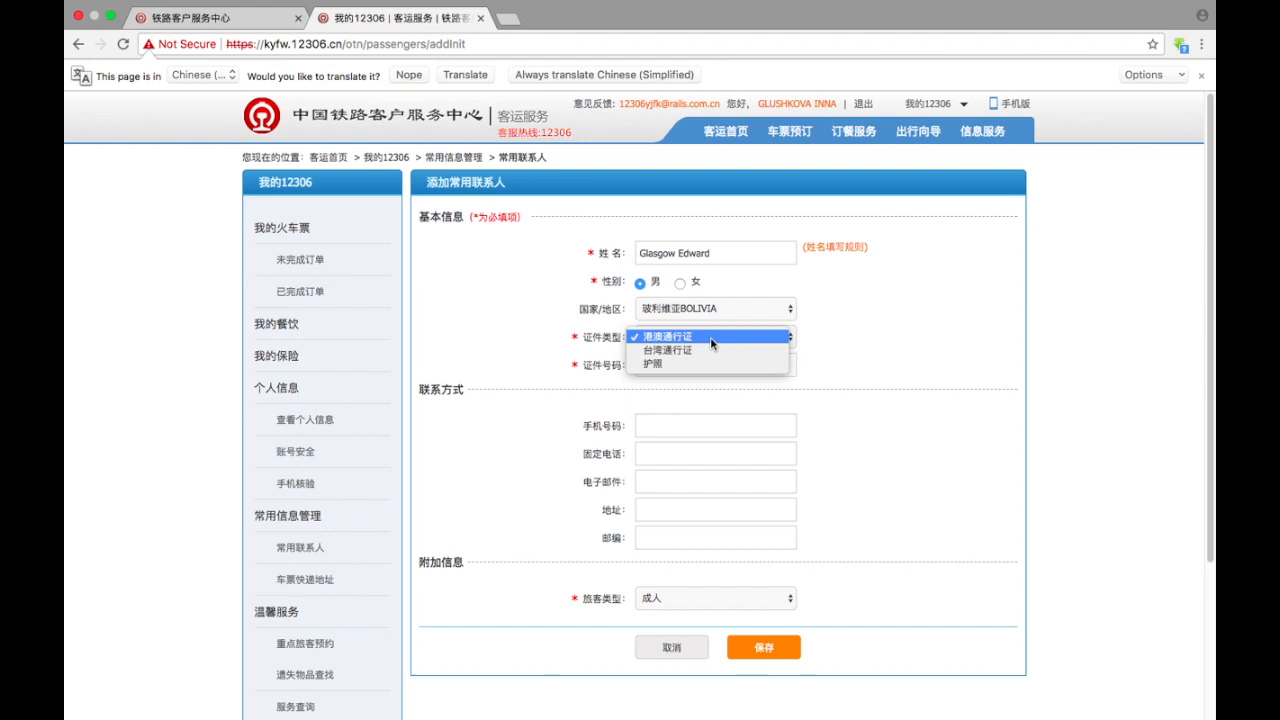
mouse_move(681, 363)
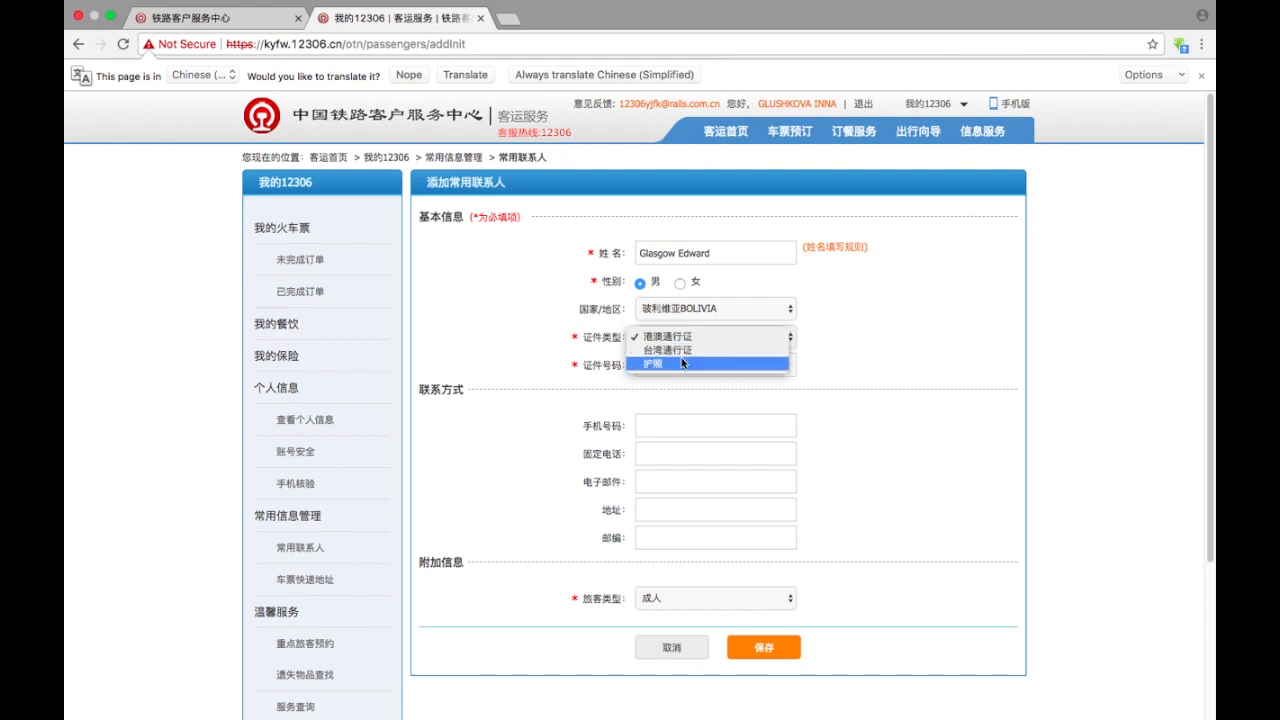
mouse_move(667, 367)
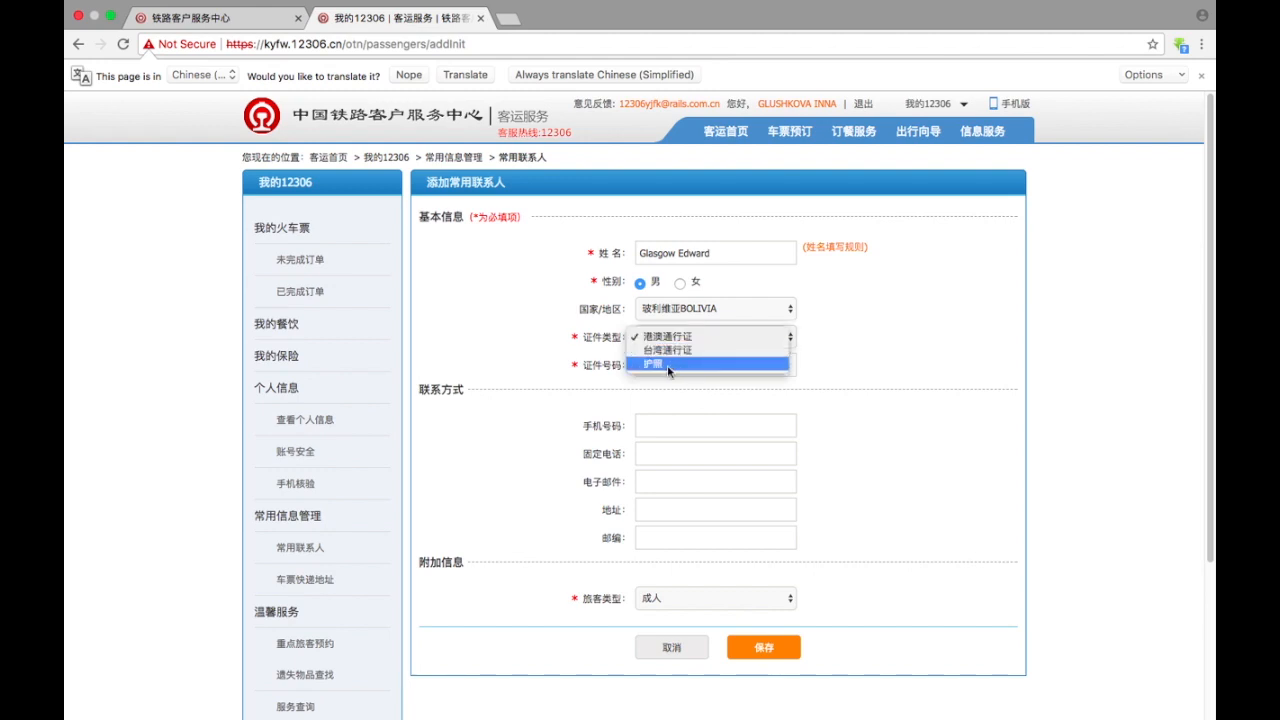
left_click(667, 365)
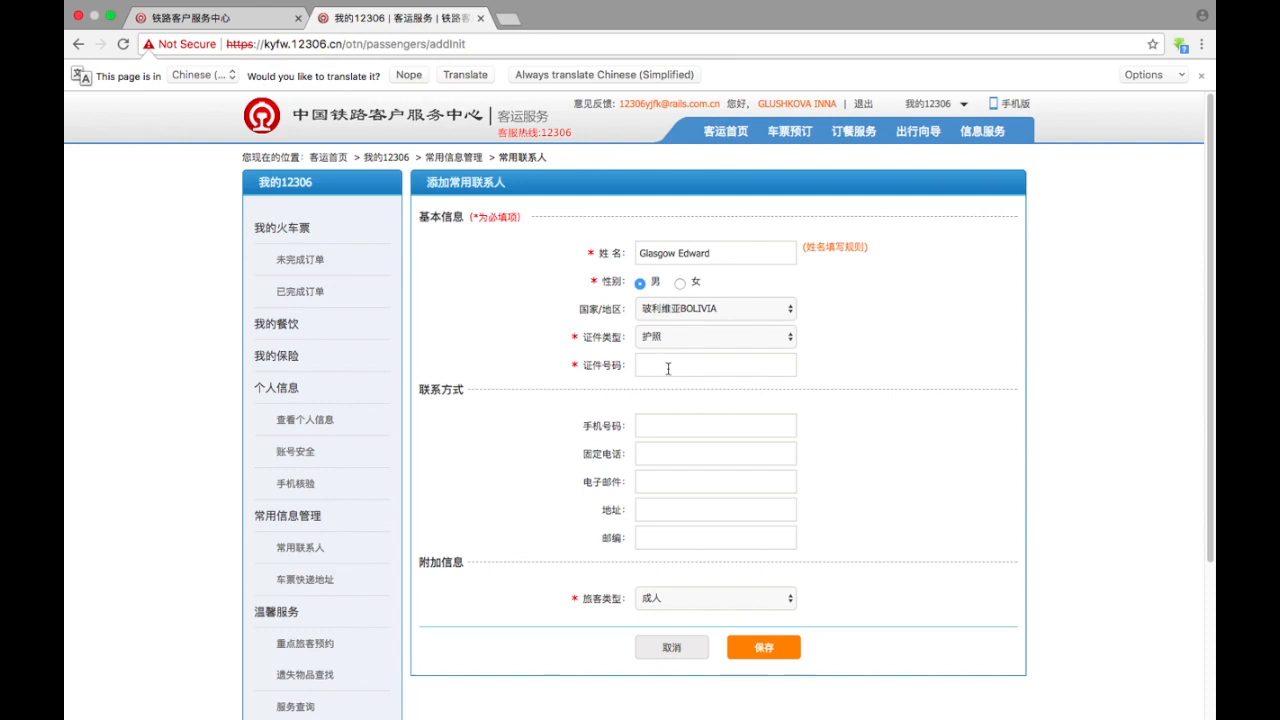
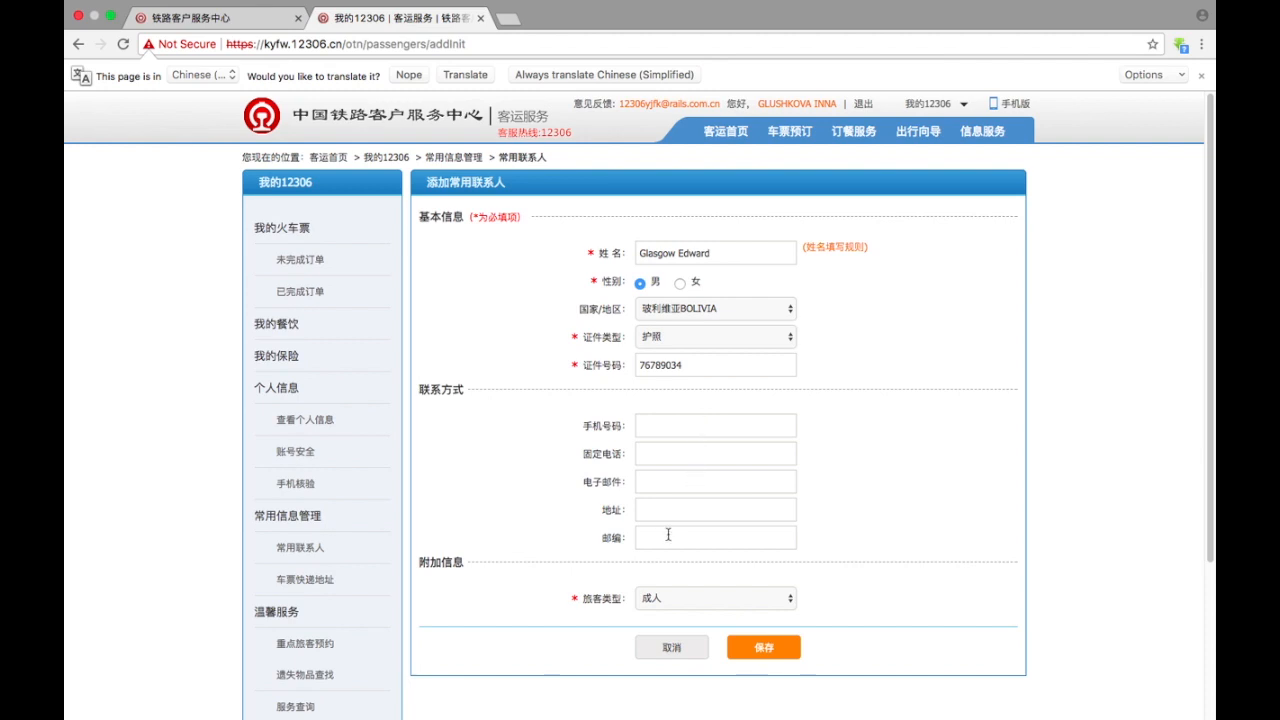
mouse_move(722, 518)
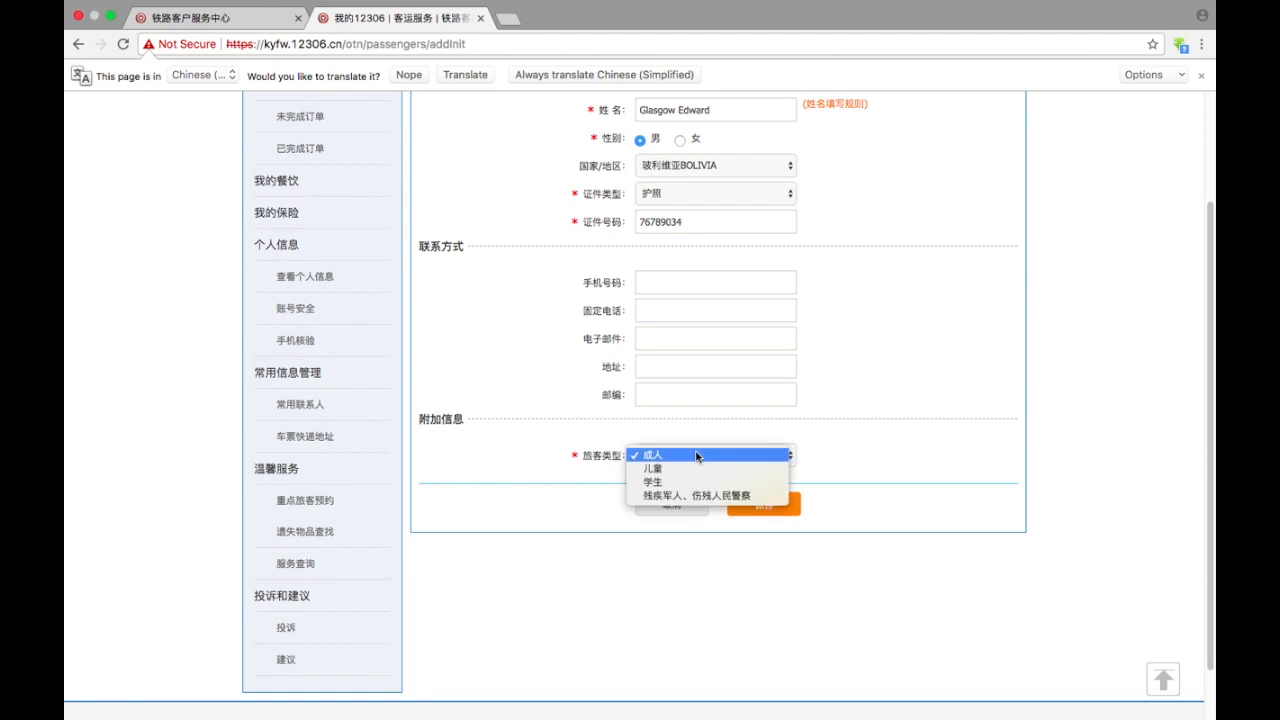
mouse_move(680, 460)
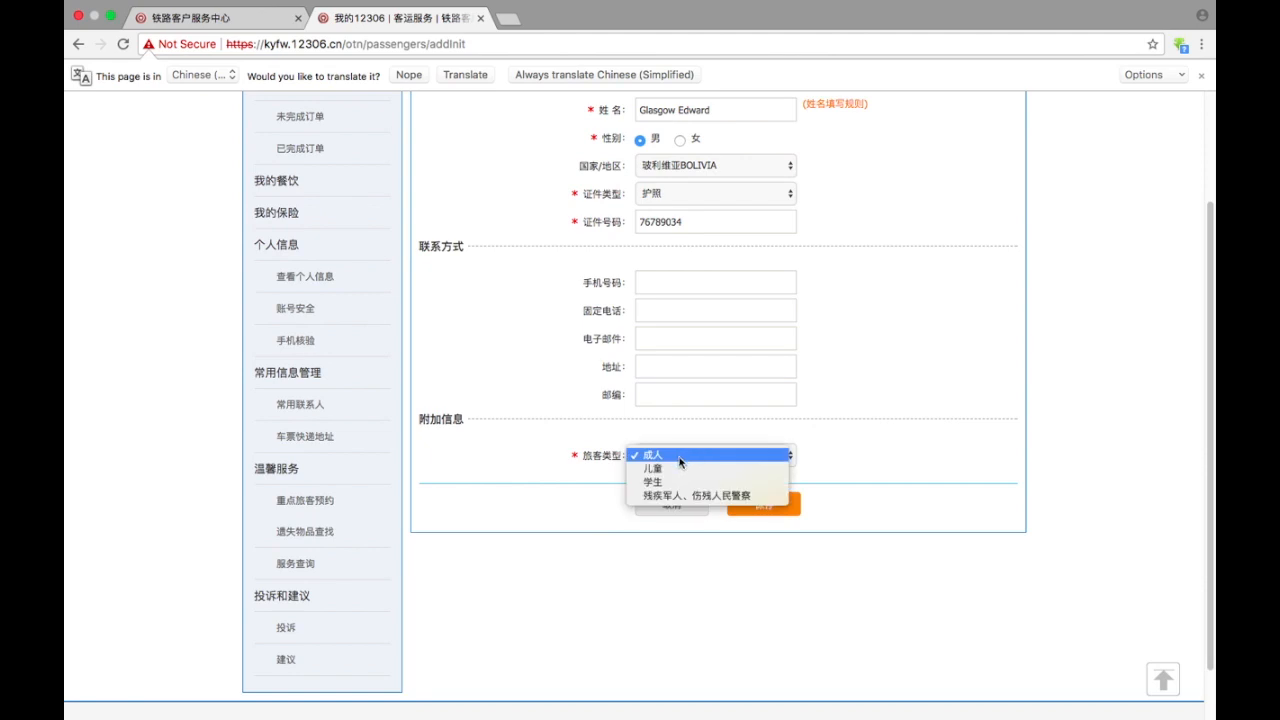
mouse_move(673, 500)
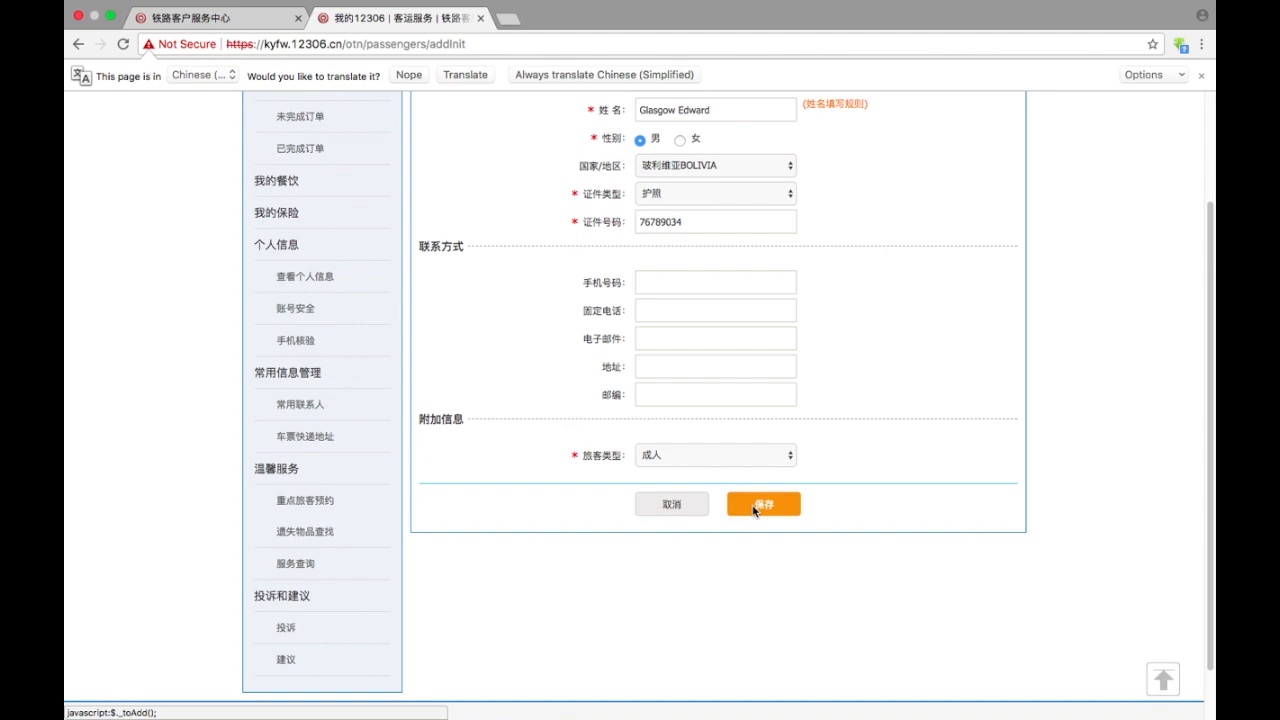
Save the Bolivian passenger, then delete that row and confirm both dialogs.
left_click(762, 503)
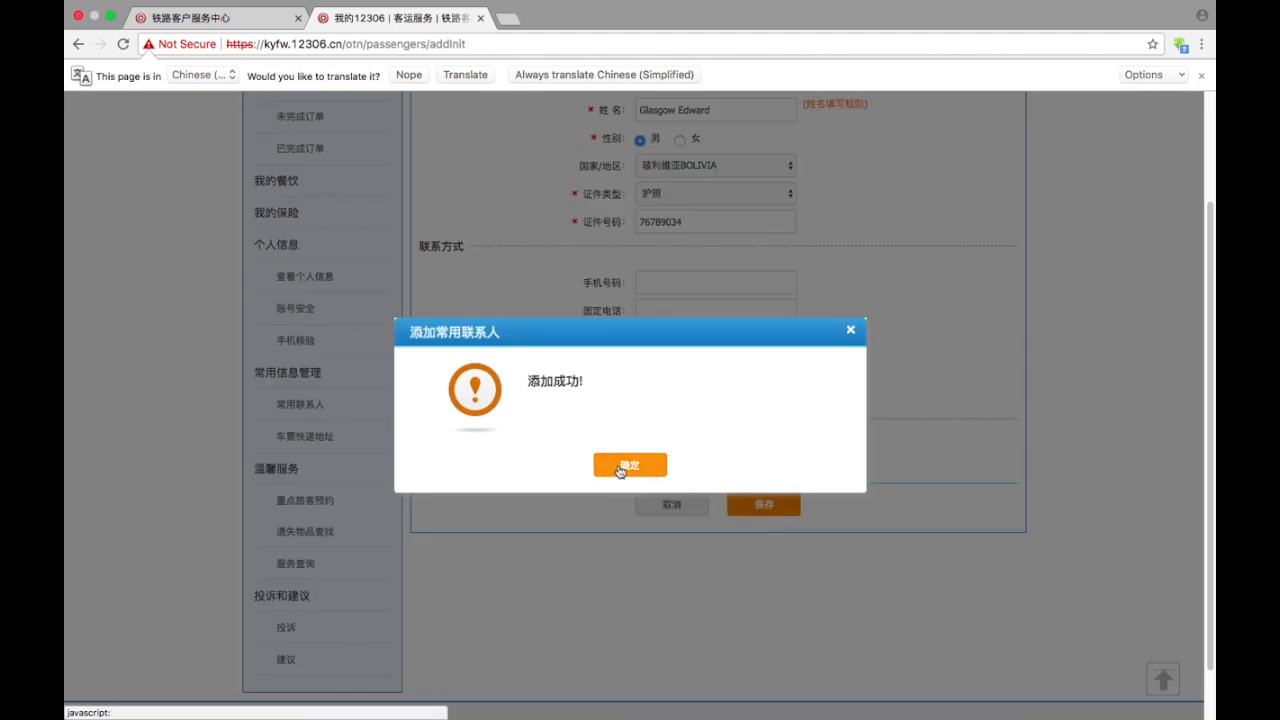
left_click(629, 464)
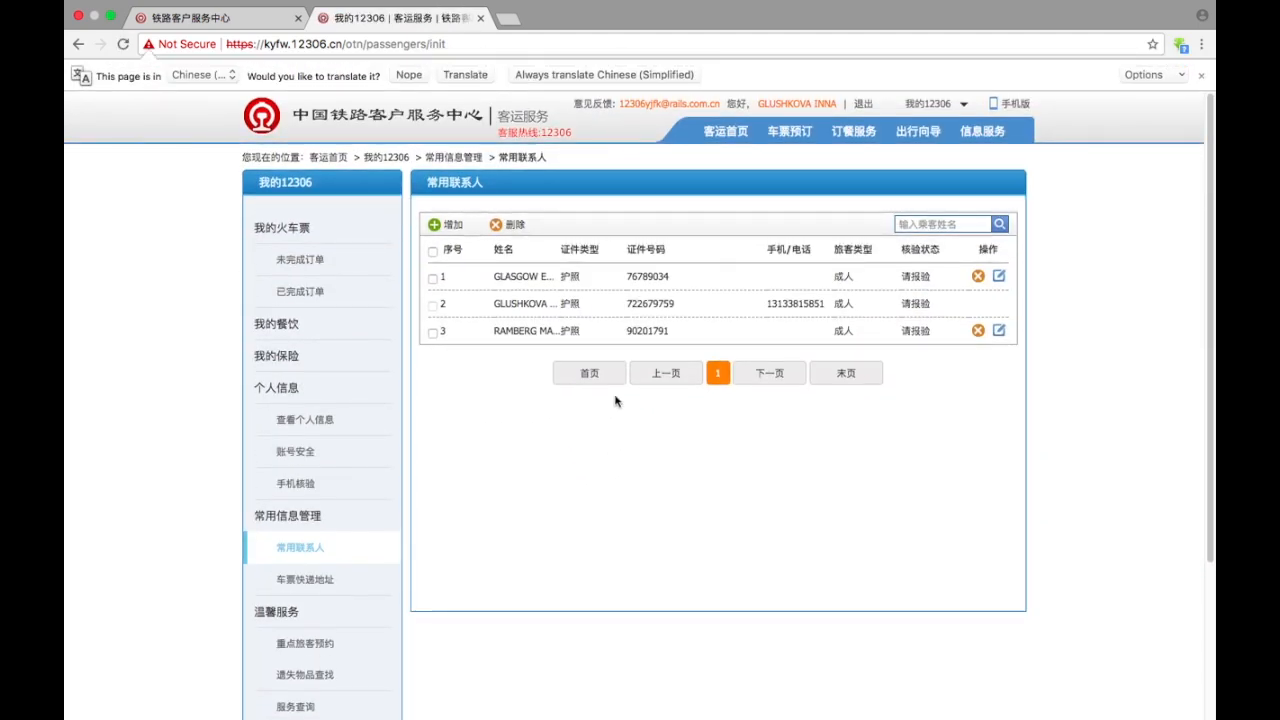
mouse_move(585, 352)
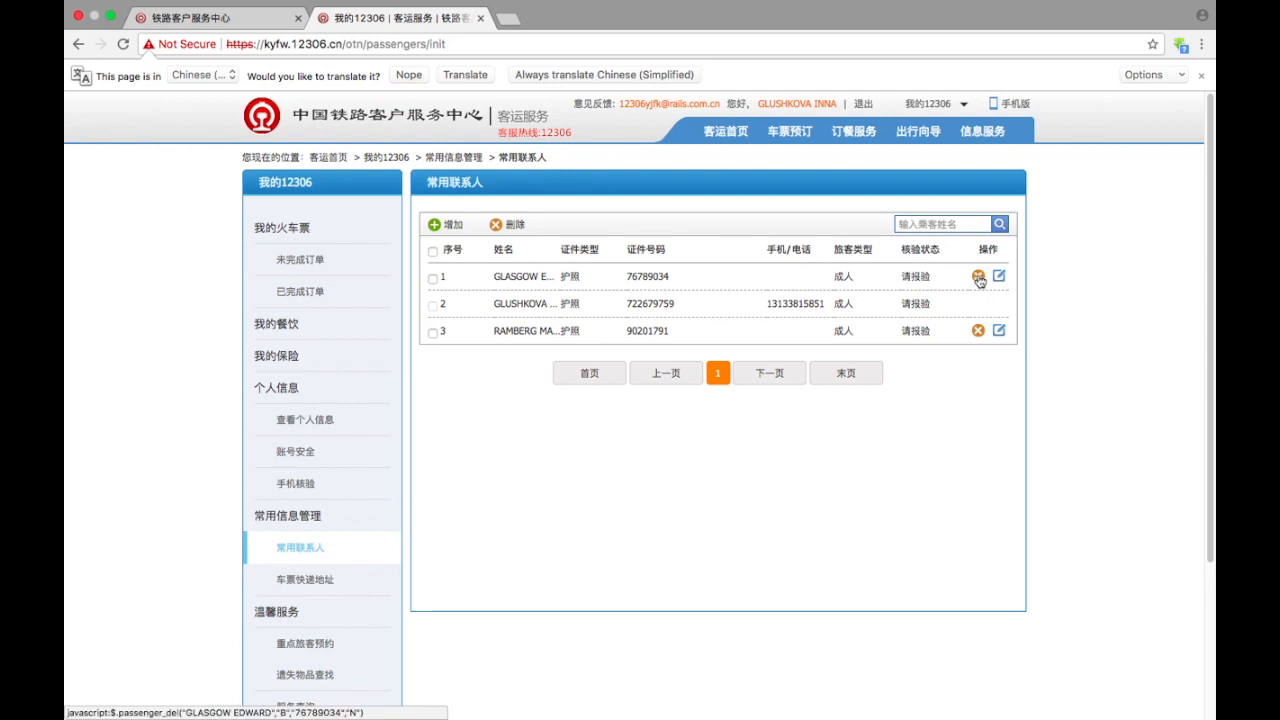
left_click(975, 277)
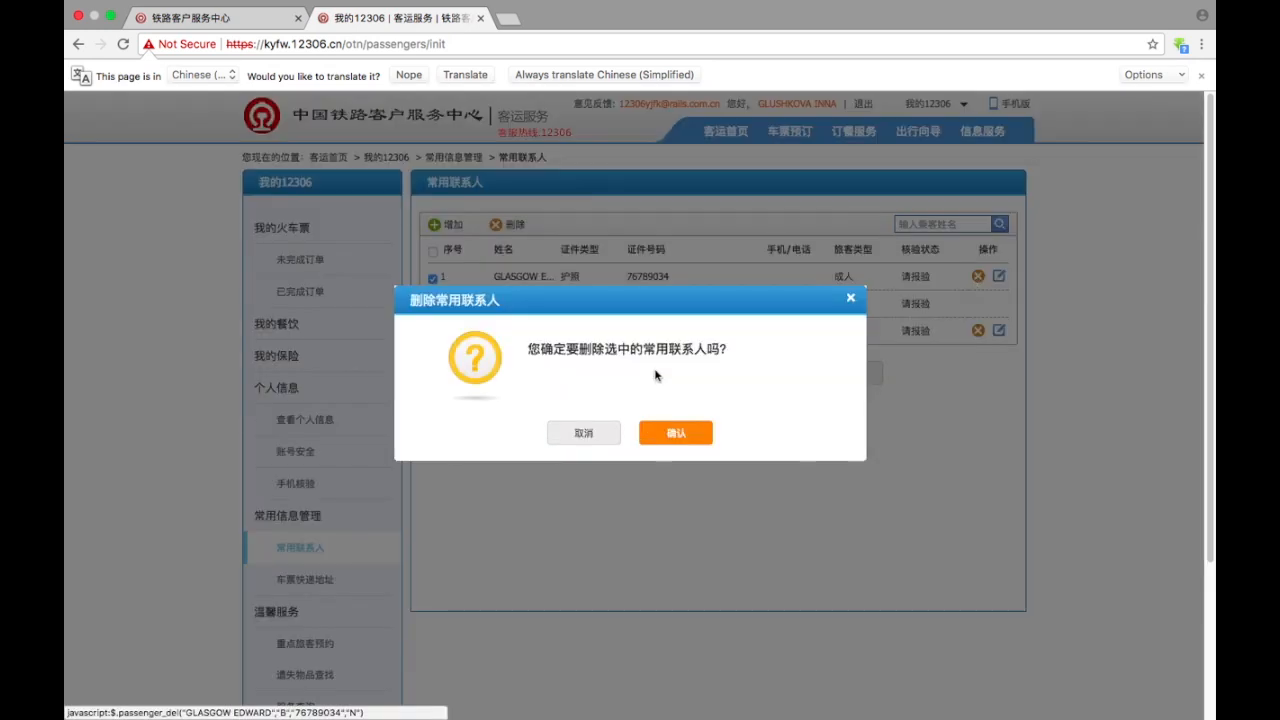
left_click(675, 432)
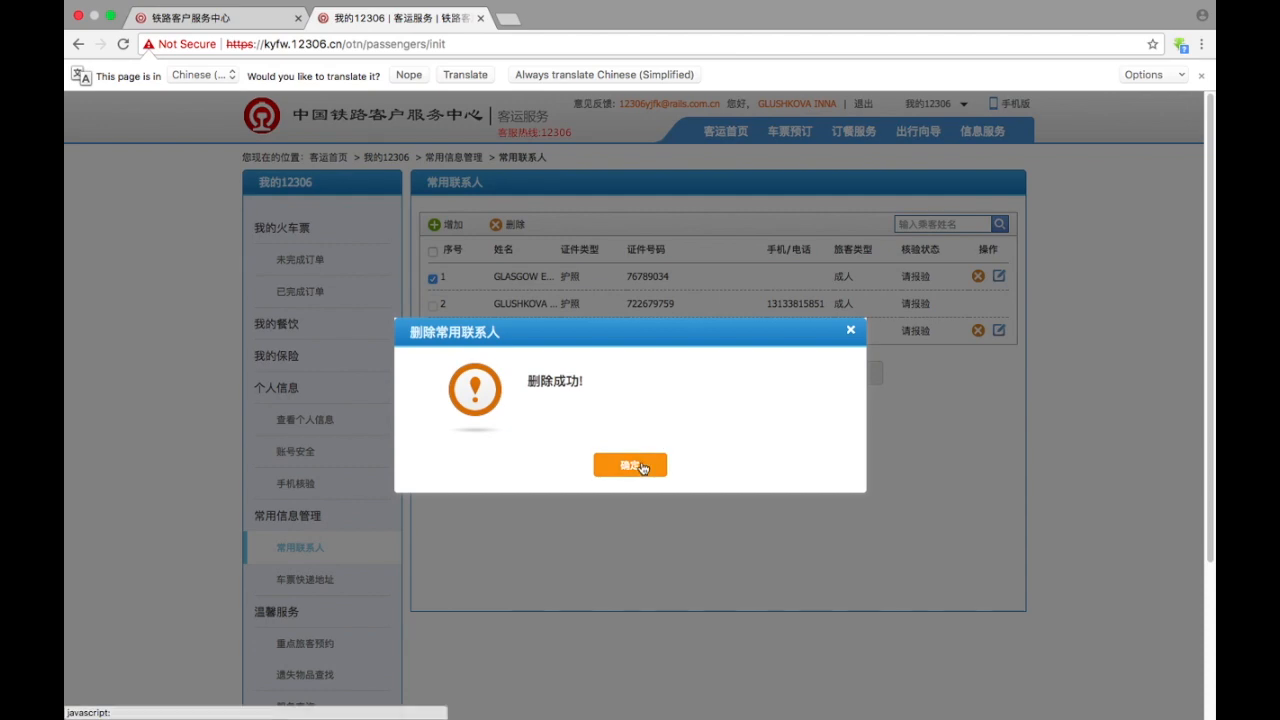
left_click(630, 464)
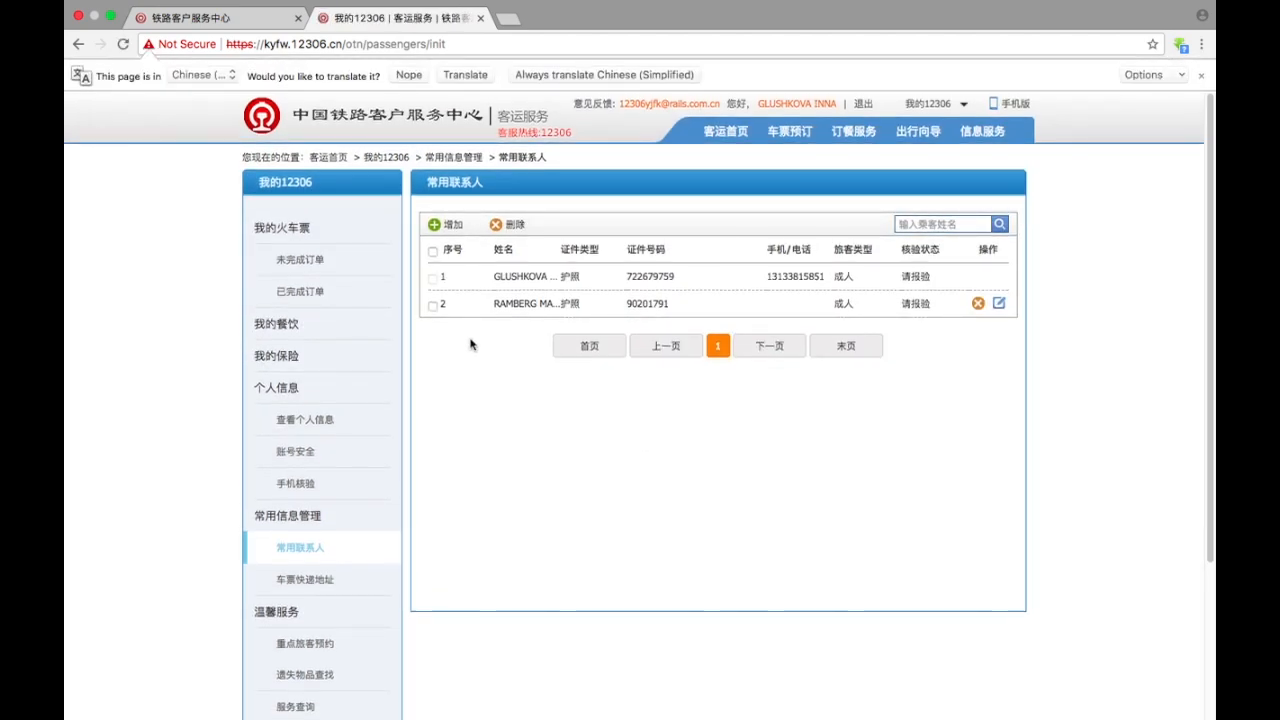
mouse_move(767, 358)
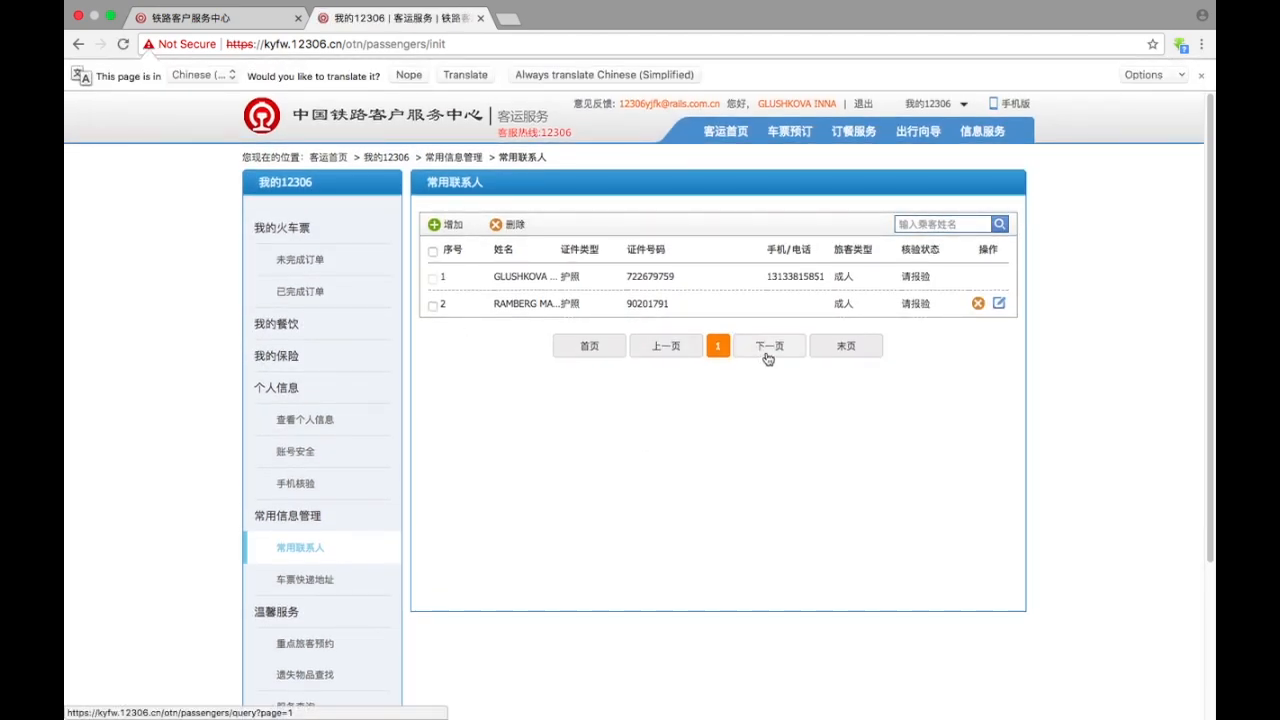
mouse_move(545, 355)
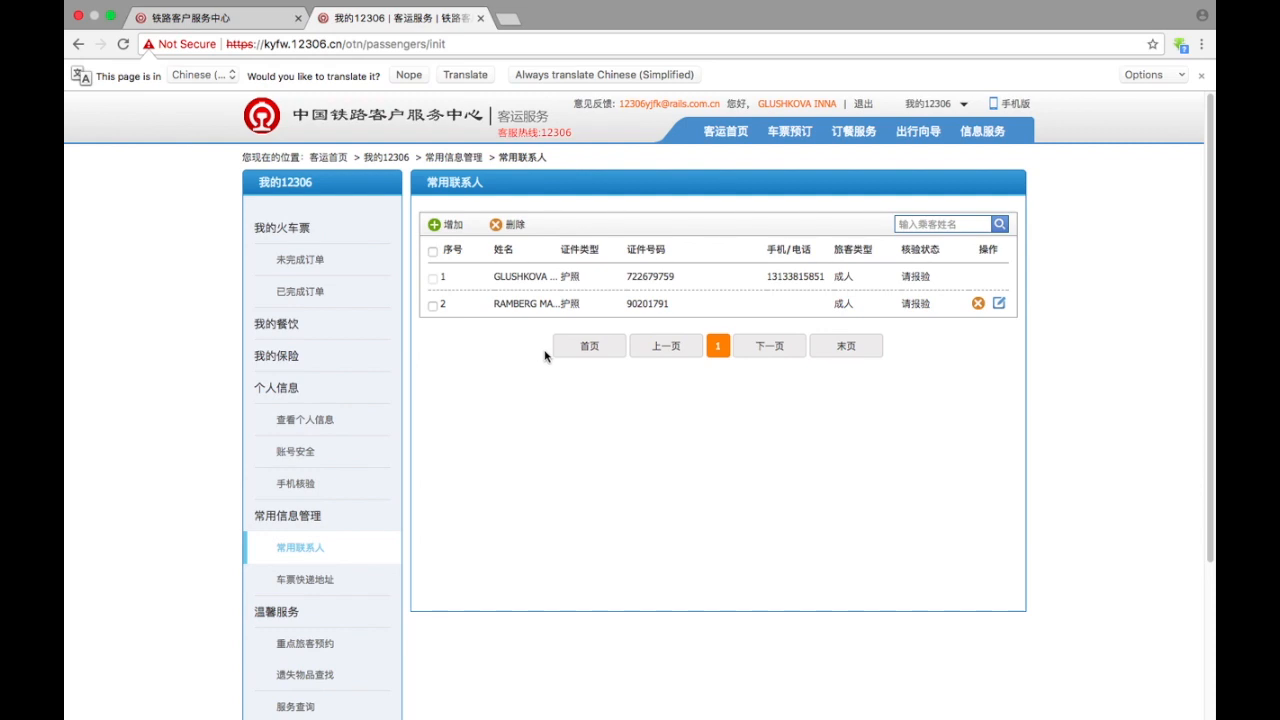
mouse_move(791, 131)
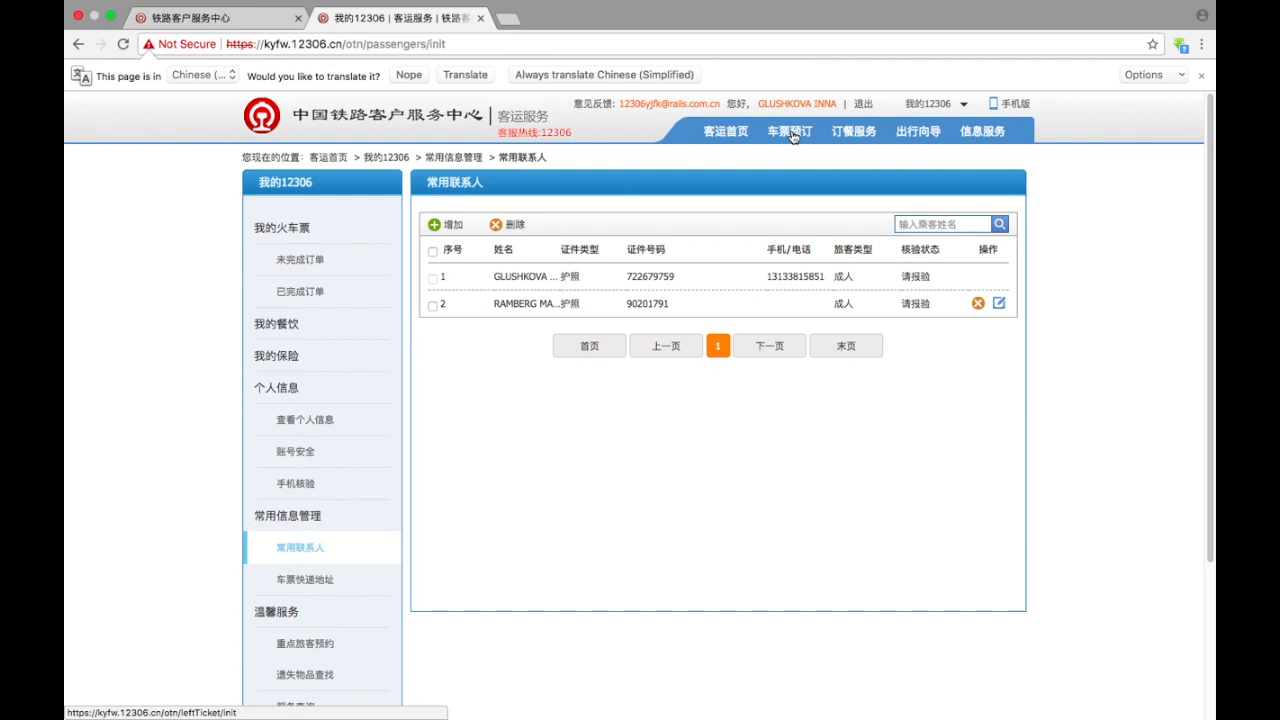
On the booking page, set departure 上饶 (Shangrao) and destination 南昌 (Nanchang).
left_click(790, 131)
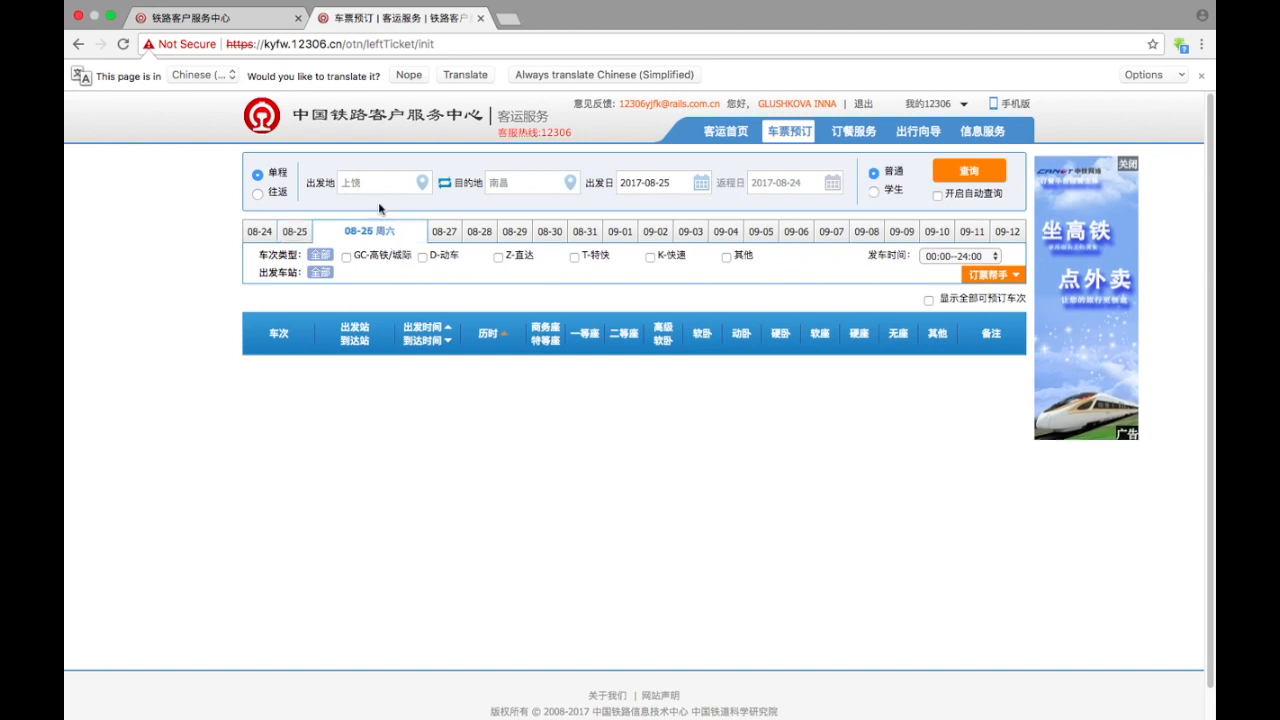
left_click(375, 182)
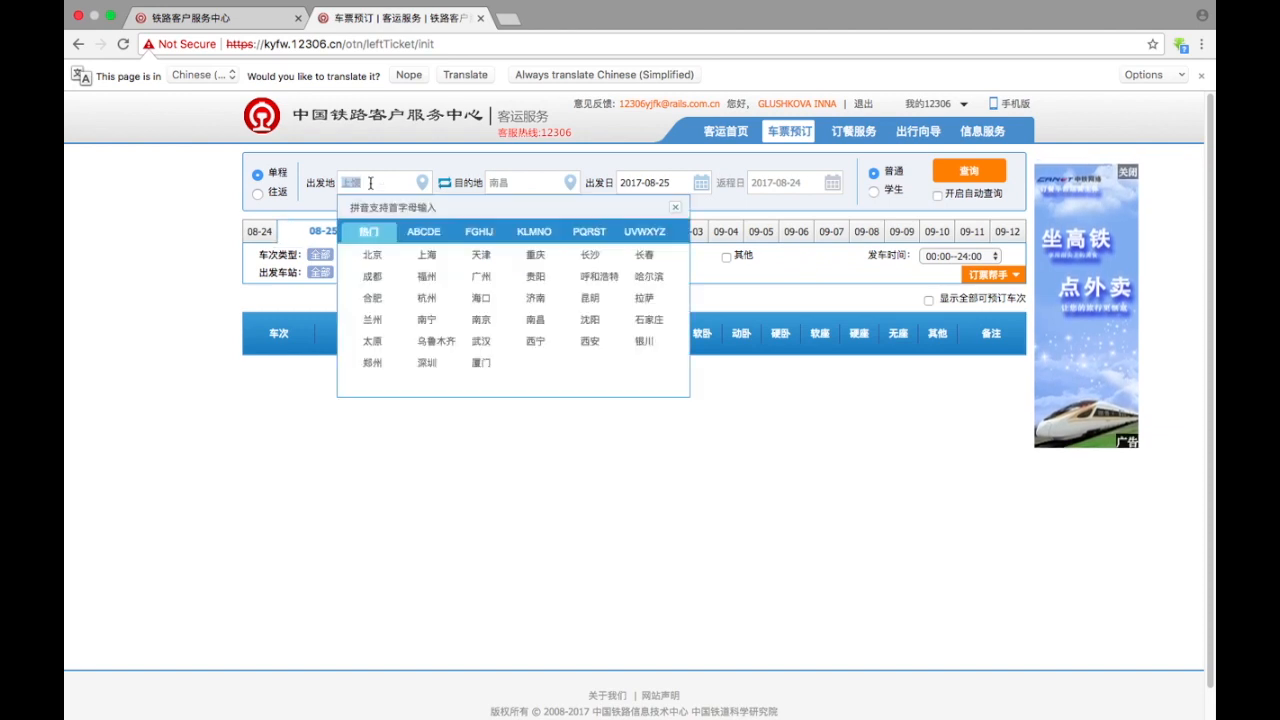
type("shai")
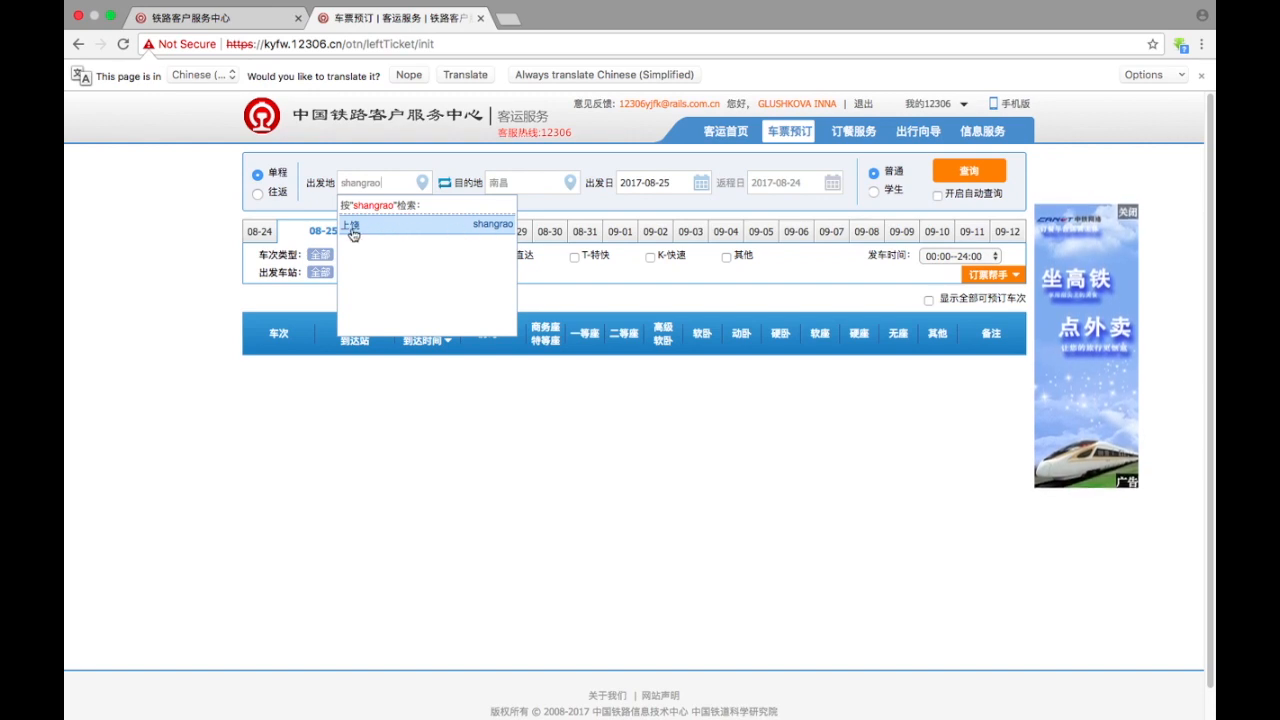
mouse_move(378, 232)
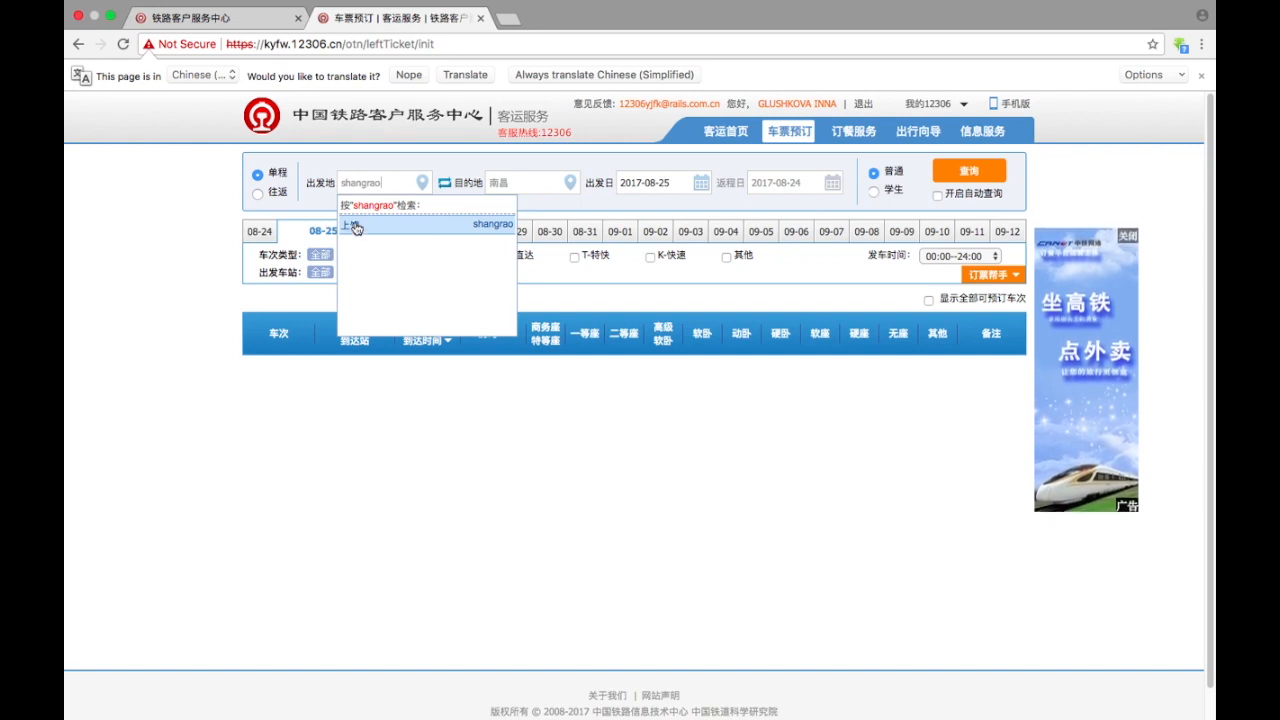
left_click(352, 225)
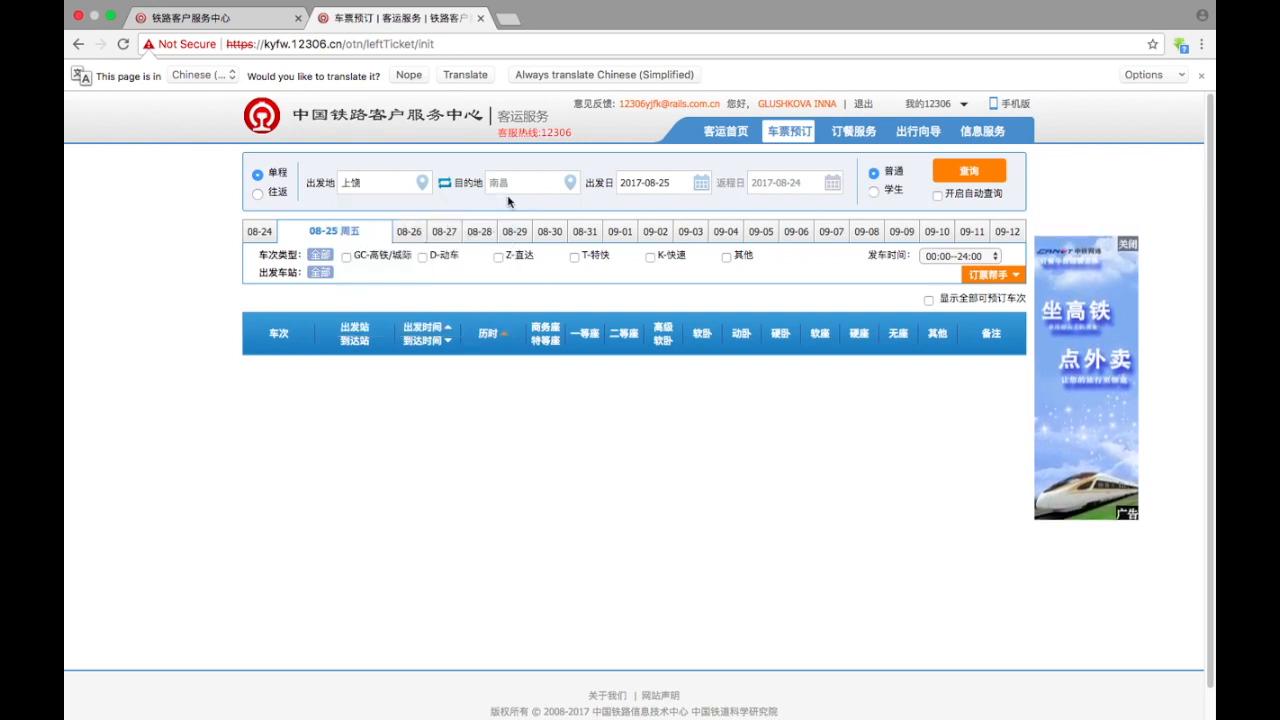
left_click(525, 182)
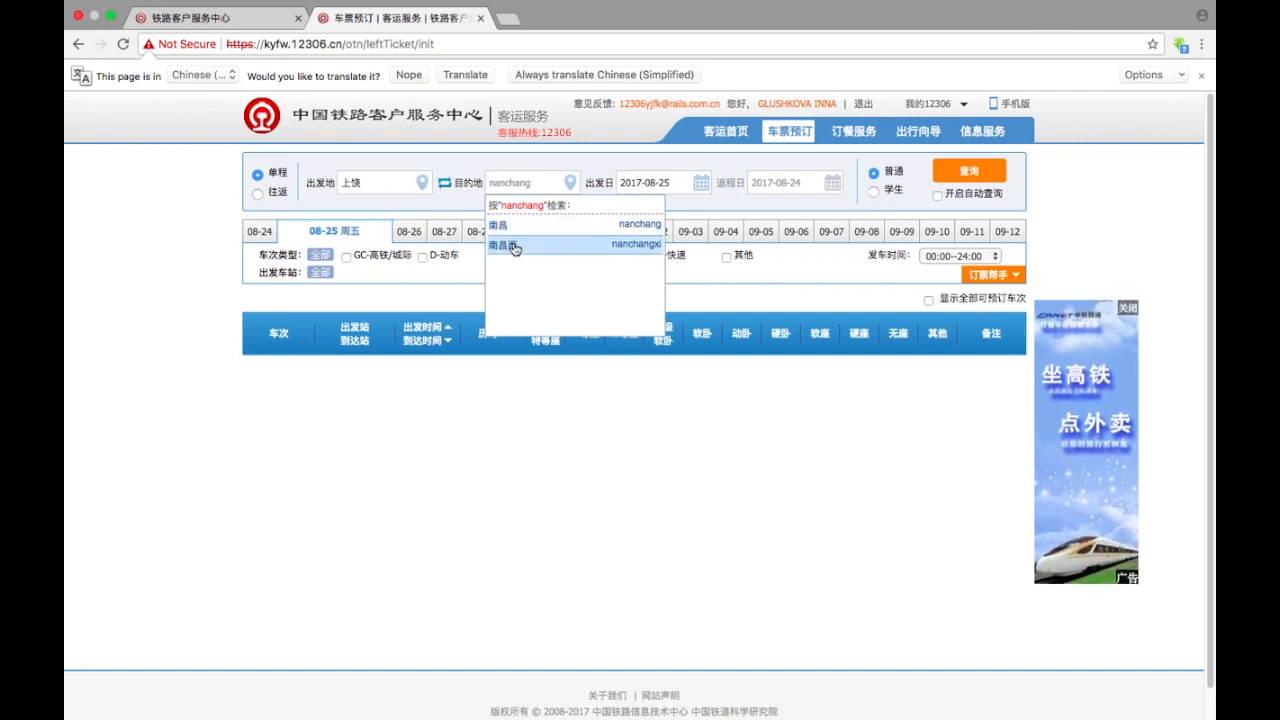
mouse_move(527, 255)
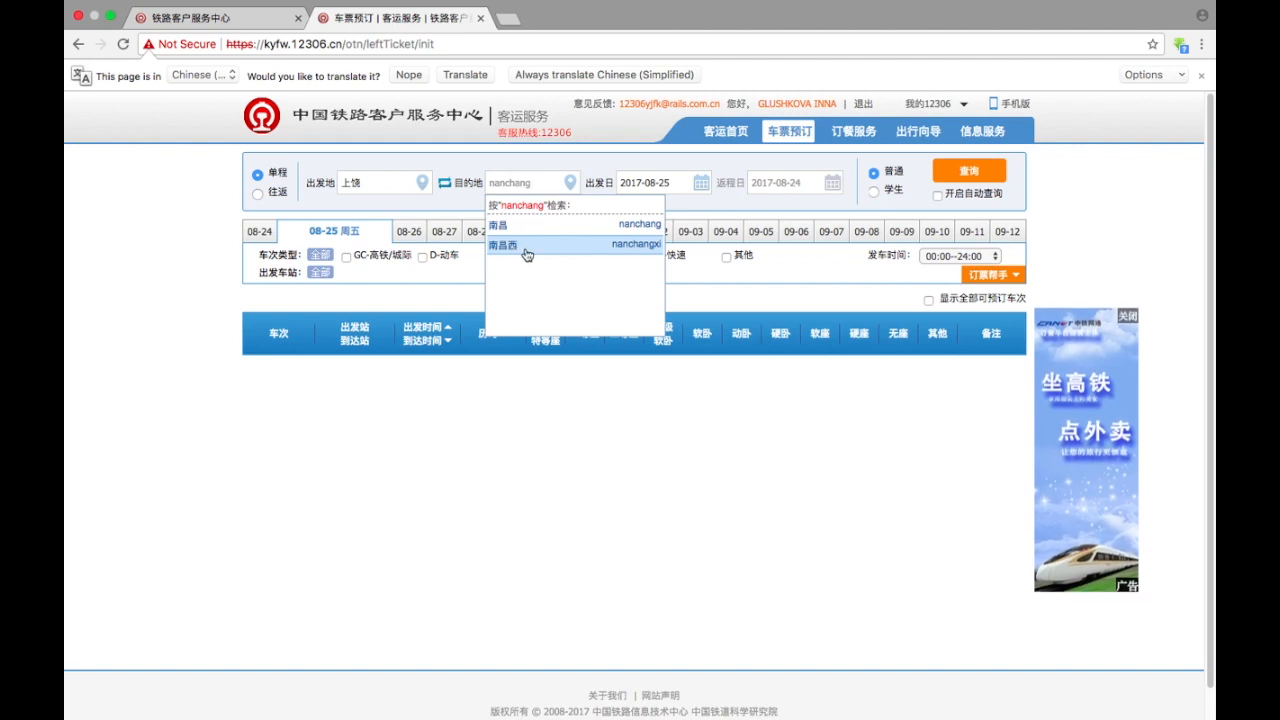
mouse_move(532, 238)
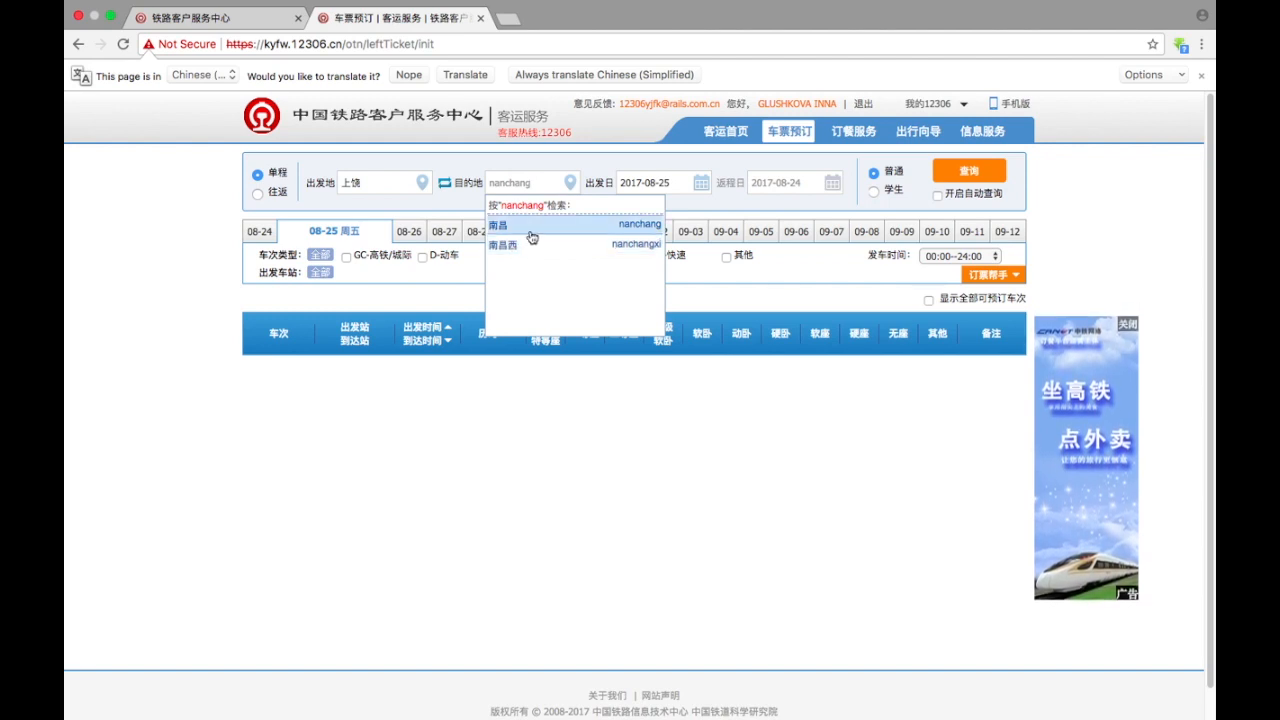
left_click(495, 224)
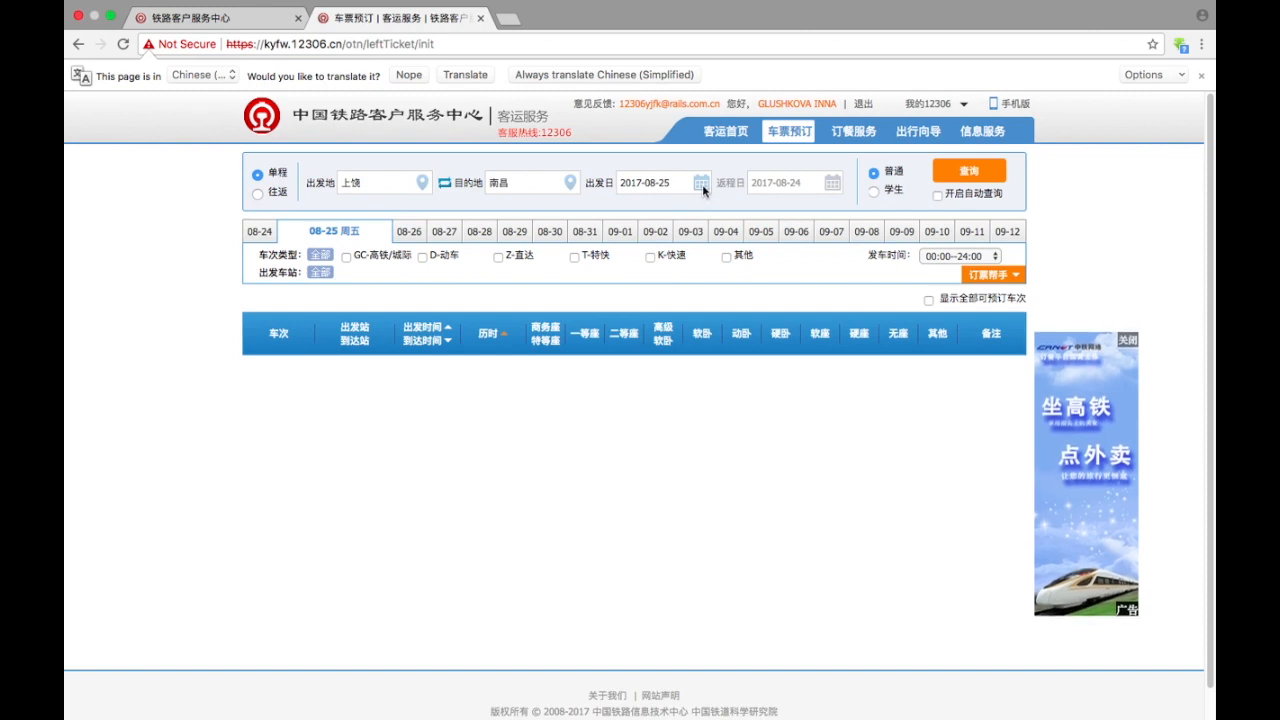
left_click(688, 182)
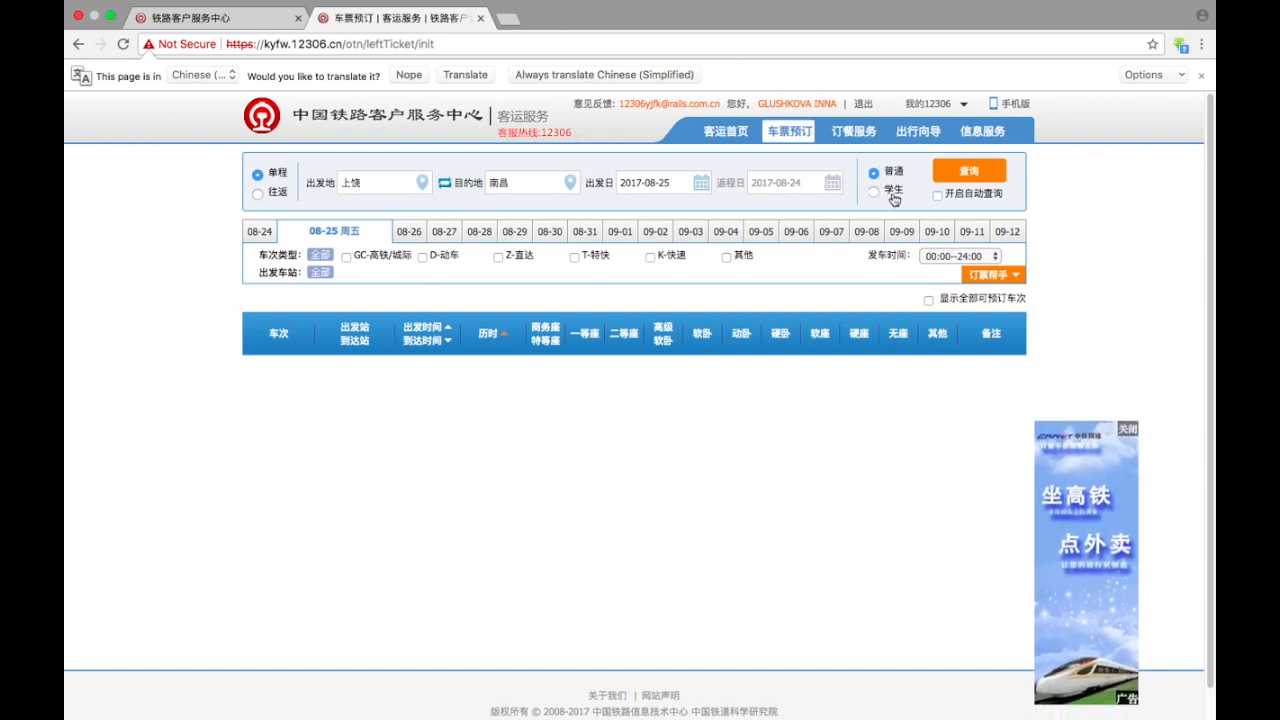
Keep date 2017-08-25 and passenger type 普通, then run 查询.
left_click(420, 231)
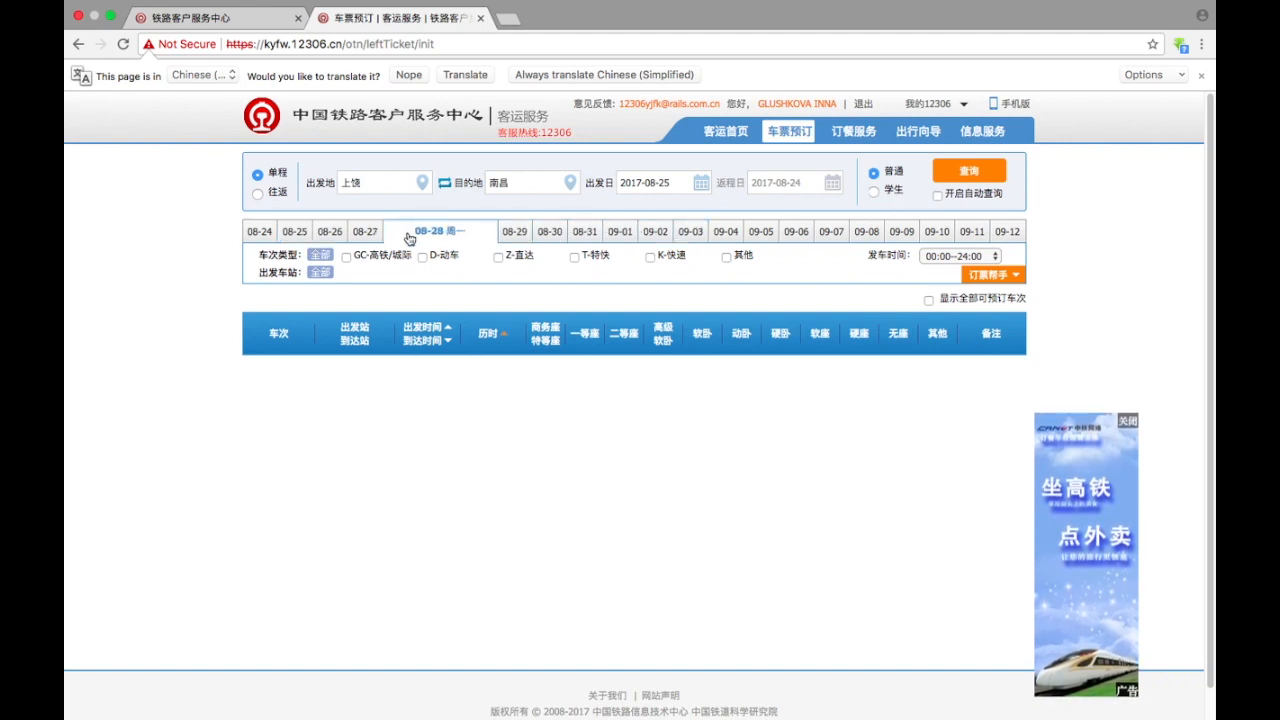
left_click(761, 231)
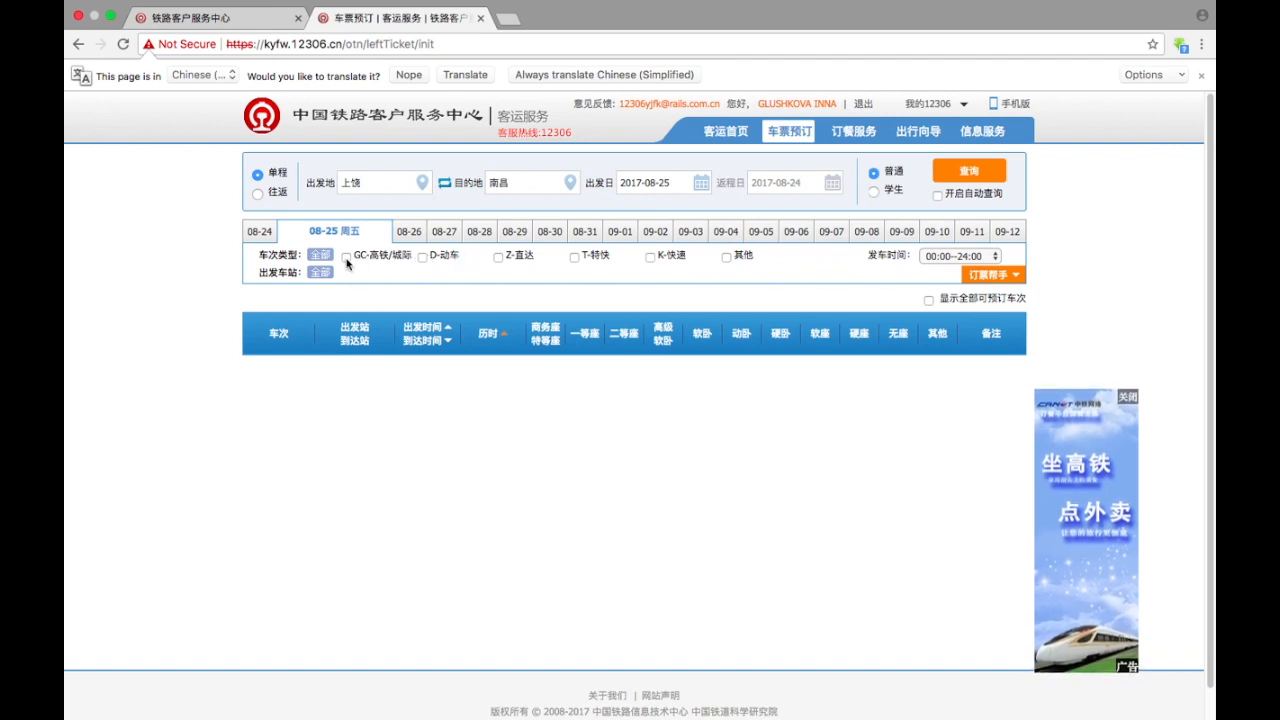
mouse_move(649, 267)
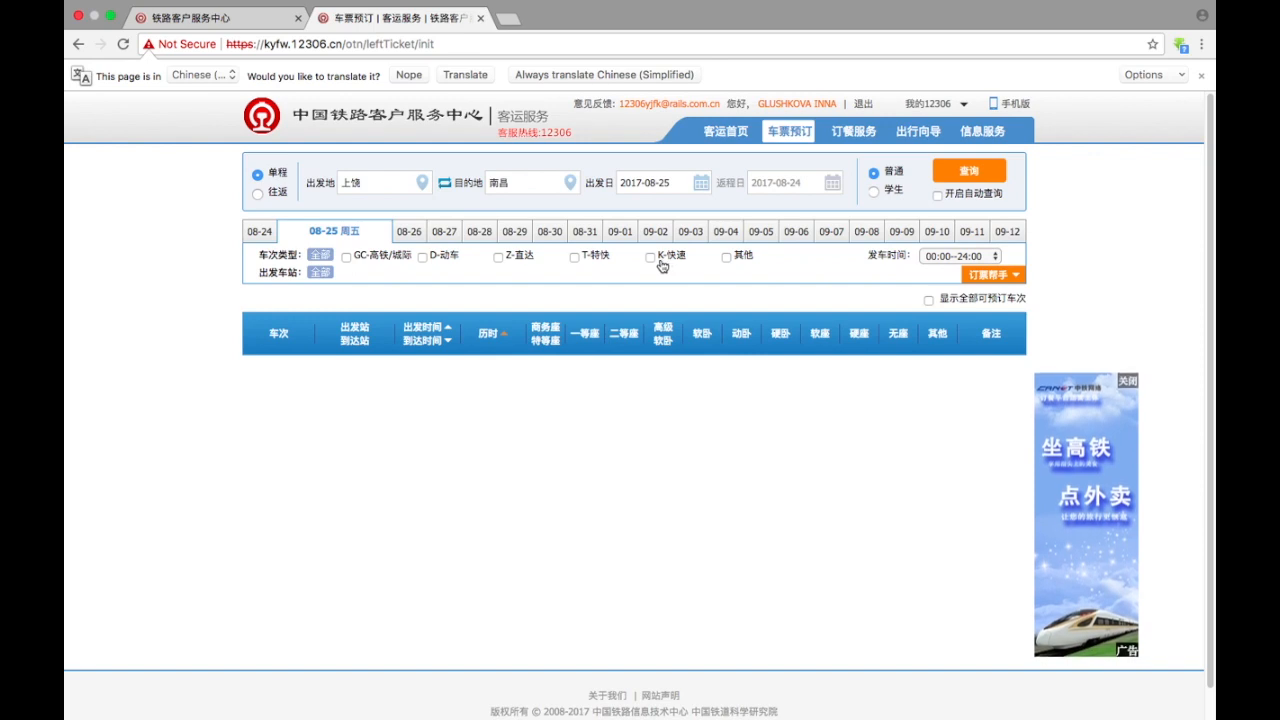
left_click(968, 170)
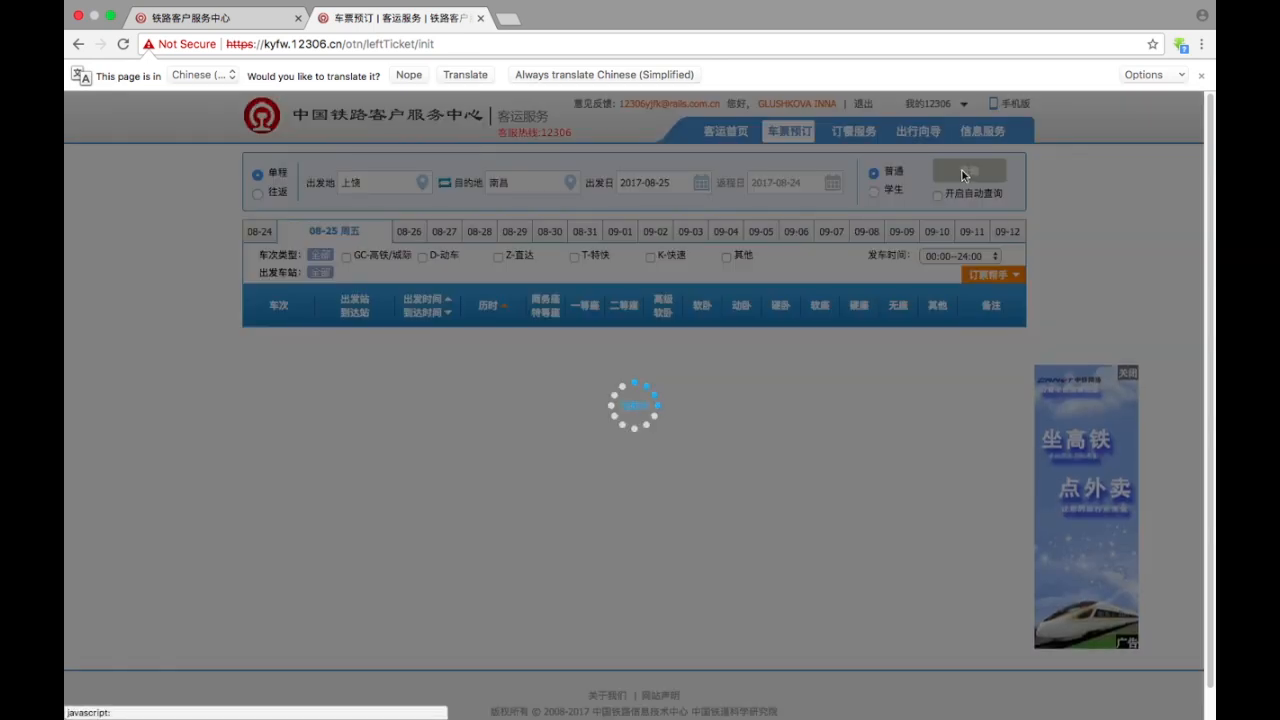
Scroll the 73 Shangrao–Nanchang trains for 25 August down to the midday departures.
left_click(969, 170)
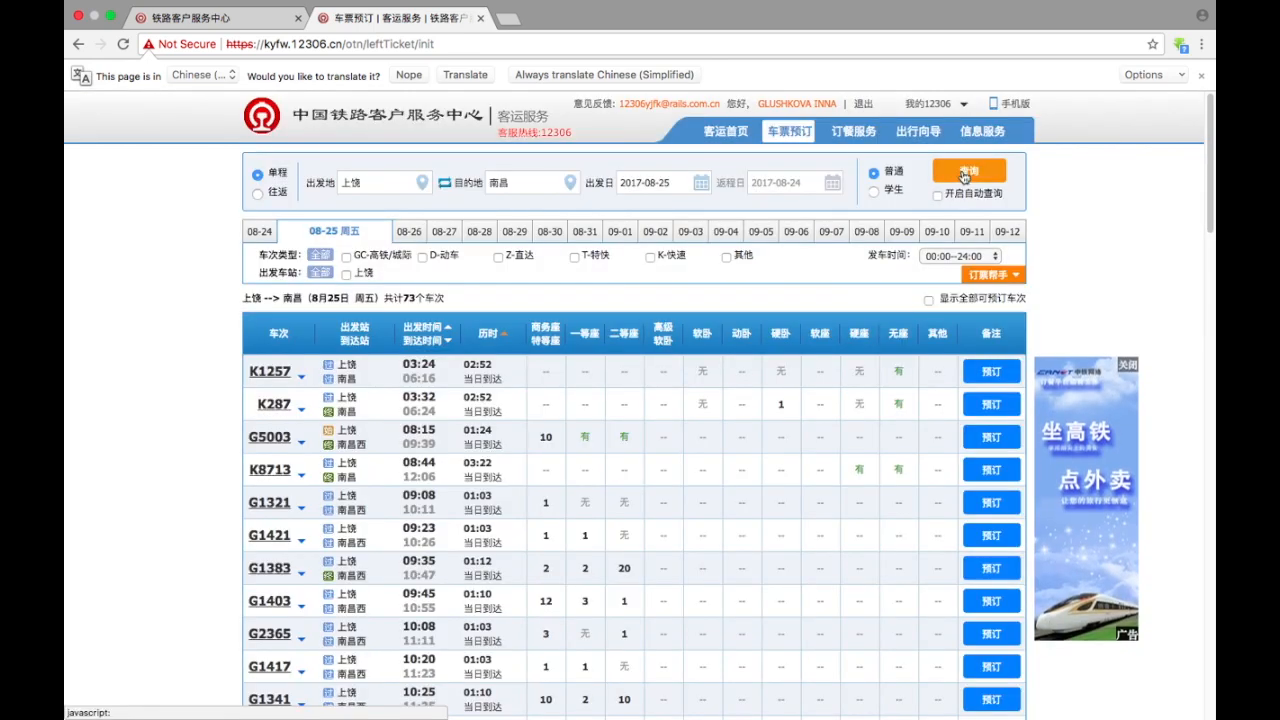
scroll("down", 3)
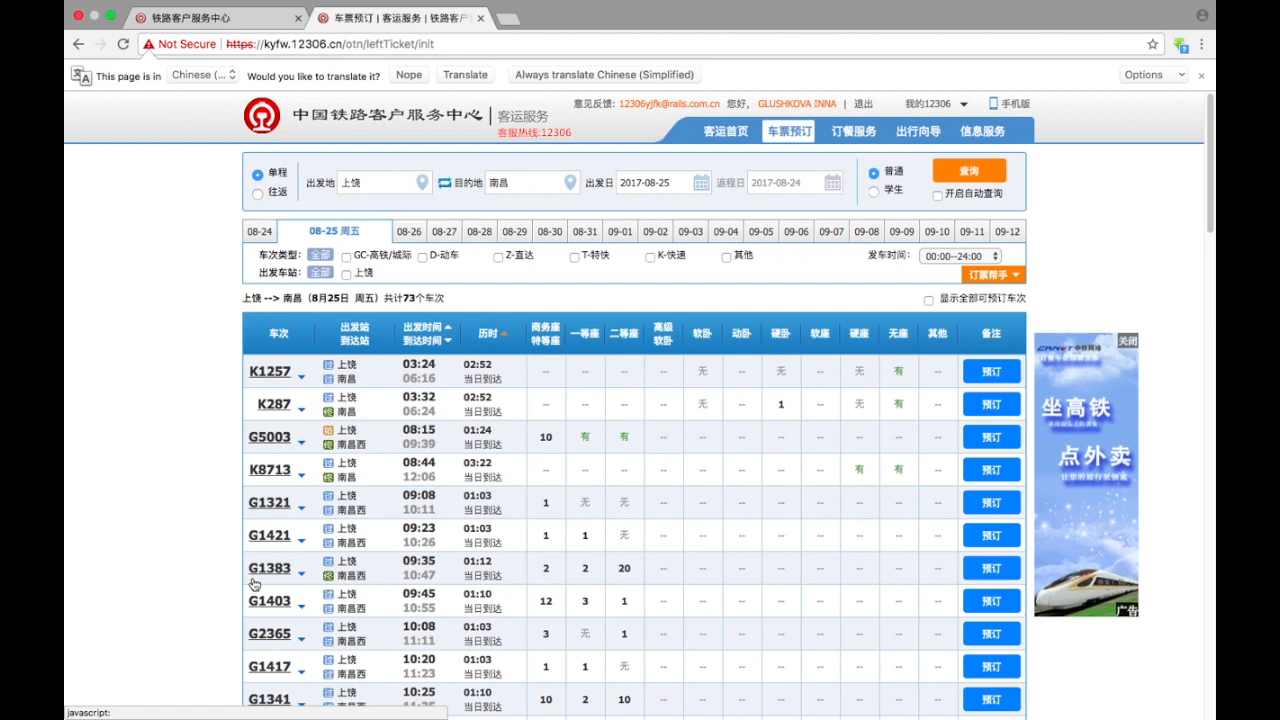
mouse_move(256, 378)
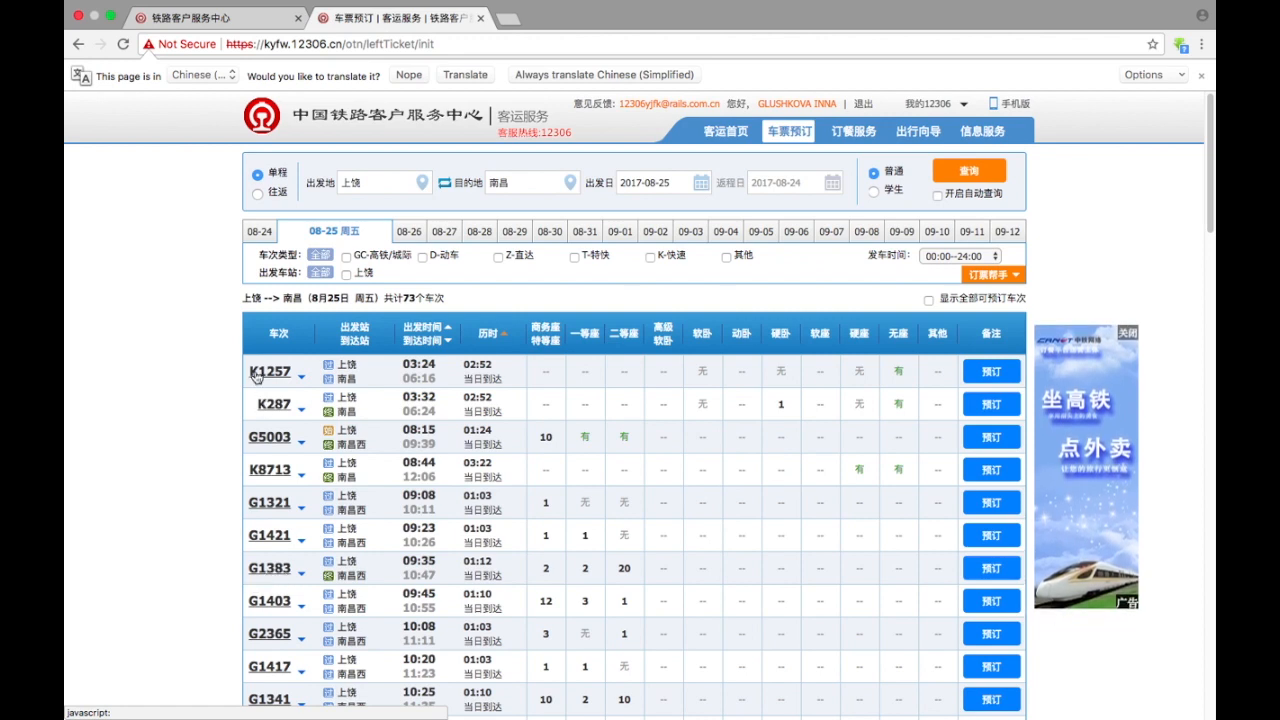
mouse_move(462, 374)
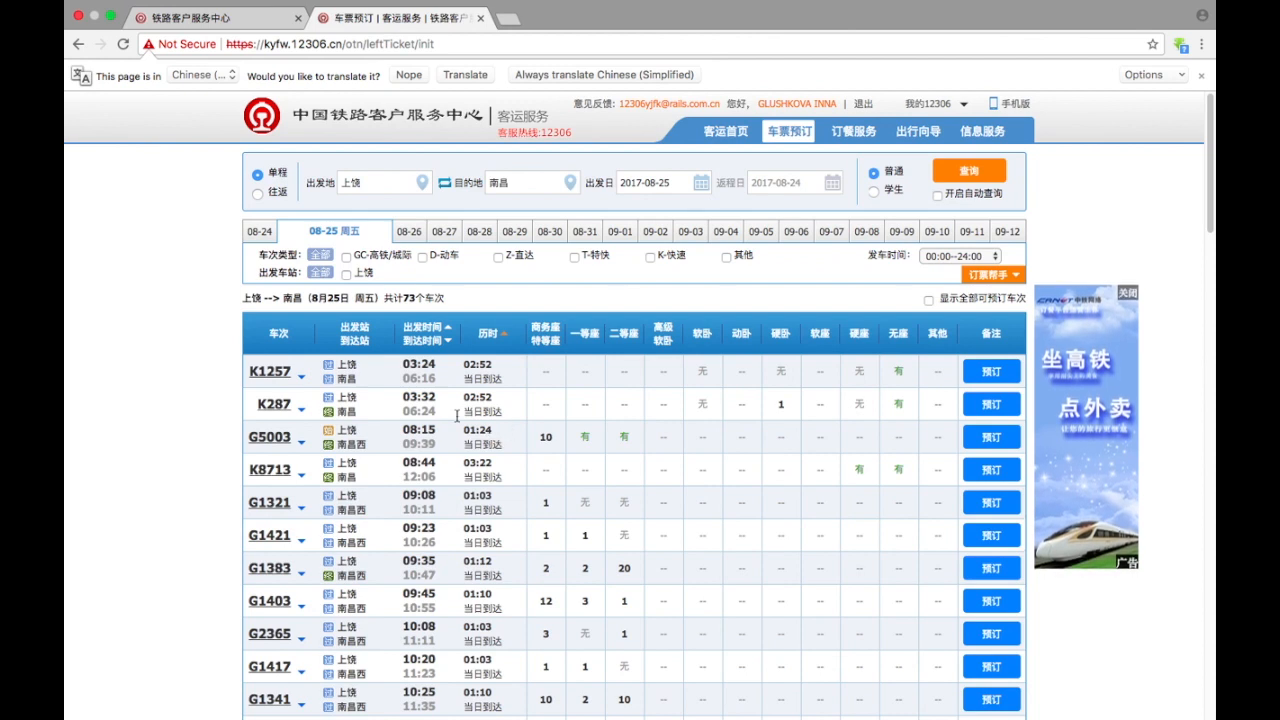
scroll("down", 3)
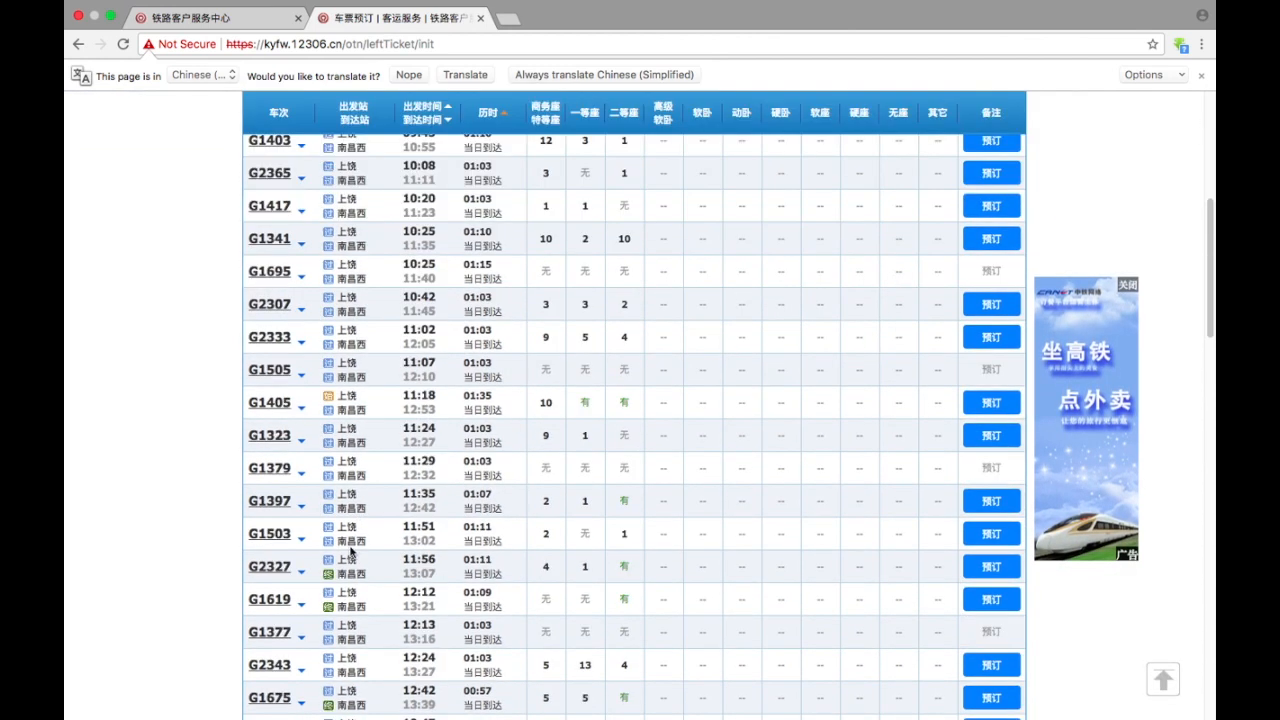
mouse_move(446, 463)
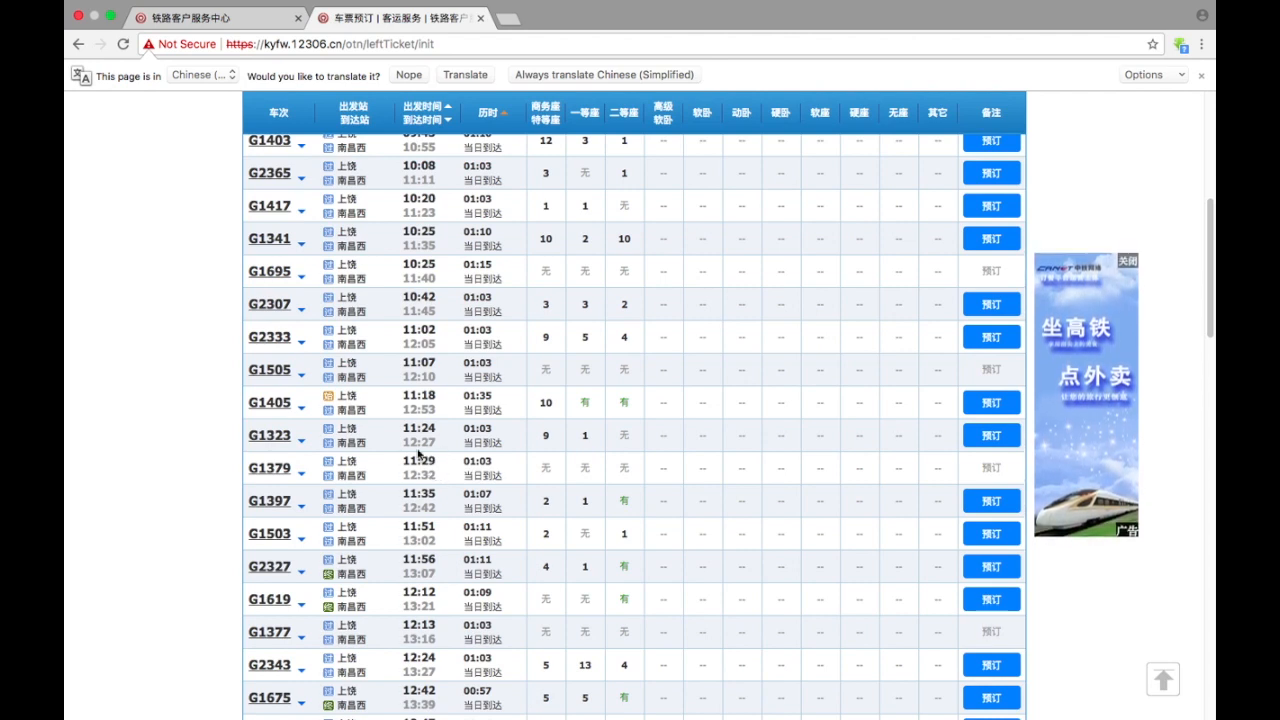
mouse_move(415, 405)
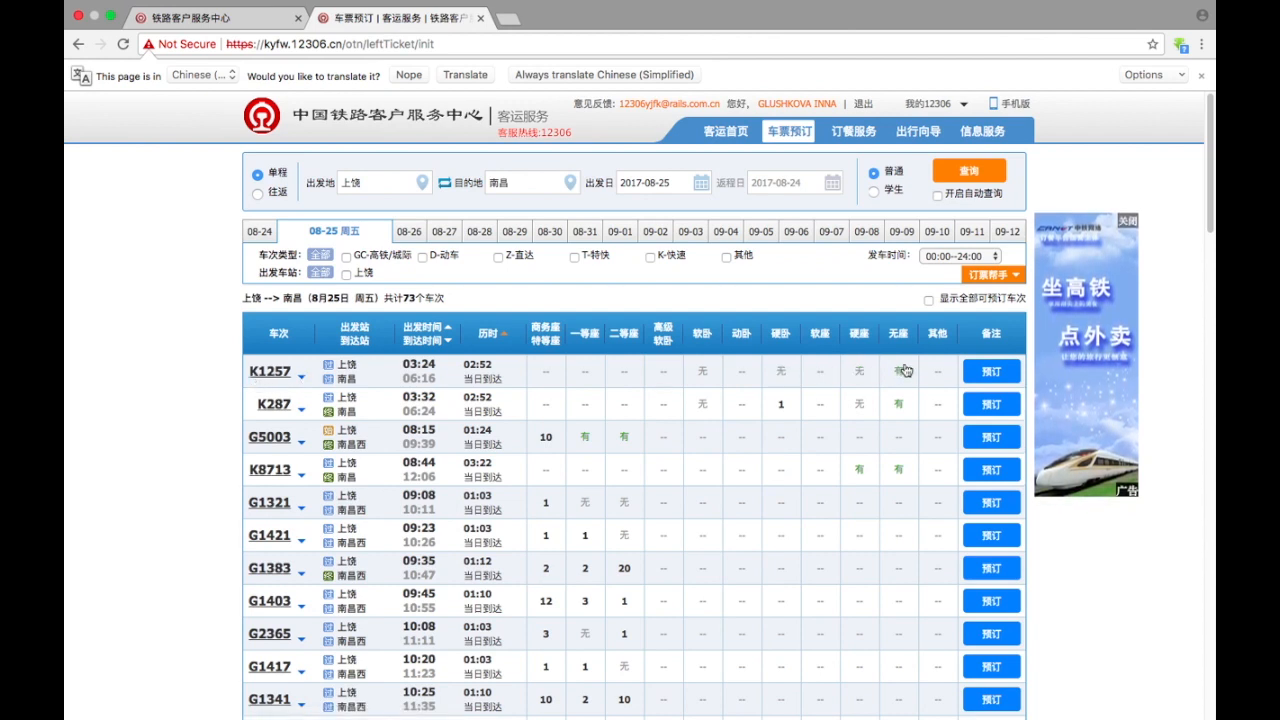
mouse_move(899, 383)
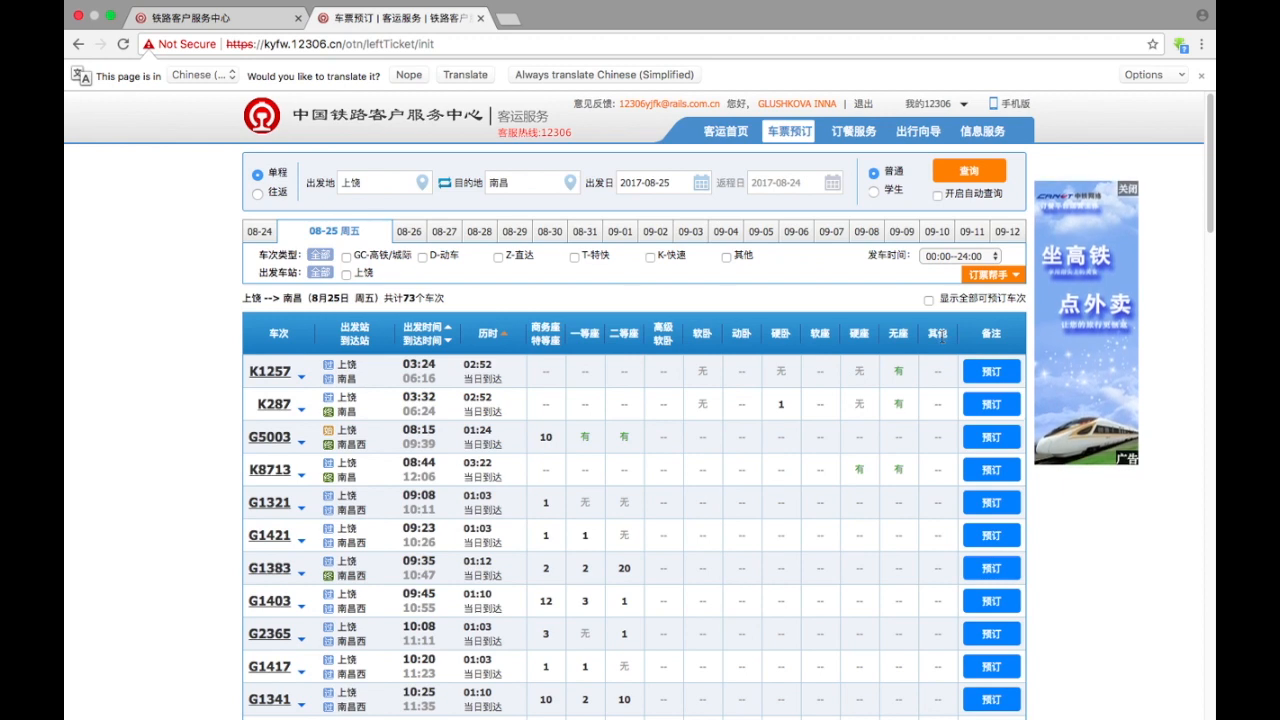
mouse_move(893, 345)
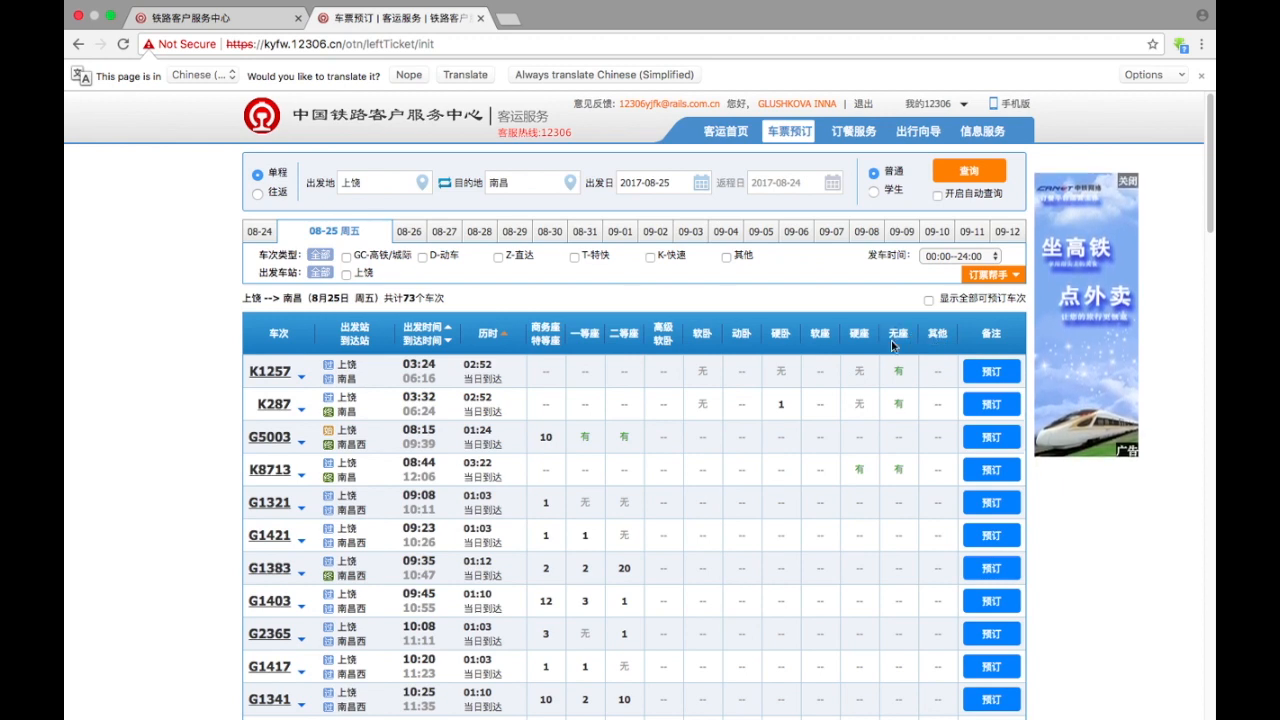
mouse_move(857, 344)
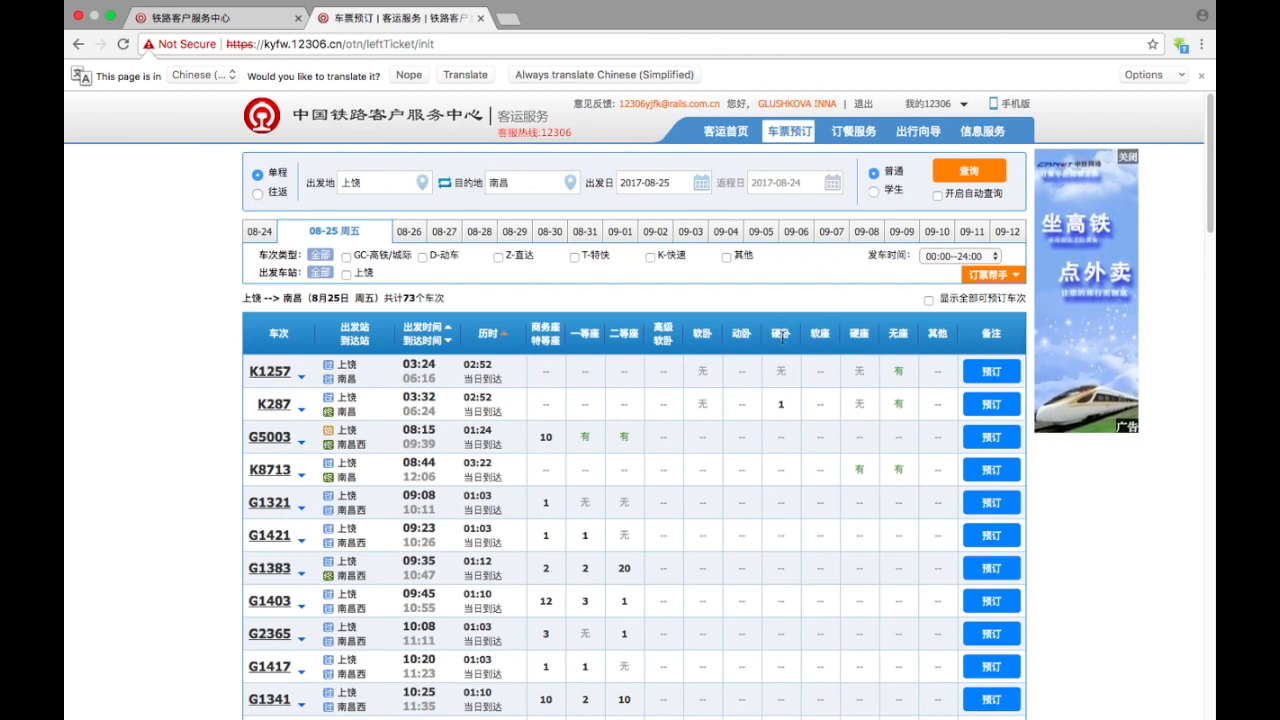
mouse_move(722, 379)
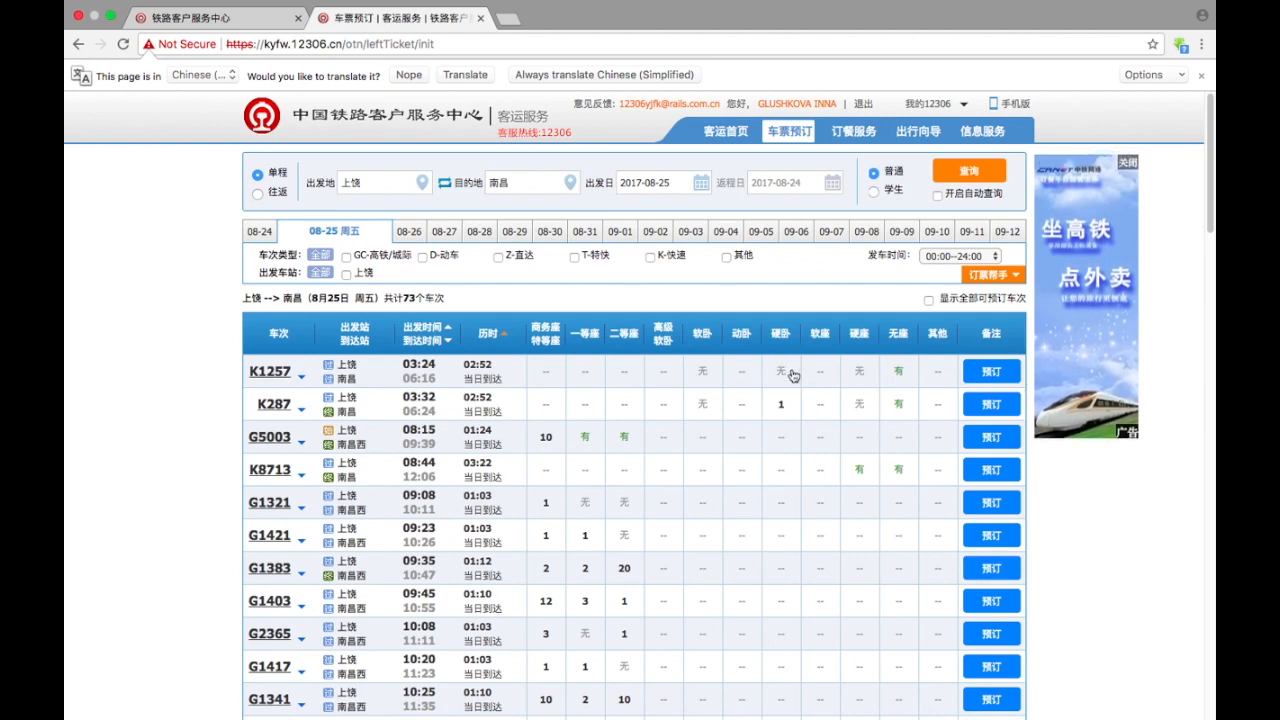
mouse_move(713, 375)
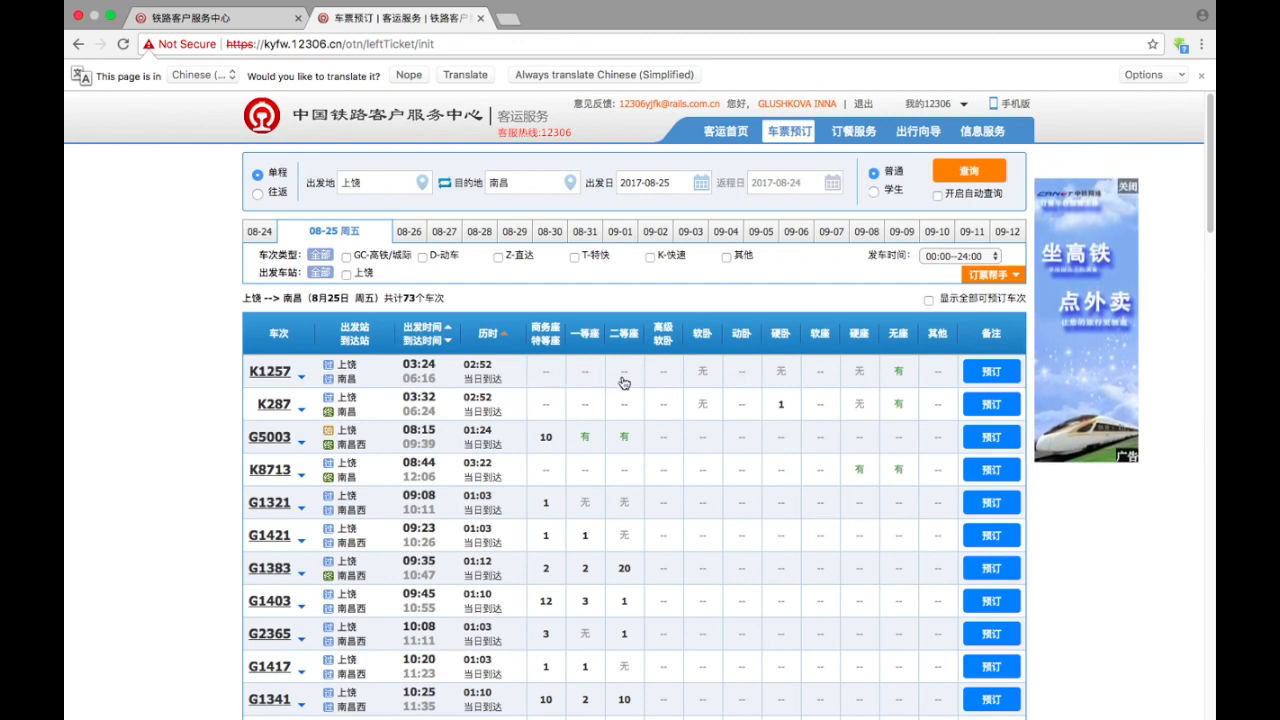
mouse_move(397, 483)
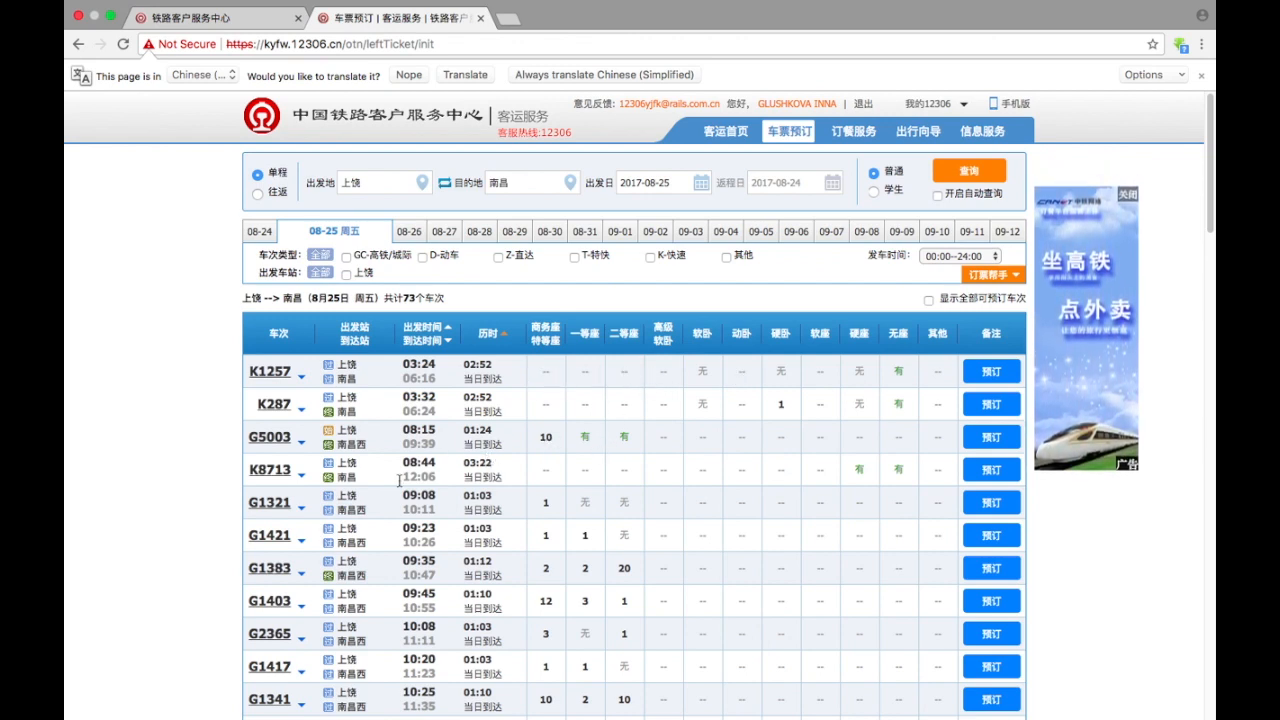
scroll("down", 3)
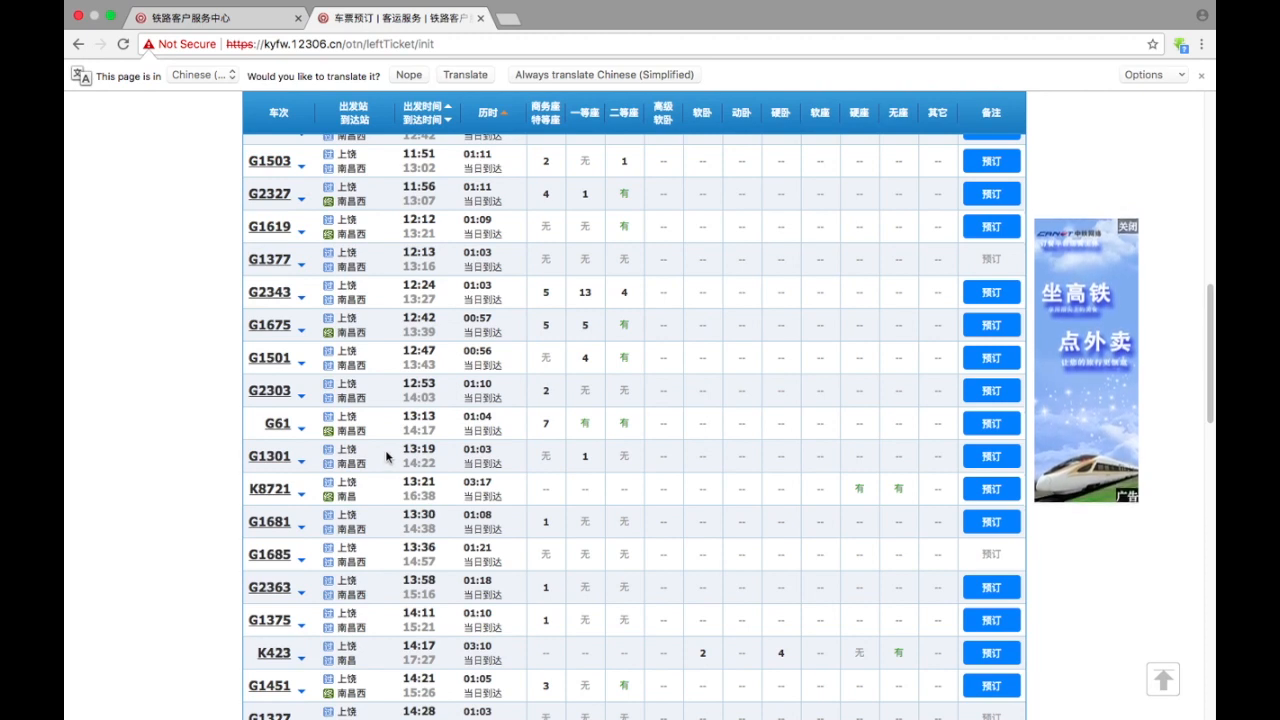
Scroll back up to the late-morning trains, G1379 through K423, including G1619.
scroll("up", 3)
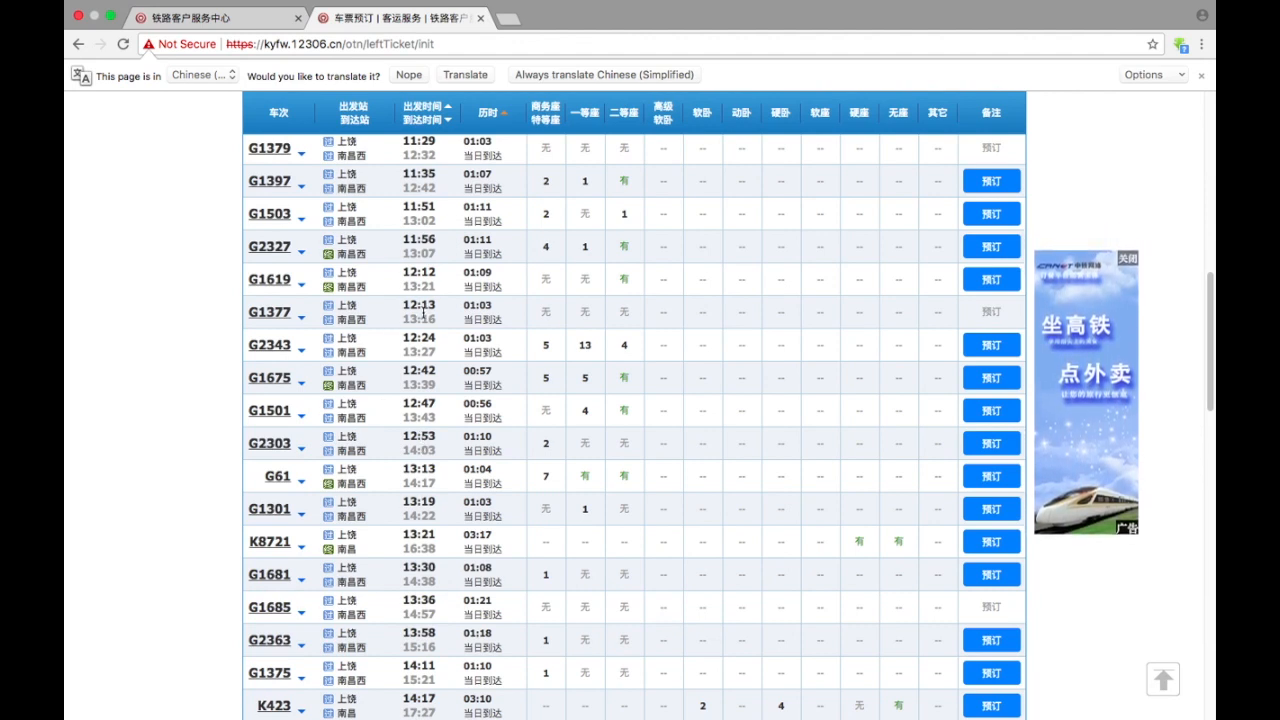
mouse_move(623, 324)
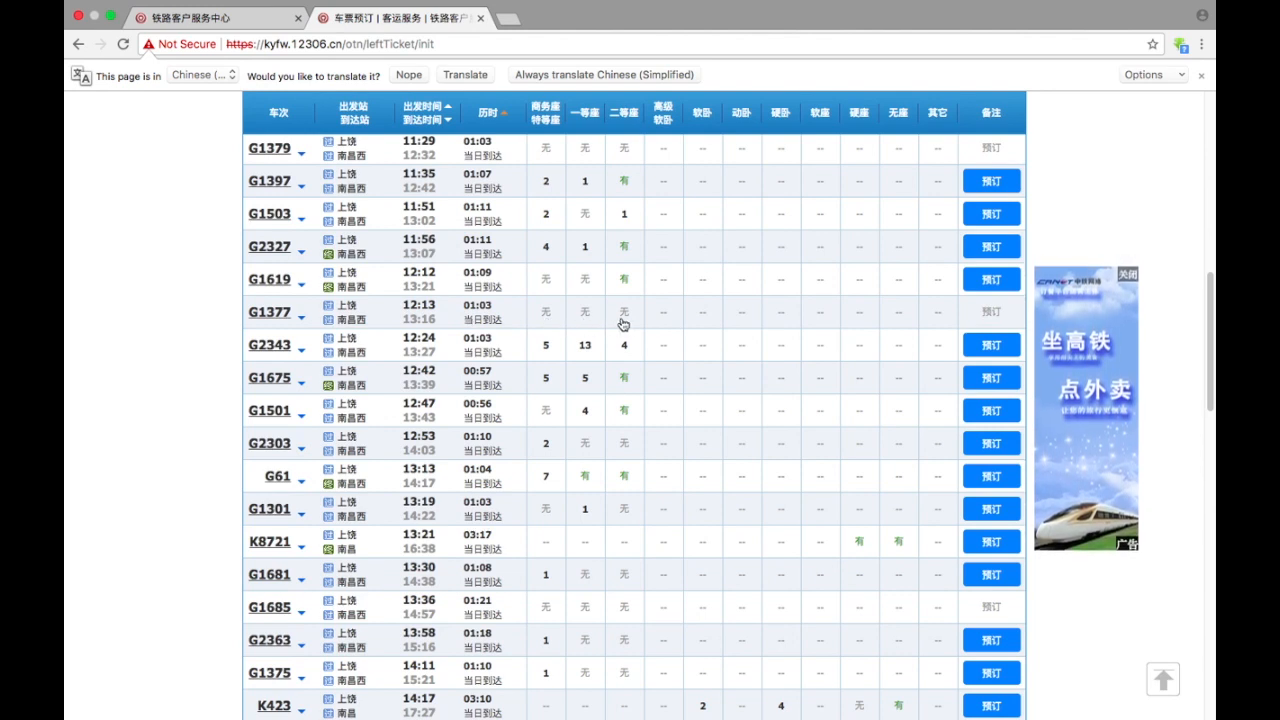
mouse_move(420, 287)
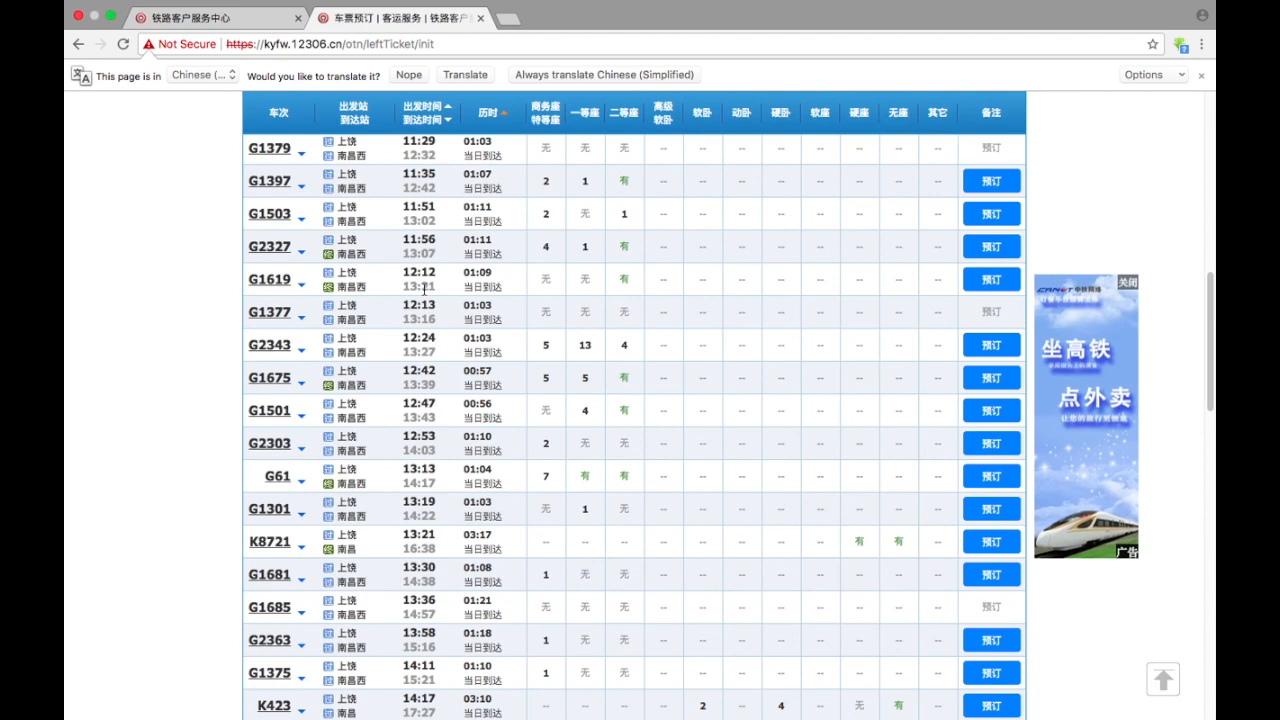
mouse_move(440, 288)
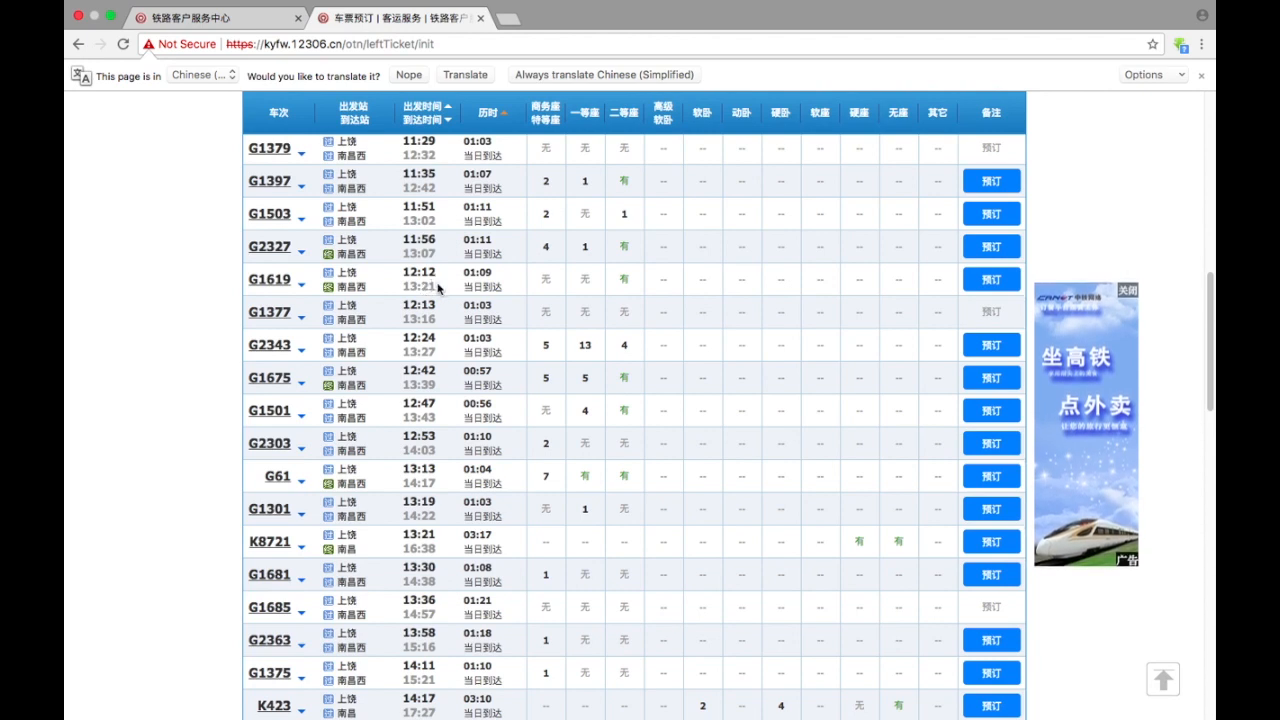
mouse_move(621, 278)
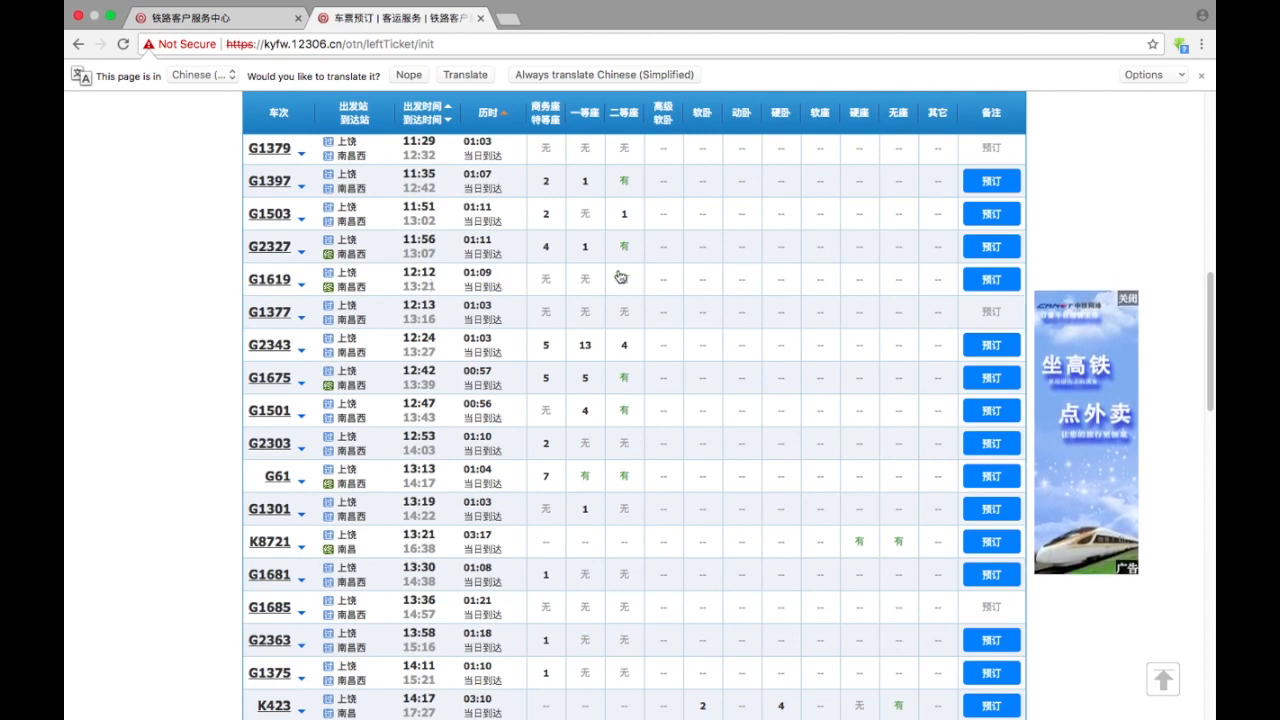
mouse_move(539, 285)
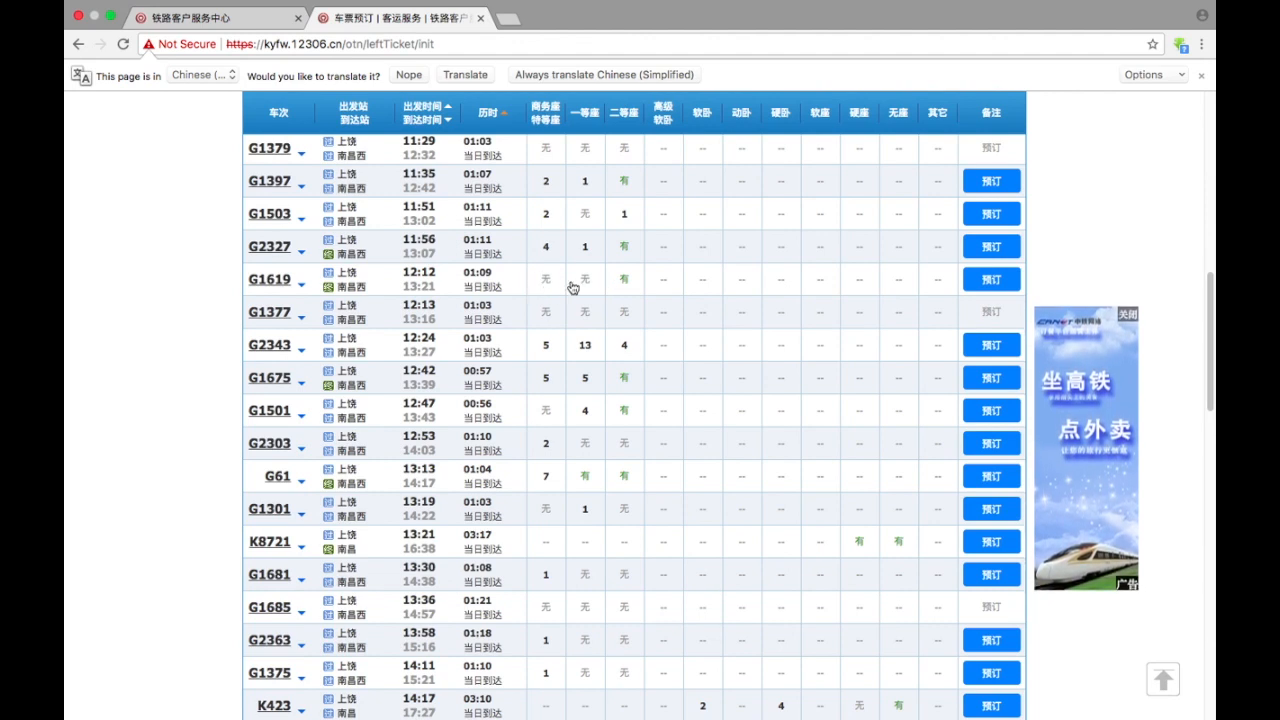
mouse_move(627, 290)
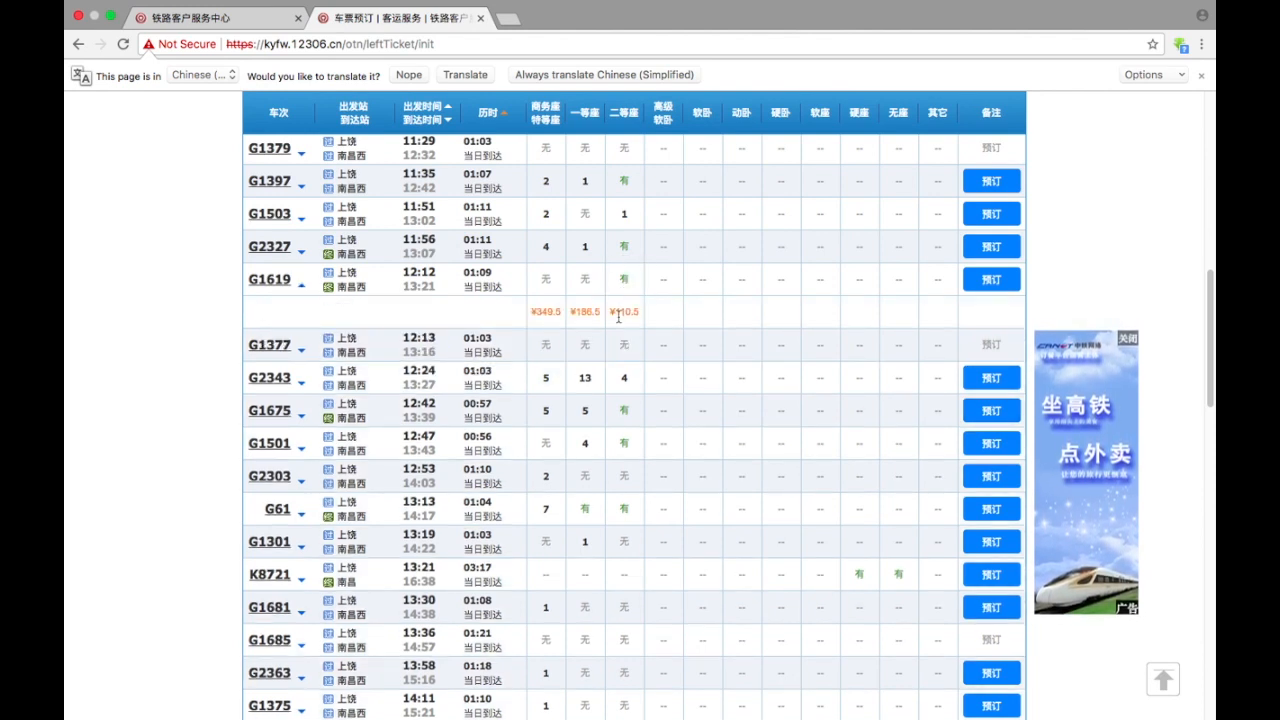
mouse_move(635, 305)
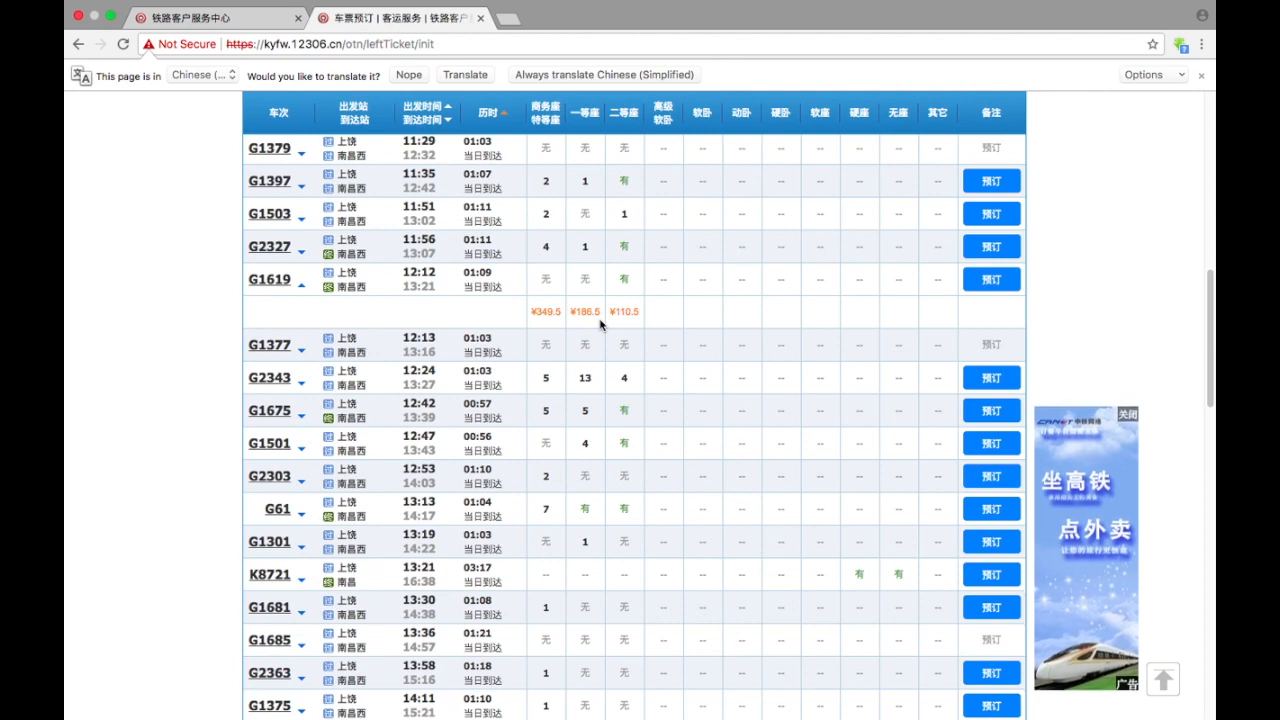
mouse_move(565, 323)
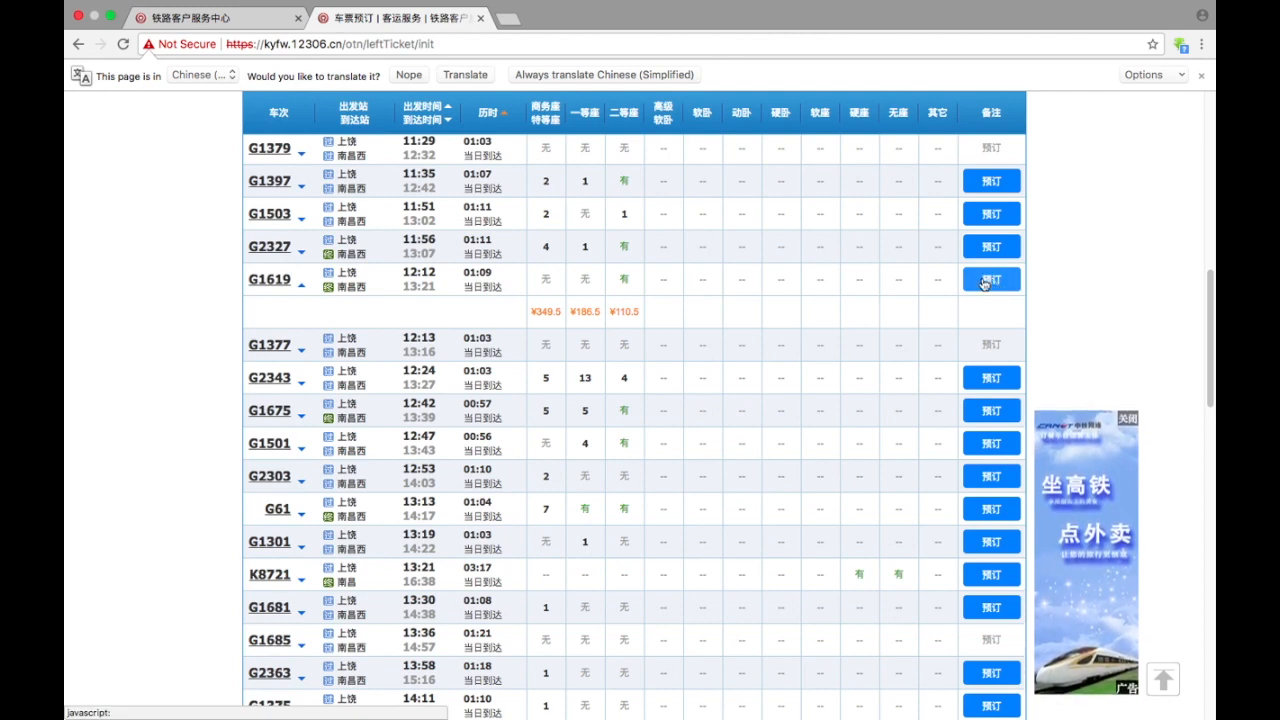
Start booking train G1619 and add the saved passenger to the order.
left_click(991, 279)
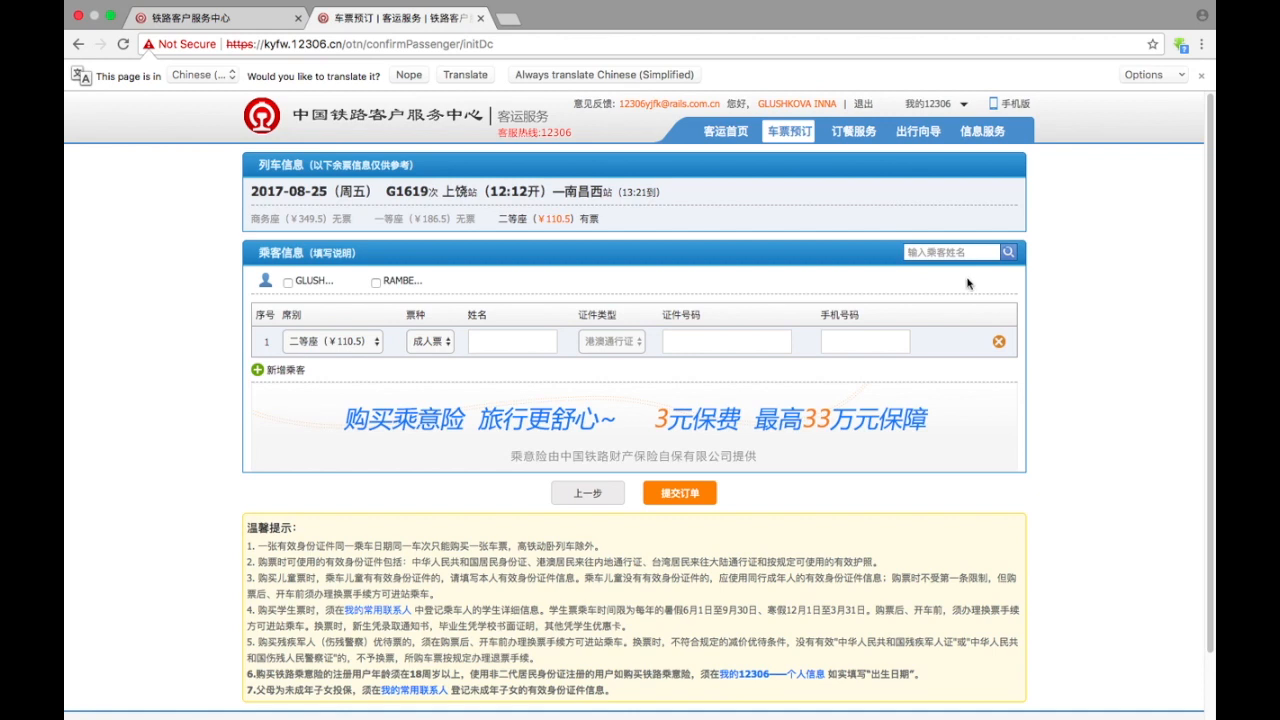
mouse_move(317, 282)
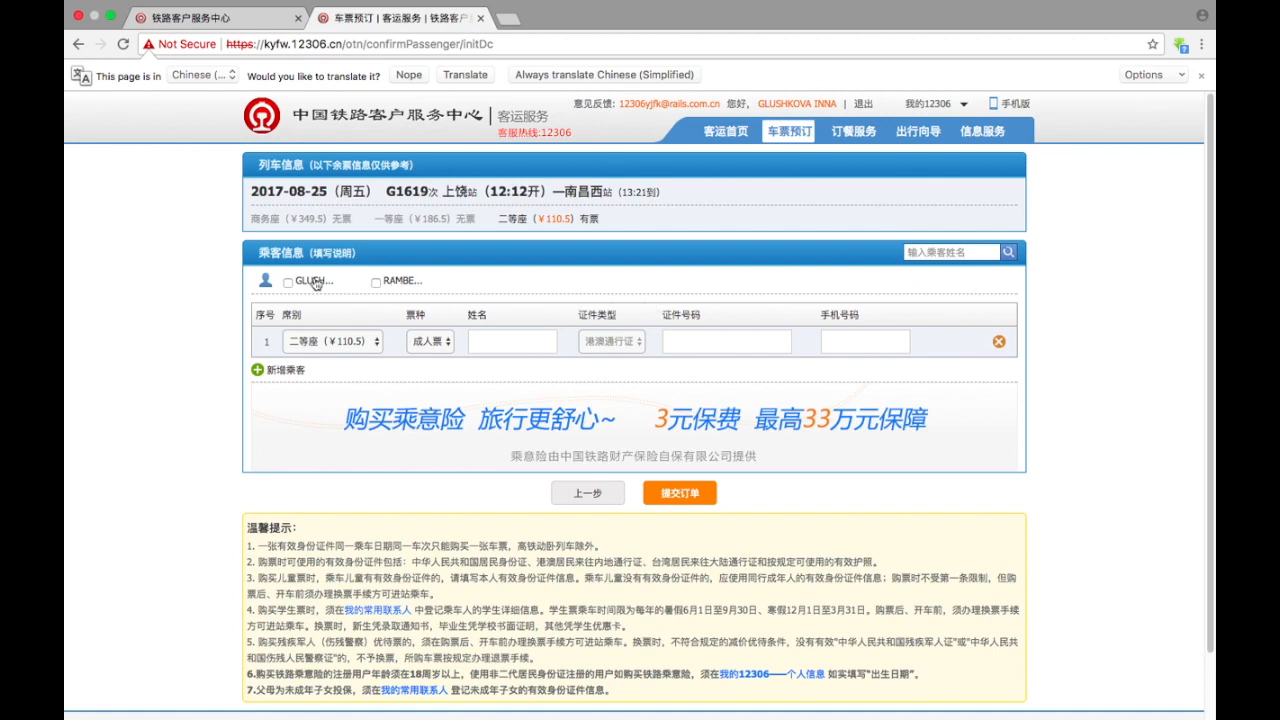
left_click(289, 281)
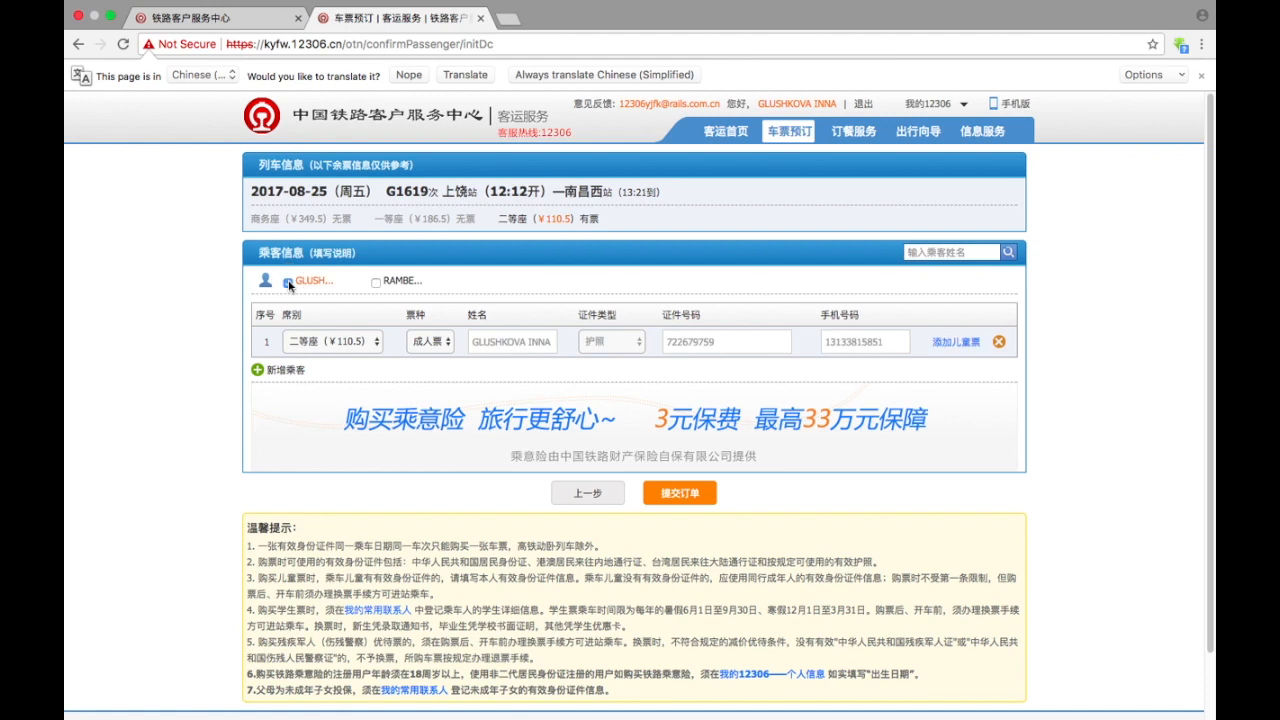
left_click(290, 281)
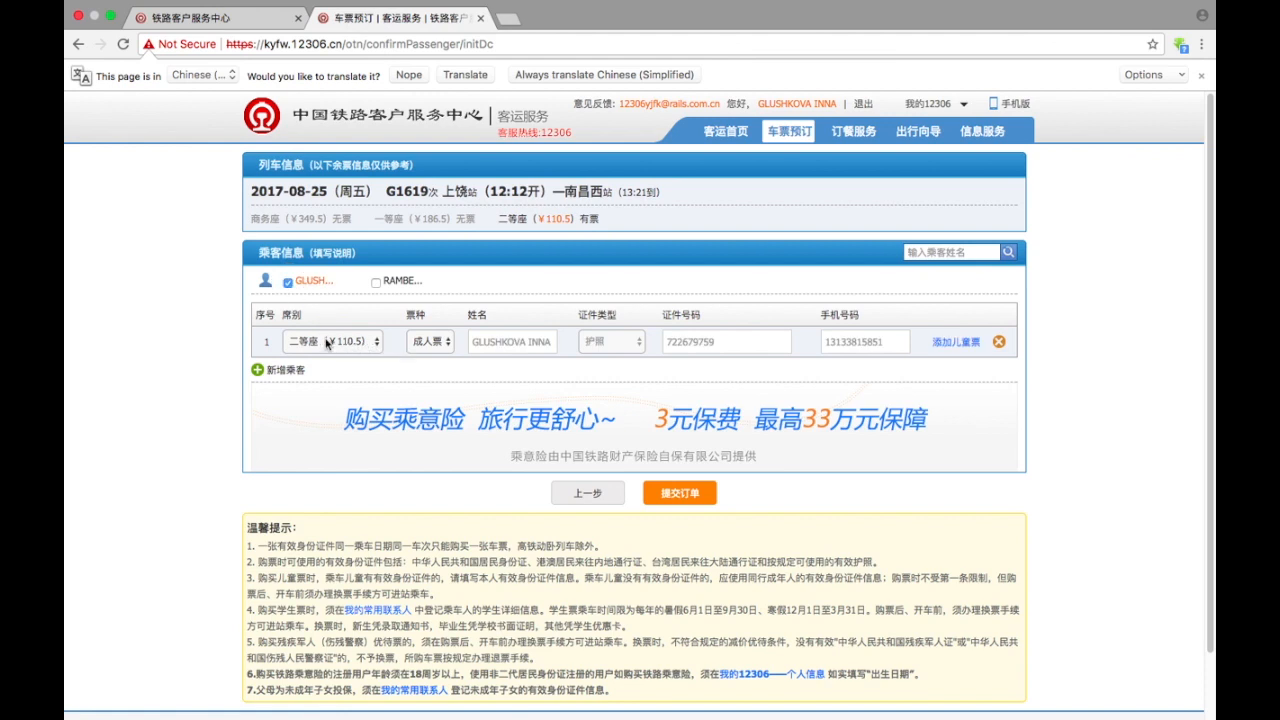
mouse_move(358, 346)
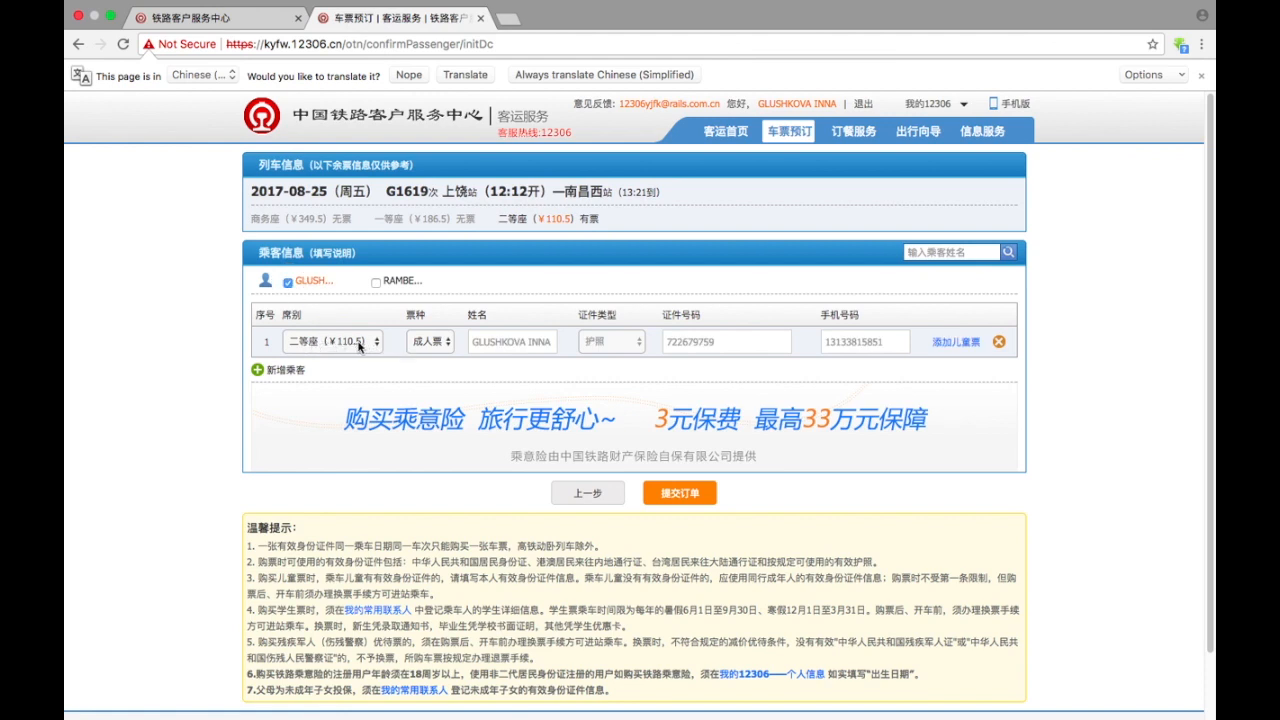
Keep the second-class seat and adult ticket type at ¥110.5.
left_click(330, 341)
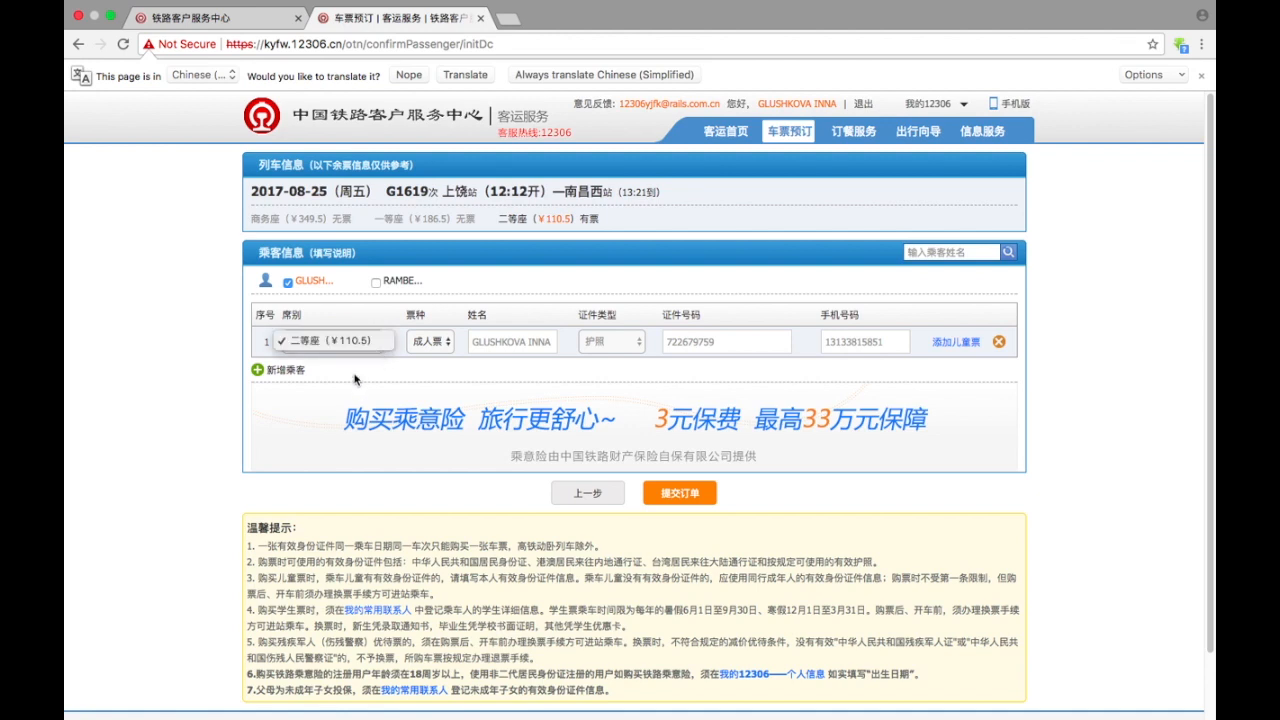
mouse_move(355, 368)
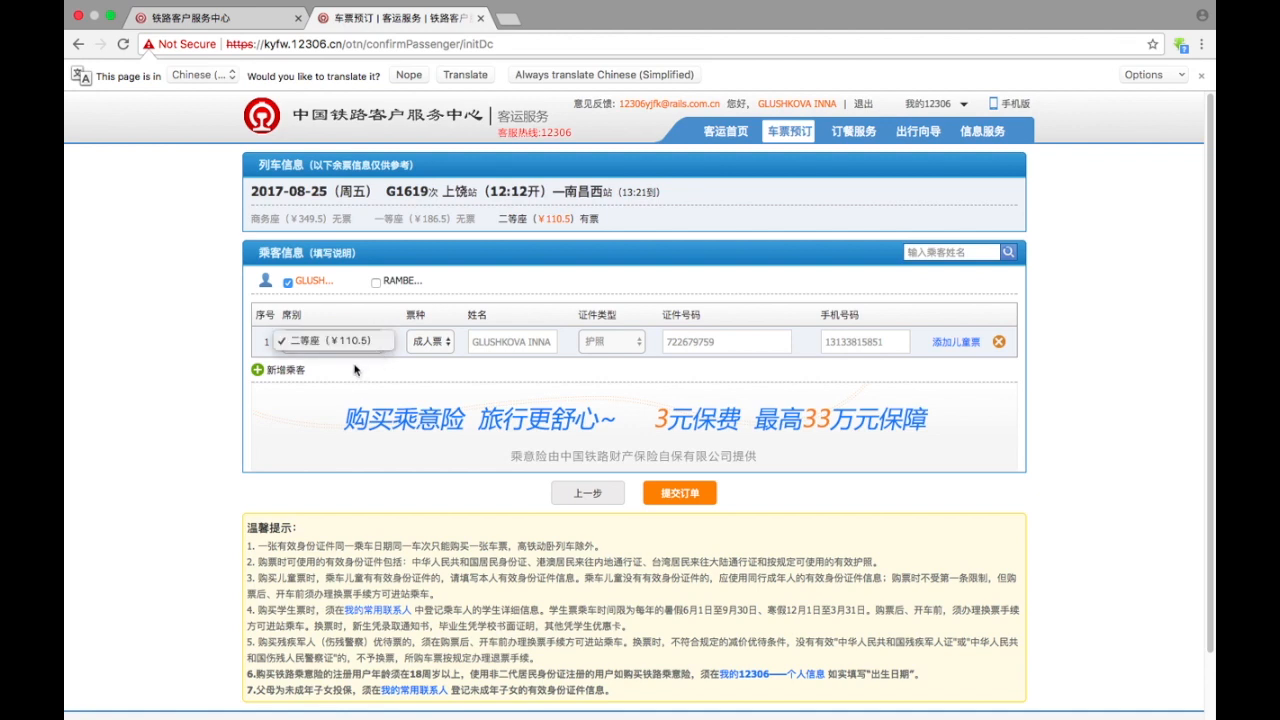
left_click(429, 341)
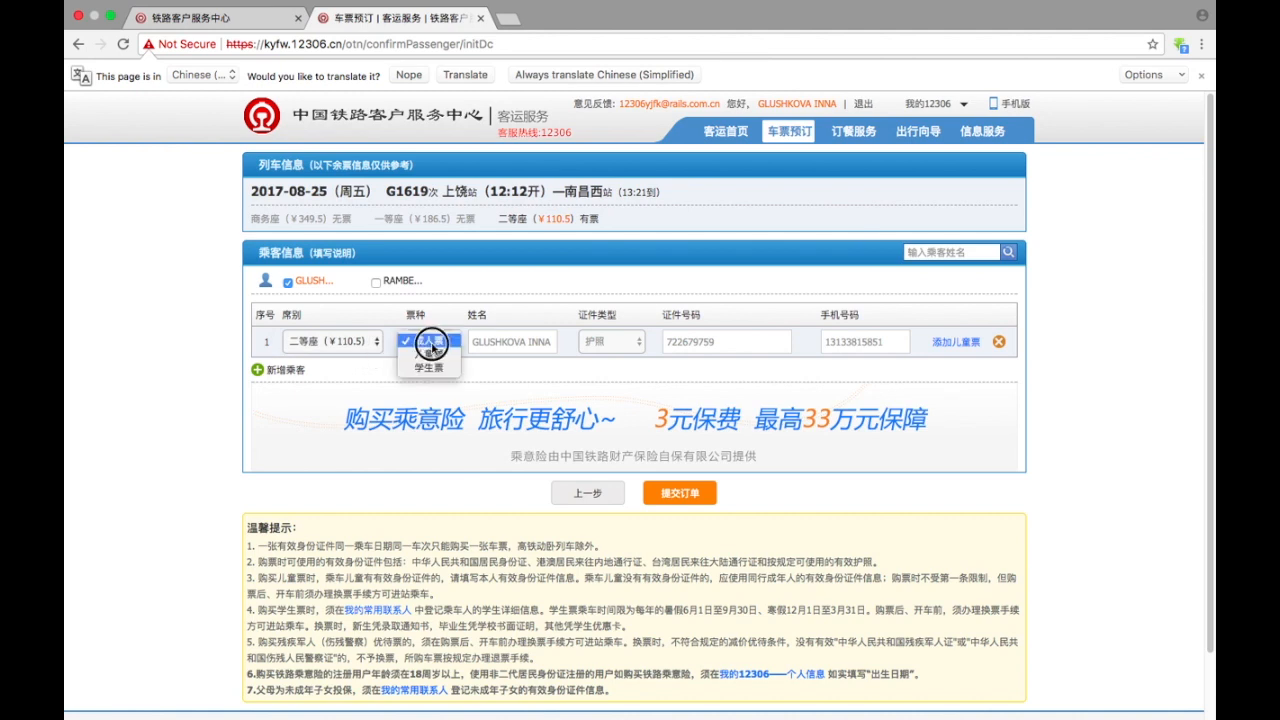
left_click(429, 341)
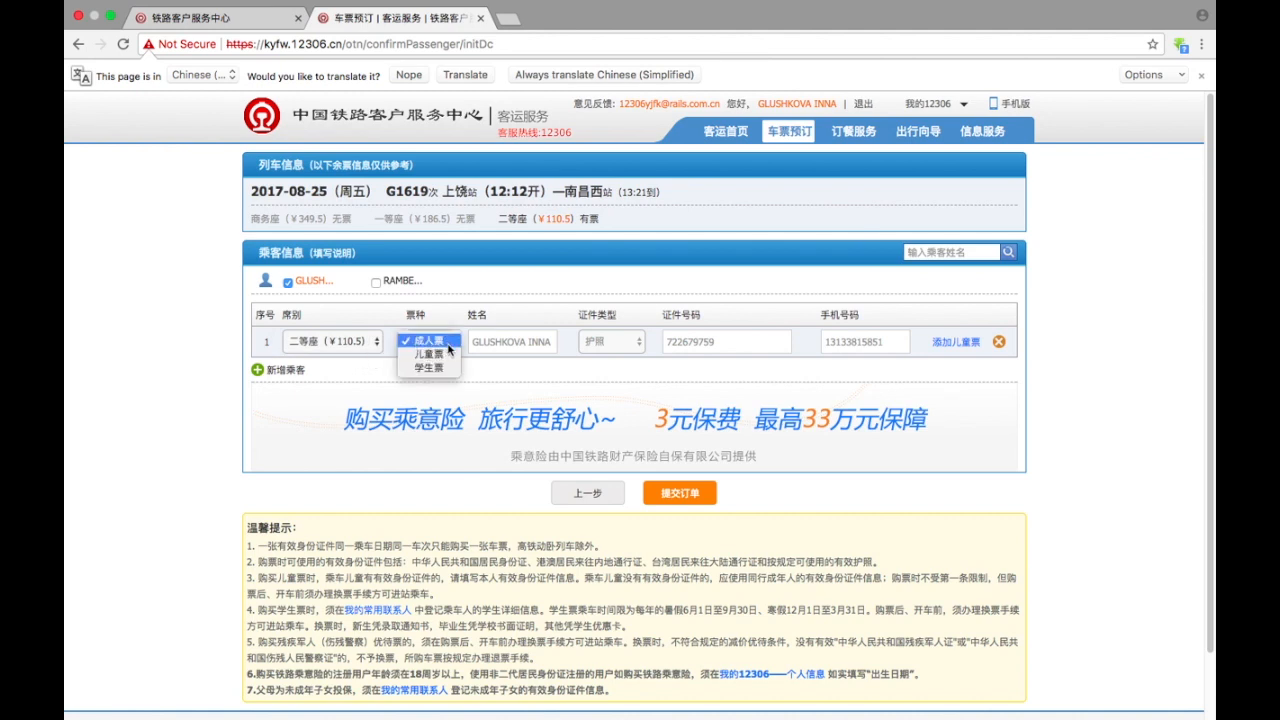
left_click(429, 341)
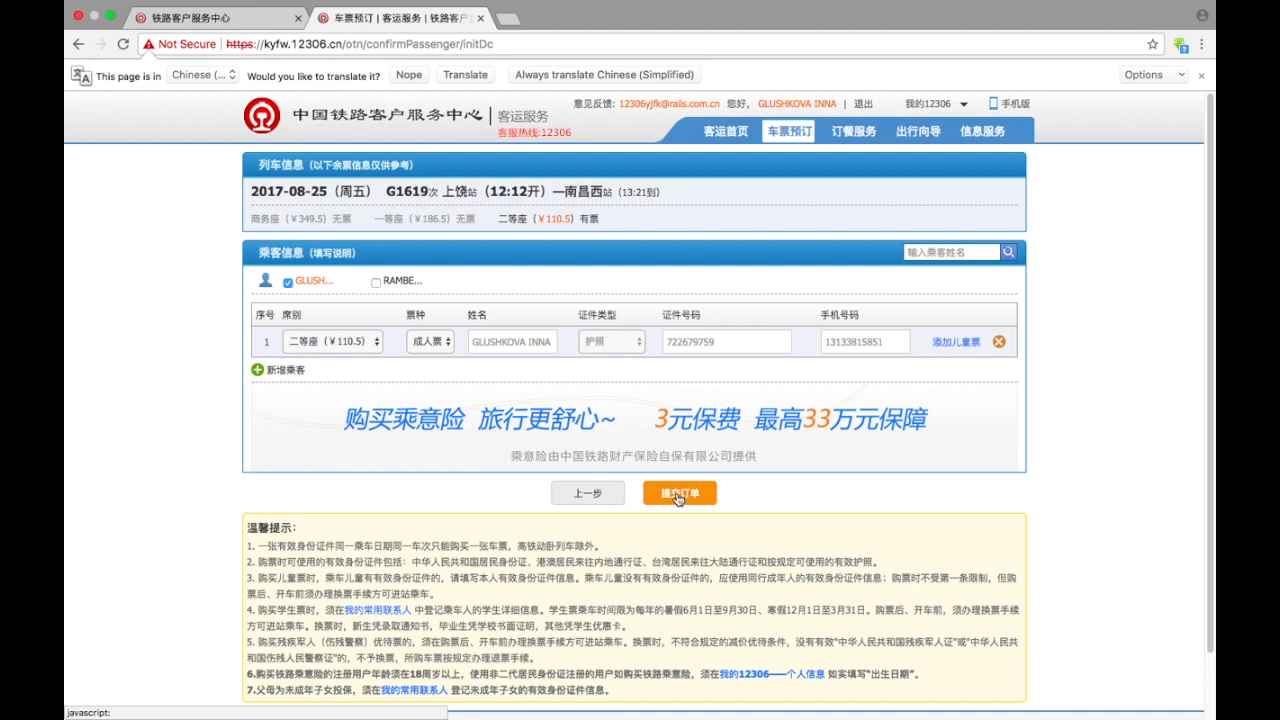
Submit the G1619 second-class order and confirm it in the review dialog.
left_click(678, 493)
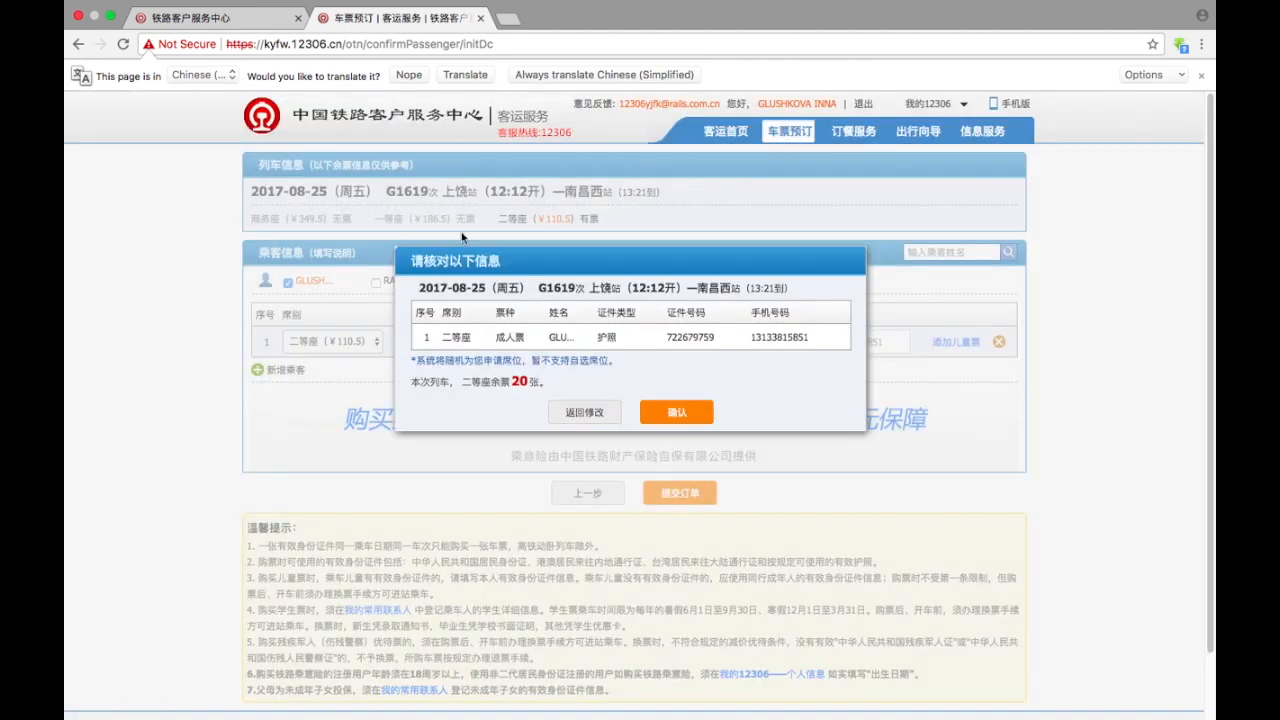
mouse_move(565, 329)
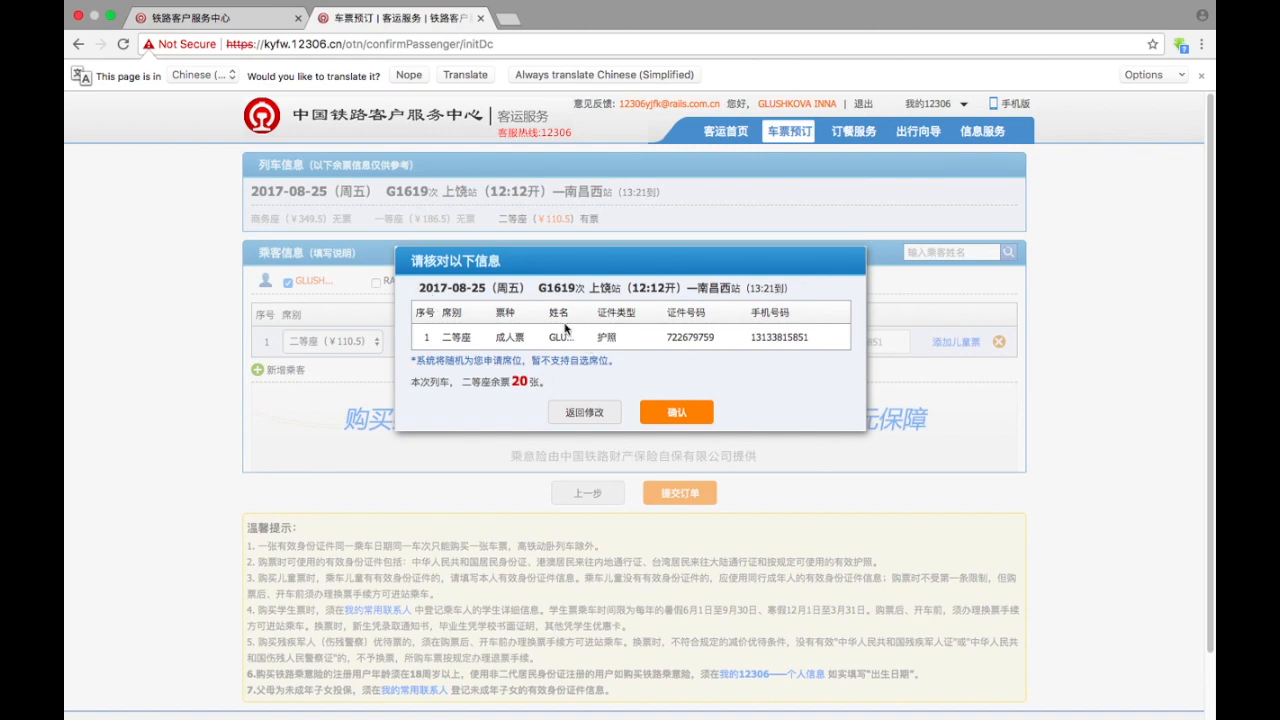
mouse_move(455, 343)
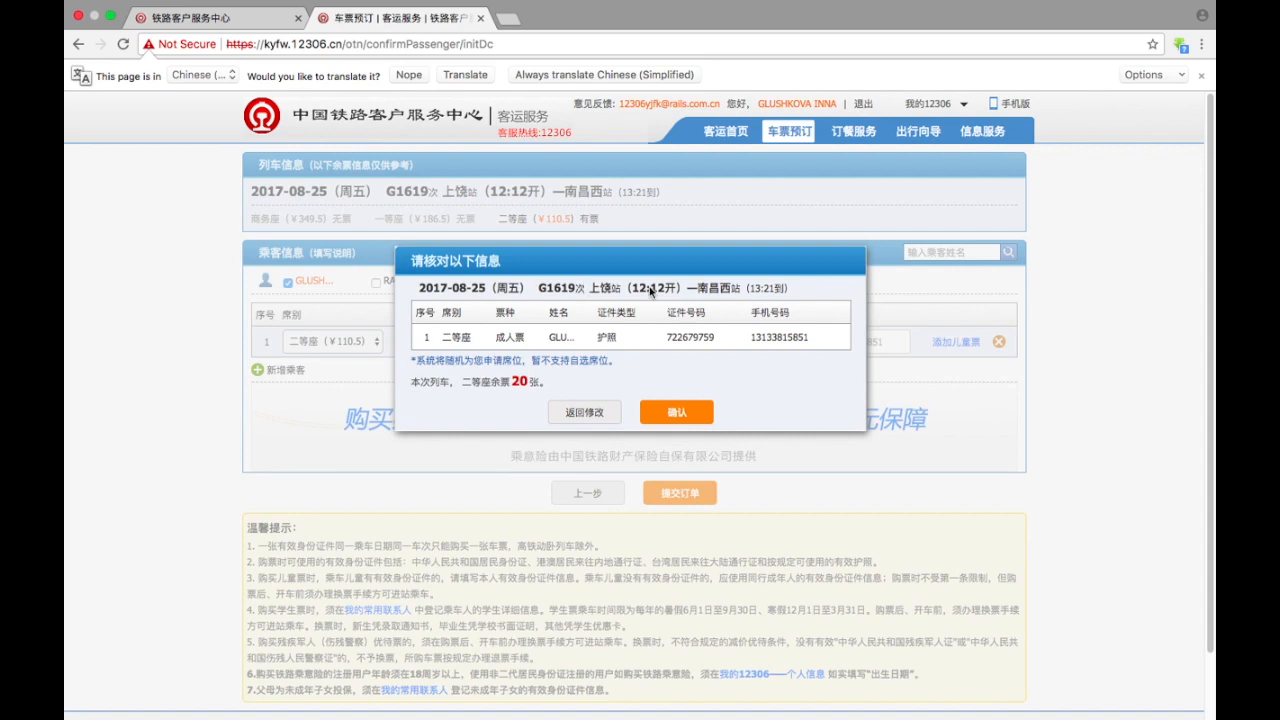
mouse_move(513, 337)
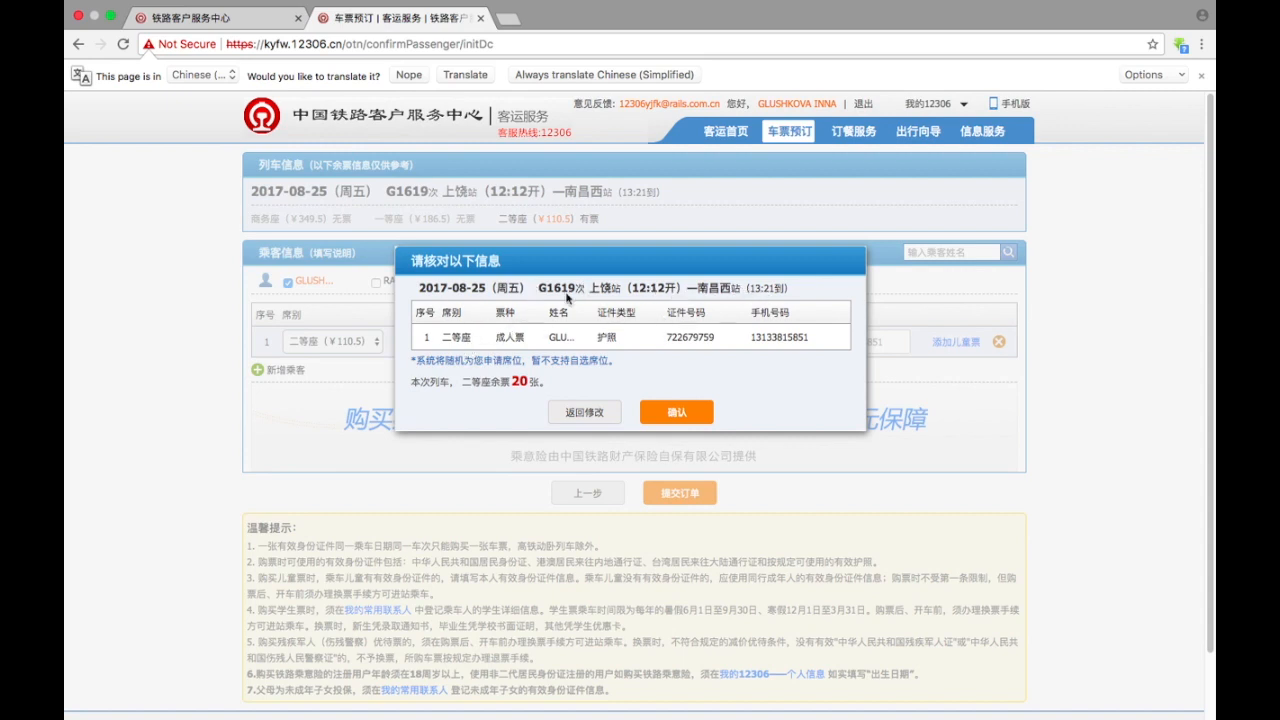
mouse_move(481, 388)
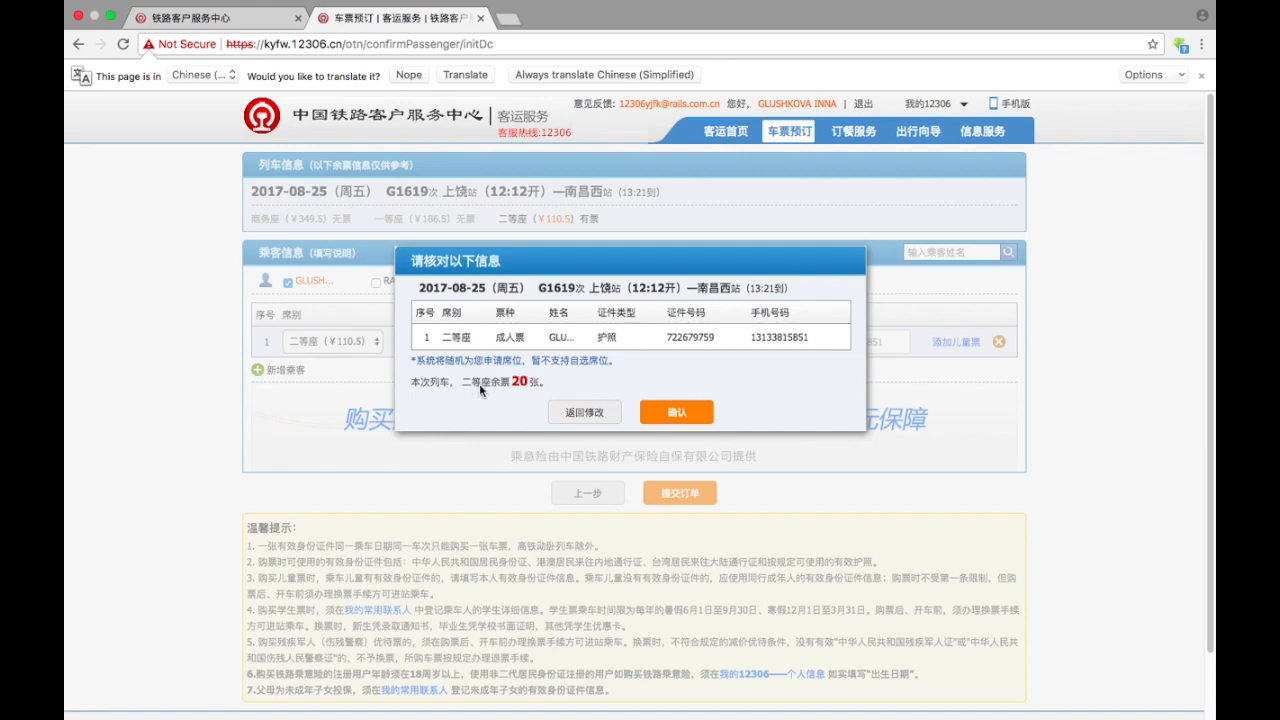
mouse_move(535, 386)
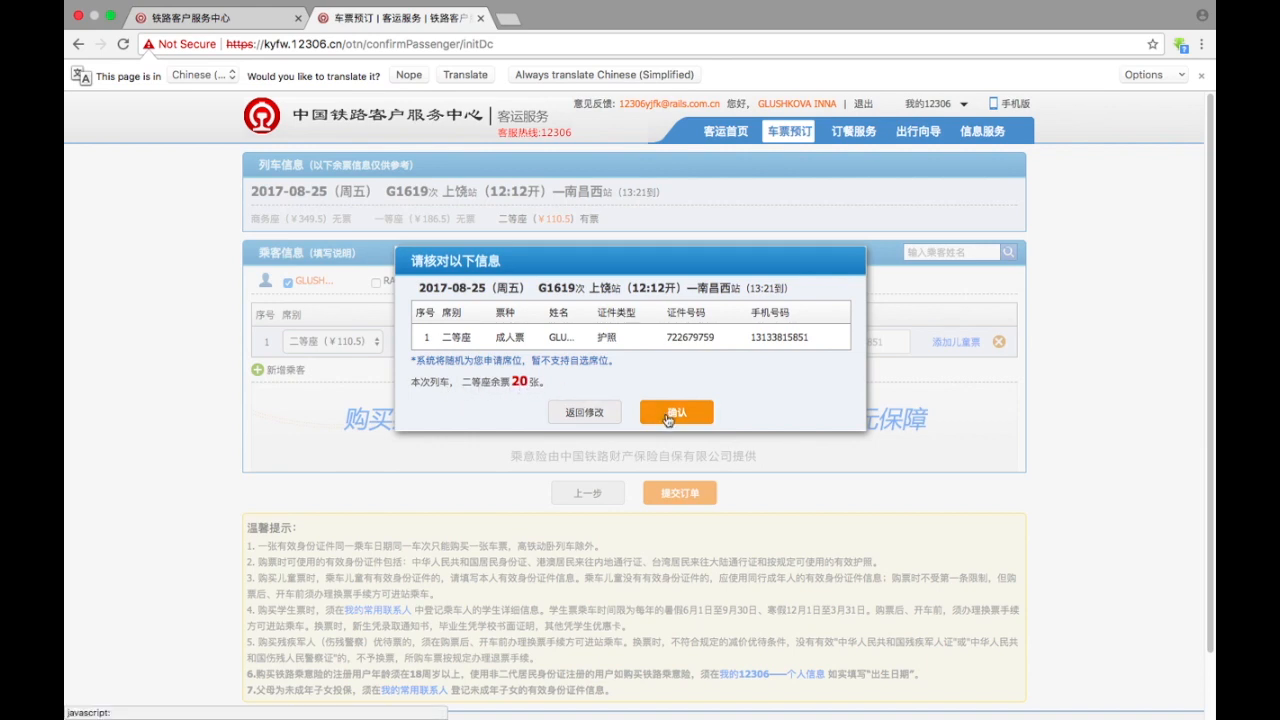
left_click(675, 411)
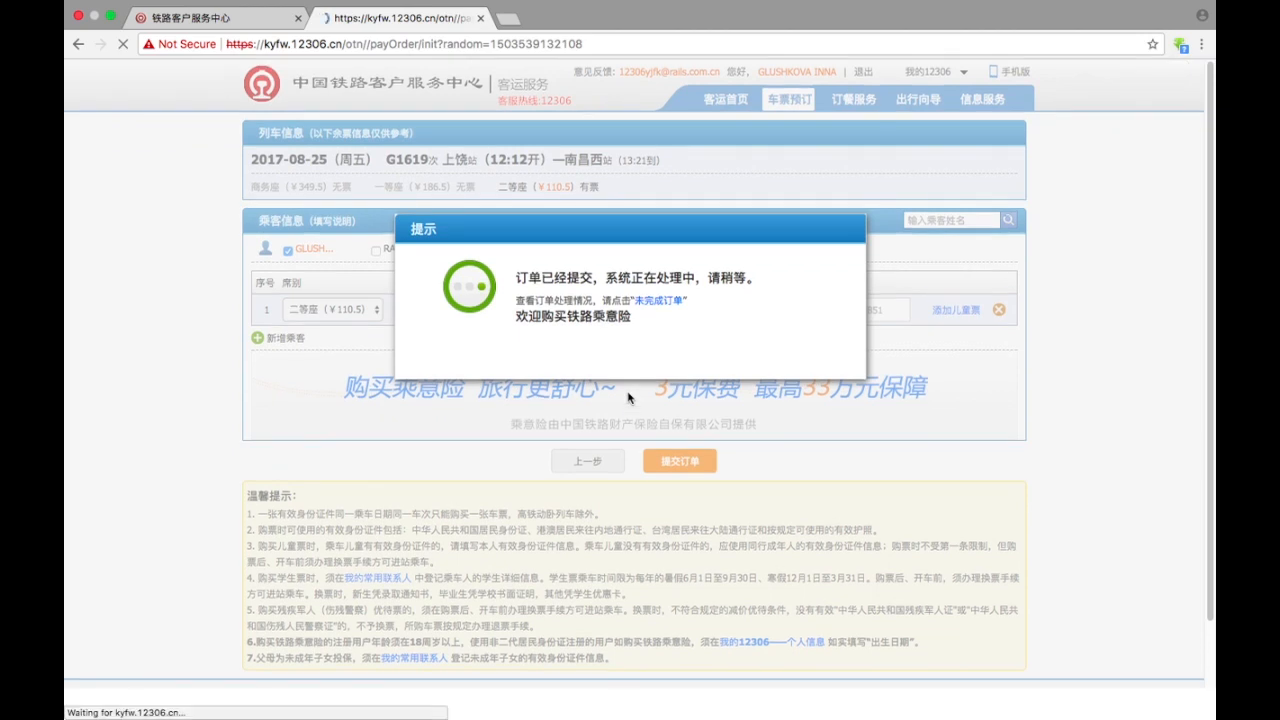
Add railway travel insurance (≥18岁), totalling 113.5 yuan, and go to online payment.
left_click(678, 460)
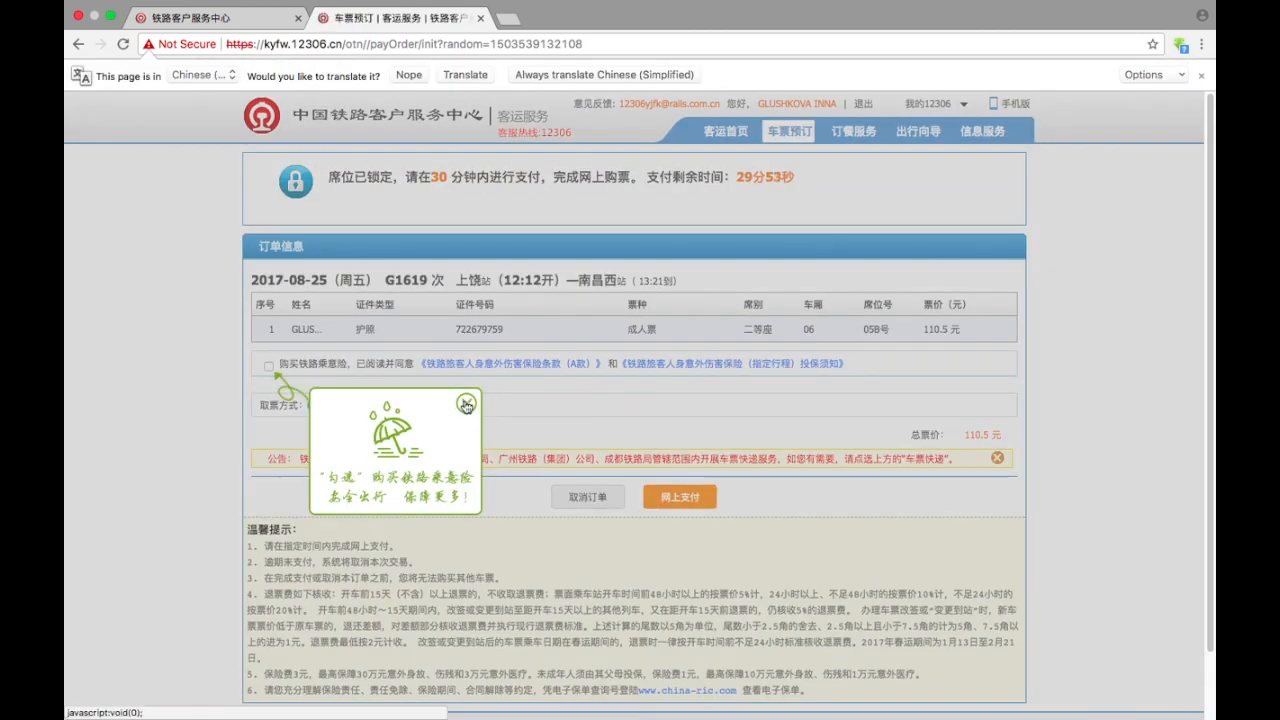
left_click(464, 407)
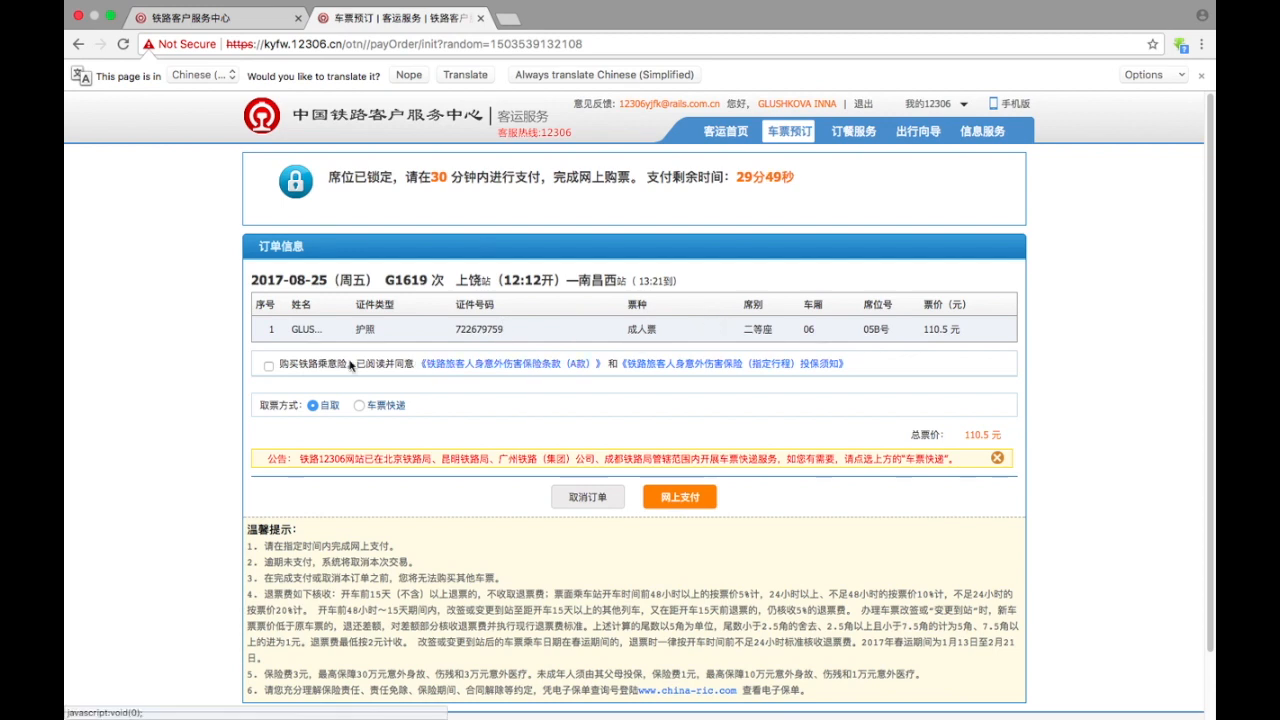
left_click(268, 366)
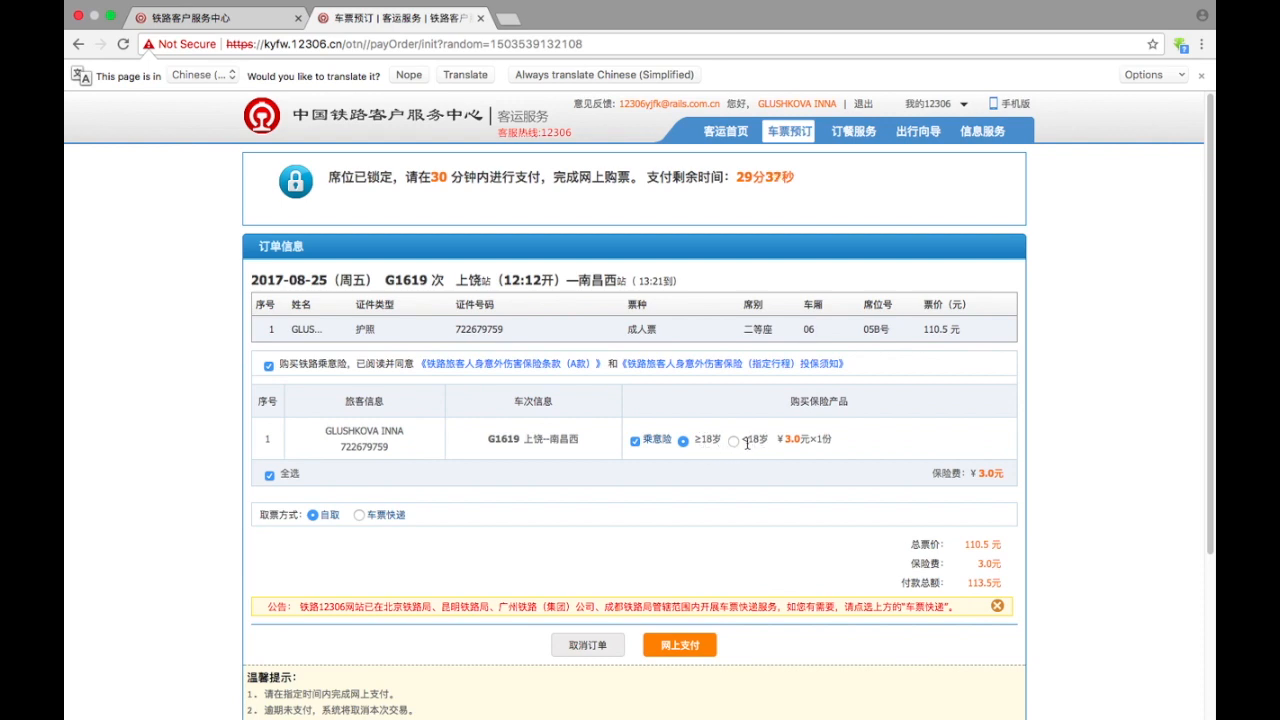
left_click(733, 442)
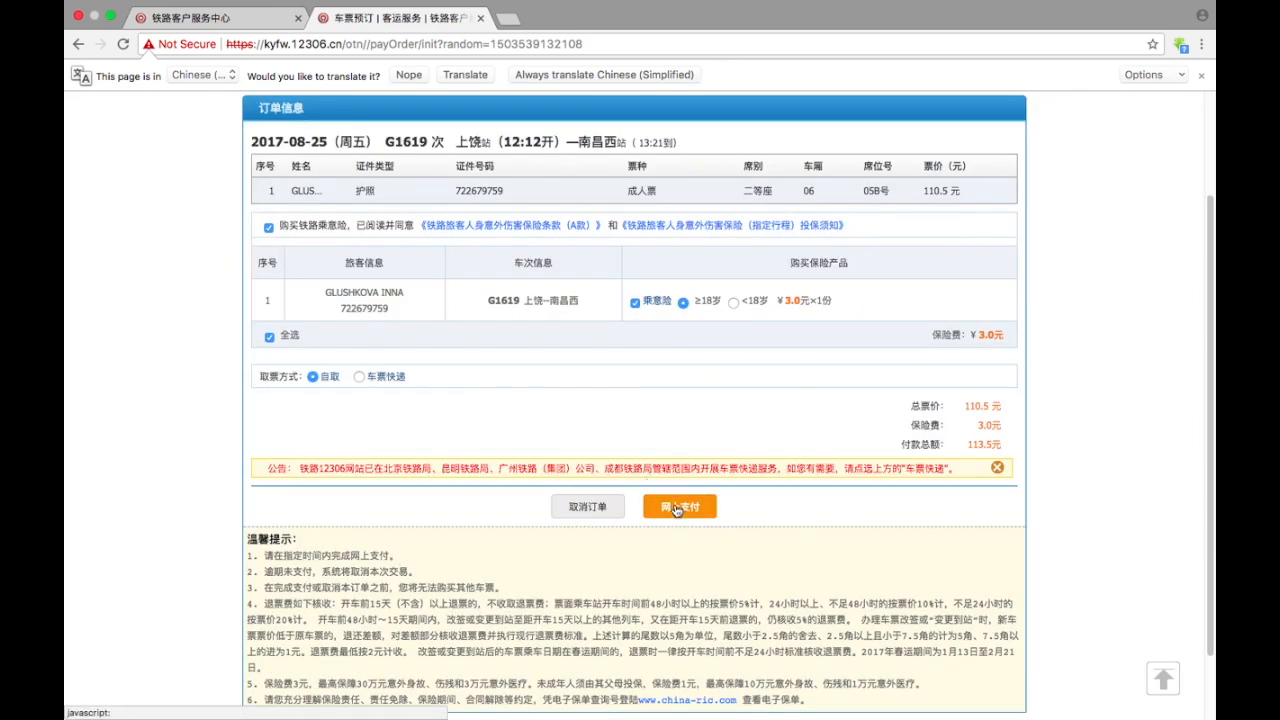
left_click(678, 506)
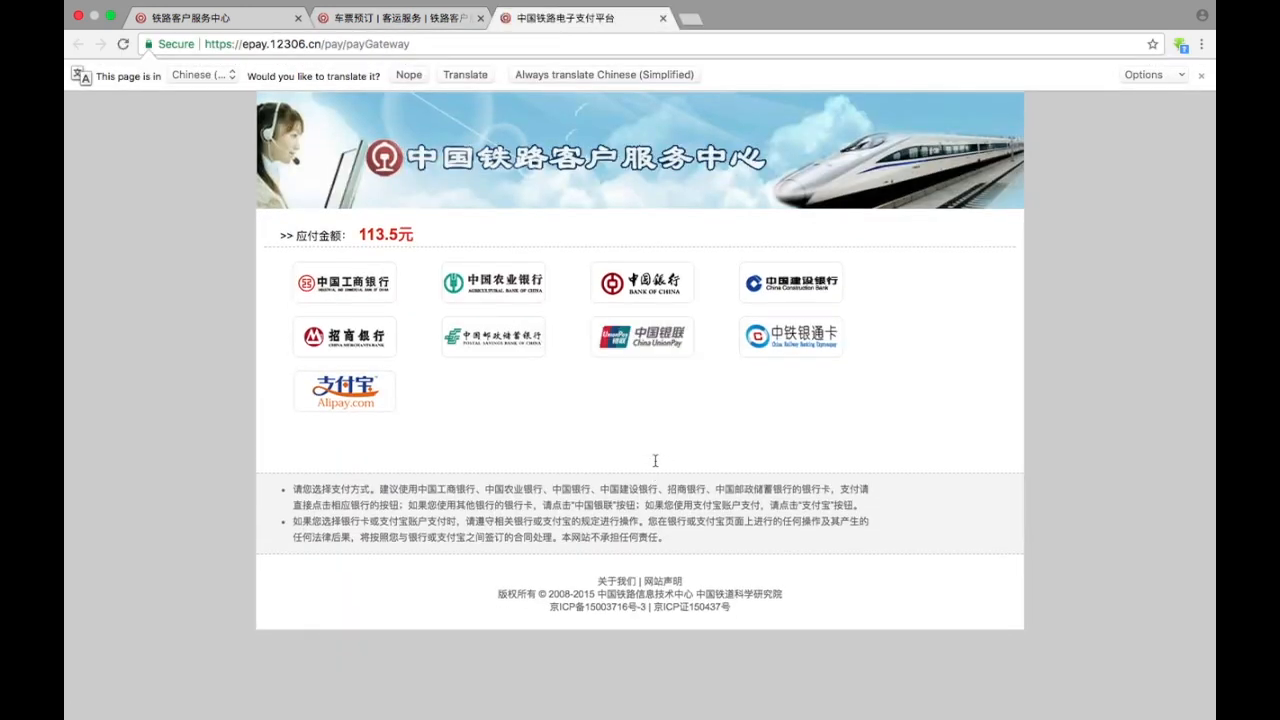
mouse_move(636, 394)
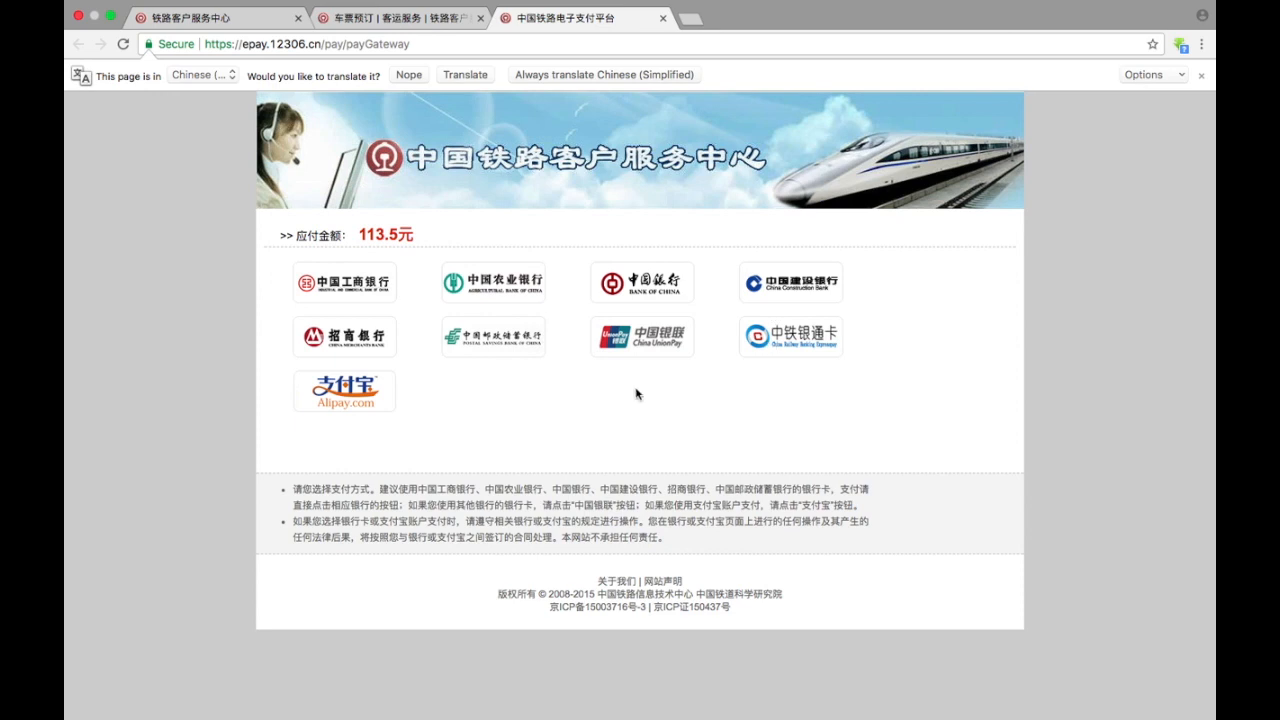
mouse_move(748, 297)
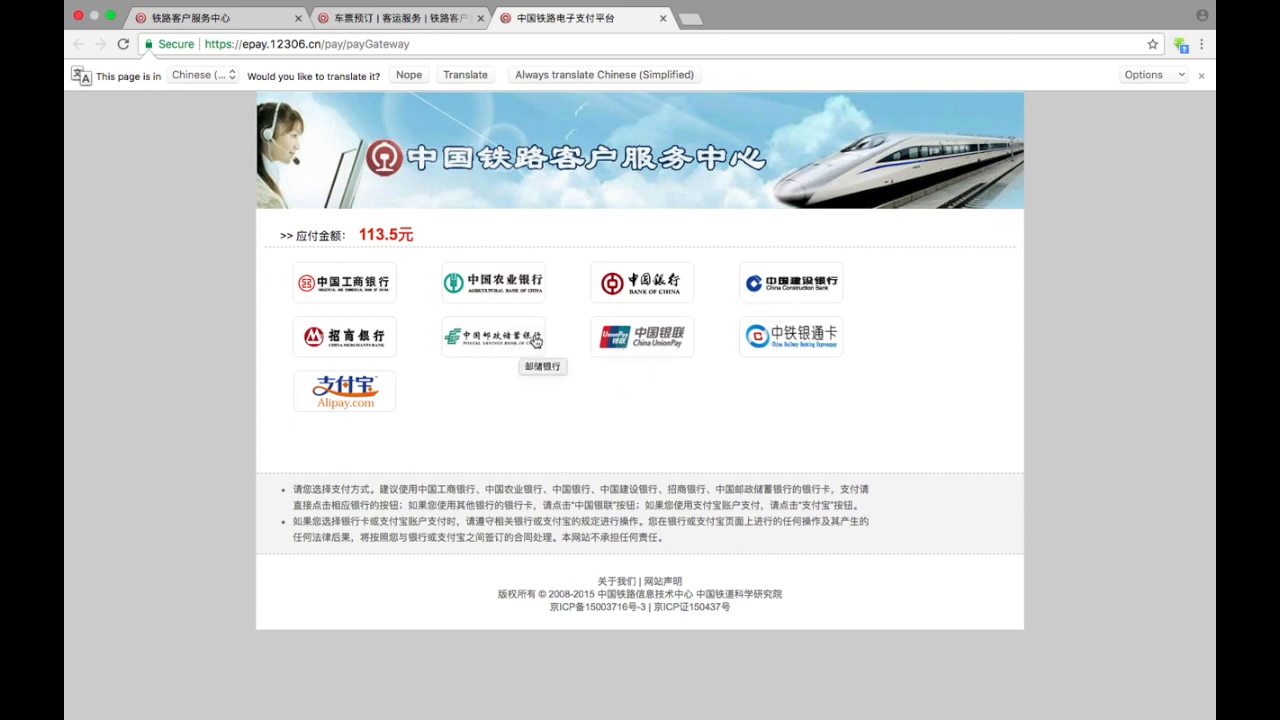
Select Alipay on the epay.12306.cn gateway to pay 113.50 yuan.
left_click(344, 392)
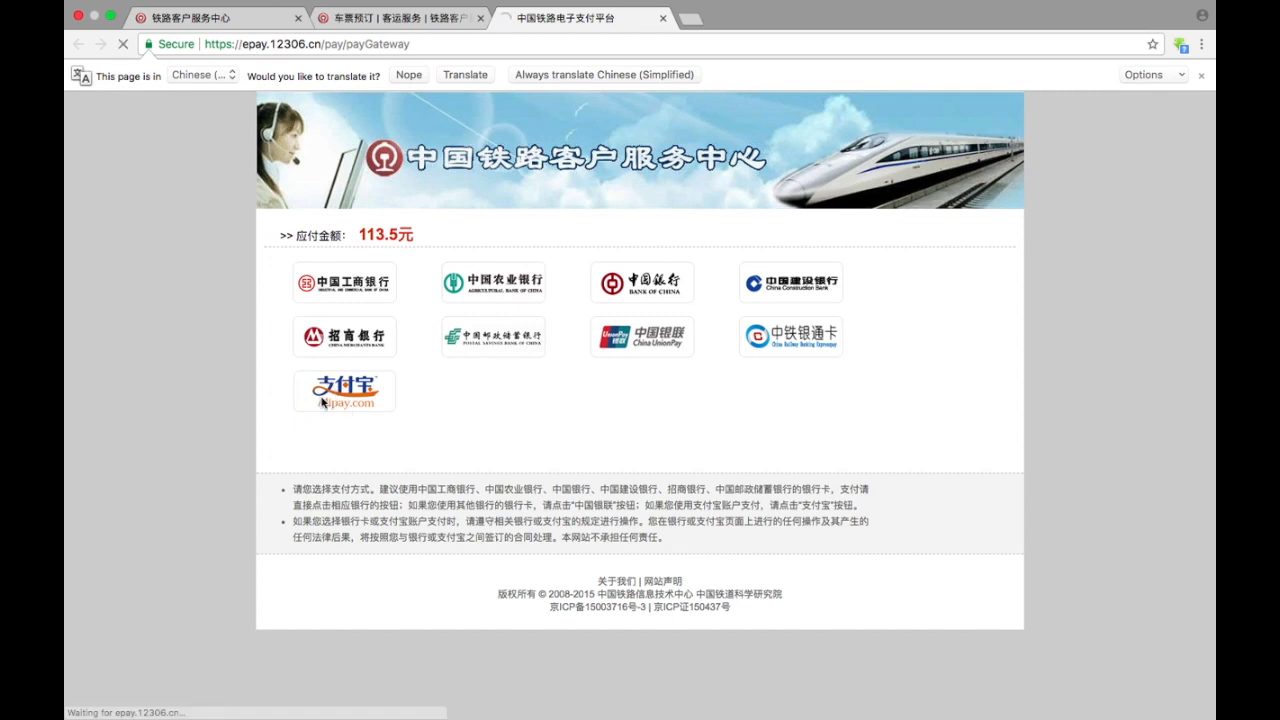
left_click(344, 391)
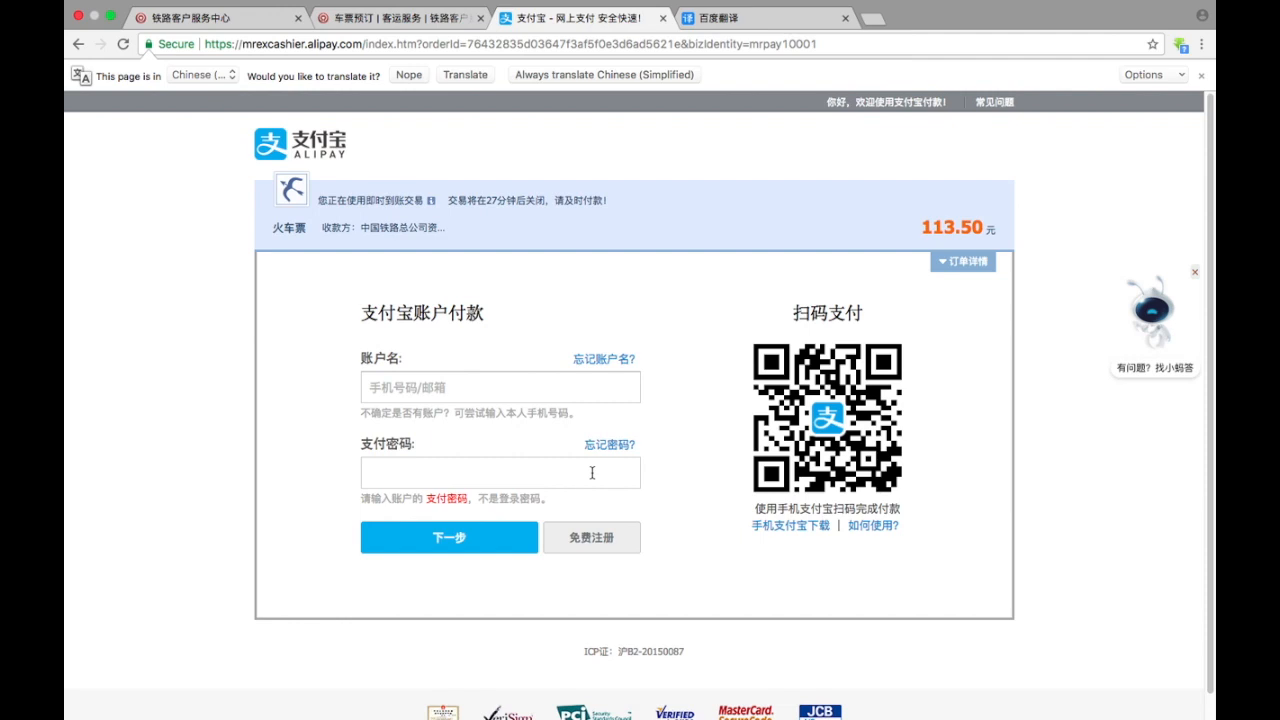
mouse_move(816, 437)
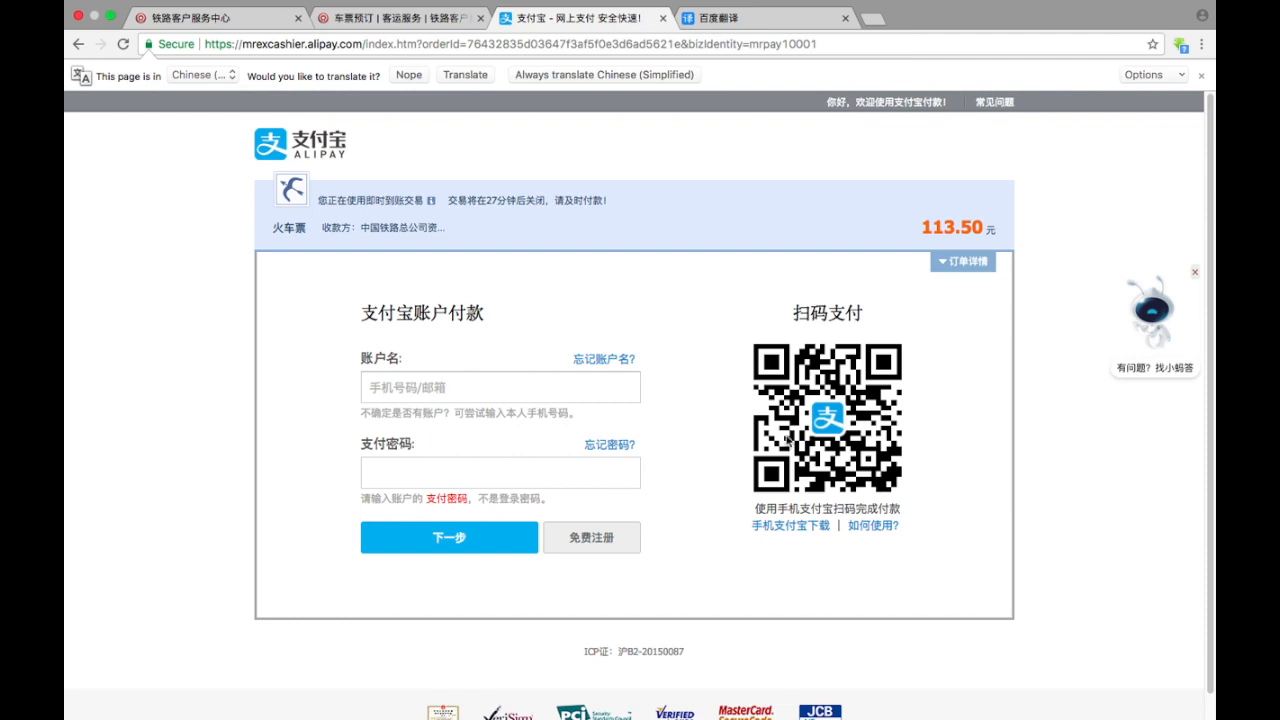
mouse_move(947, 475)
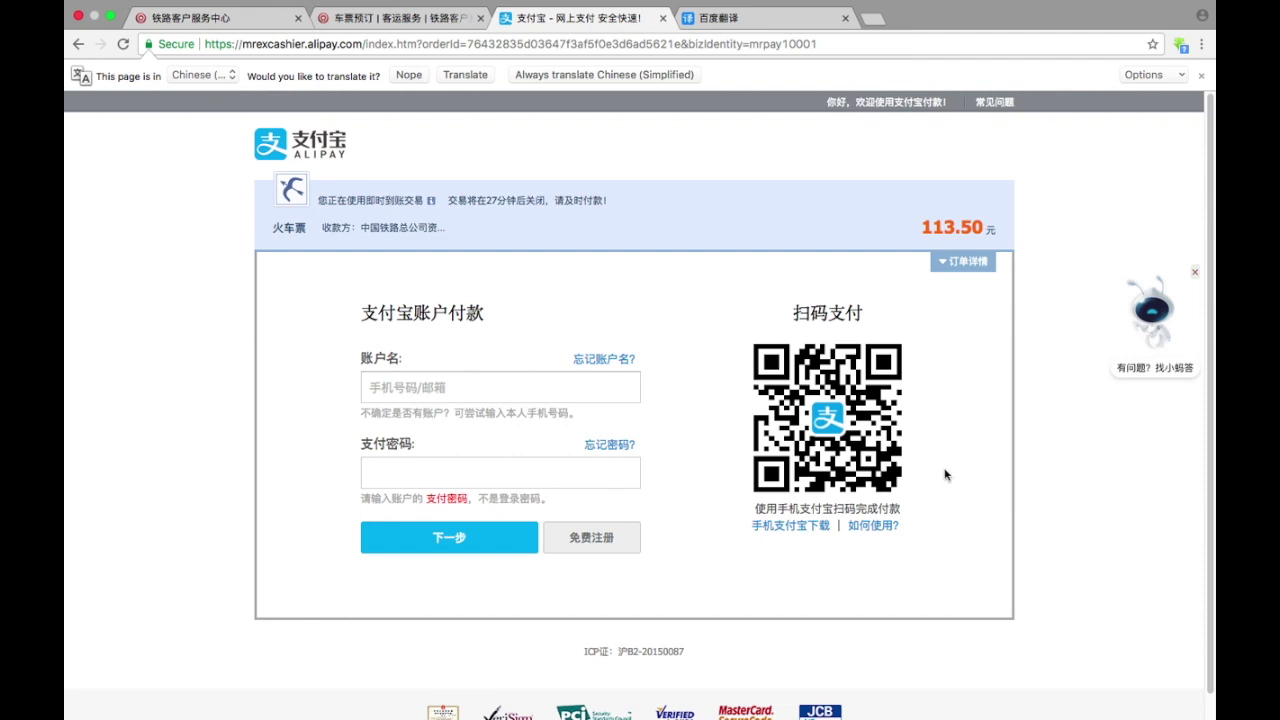
mouse_move(742, 302)
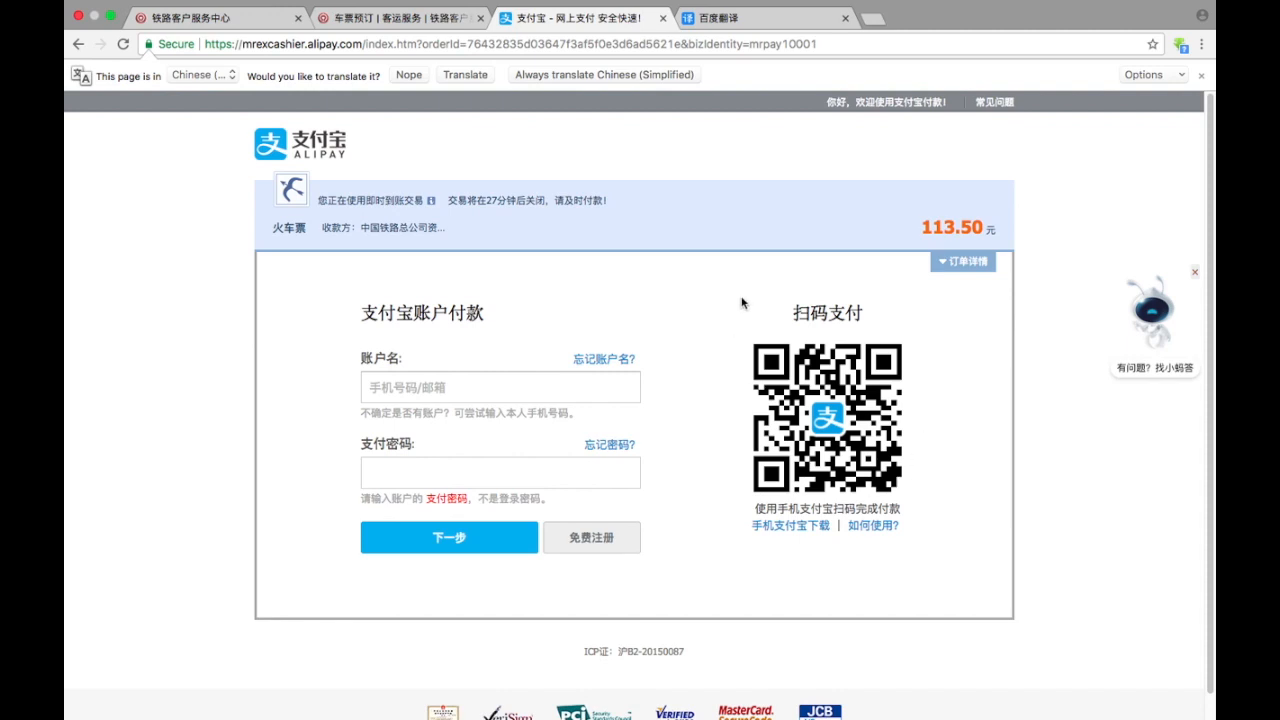
mouse_move(867, 372)
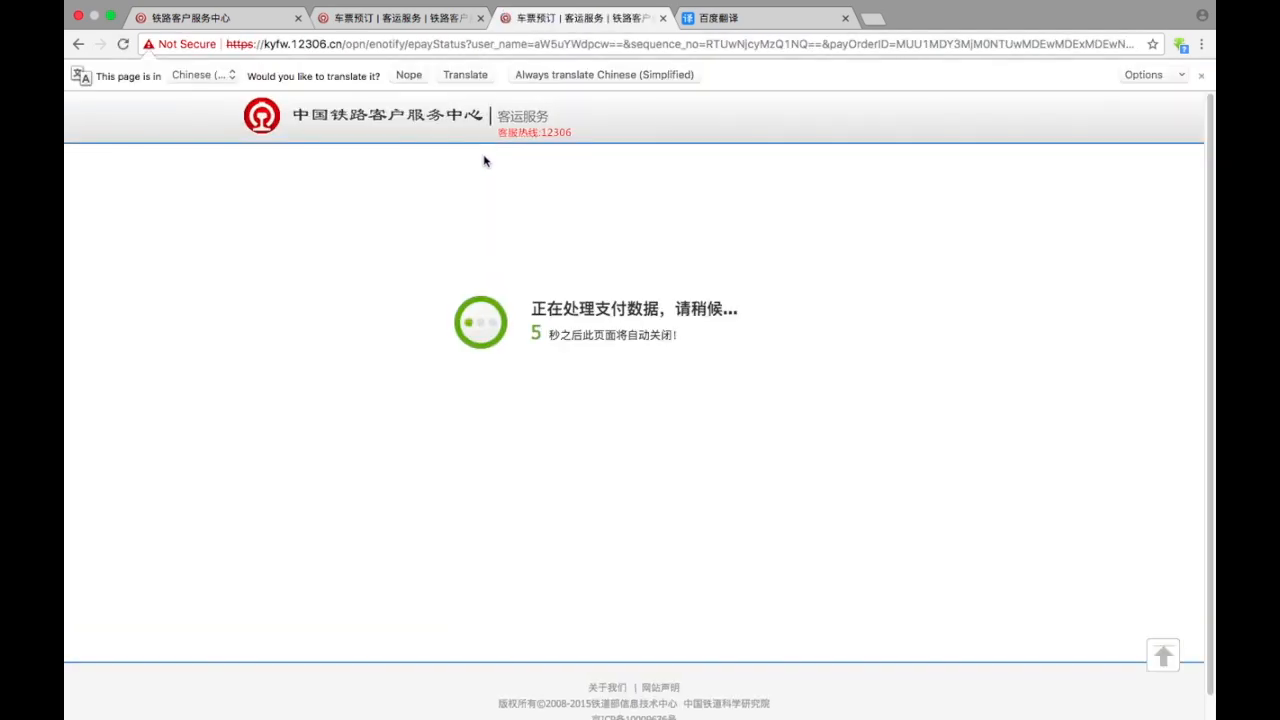
mouse_move(461, 164)
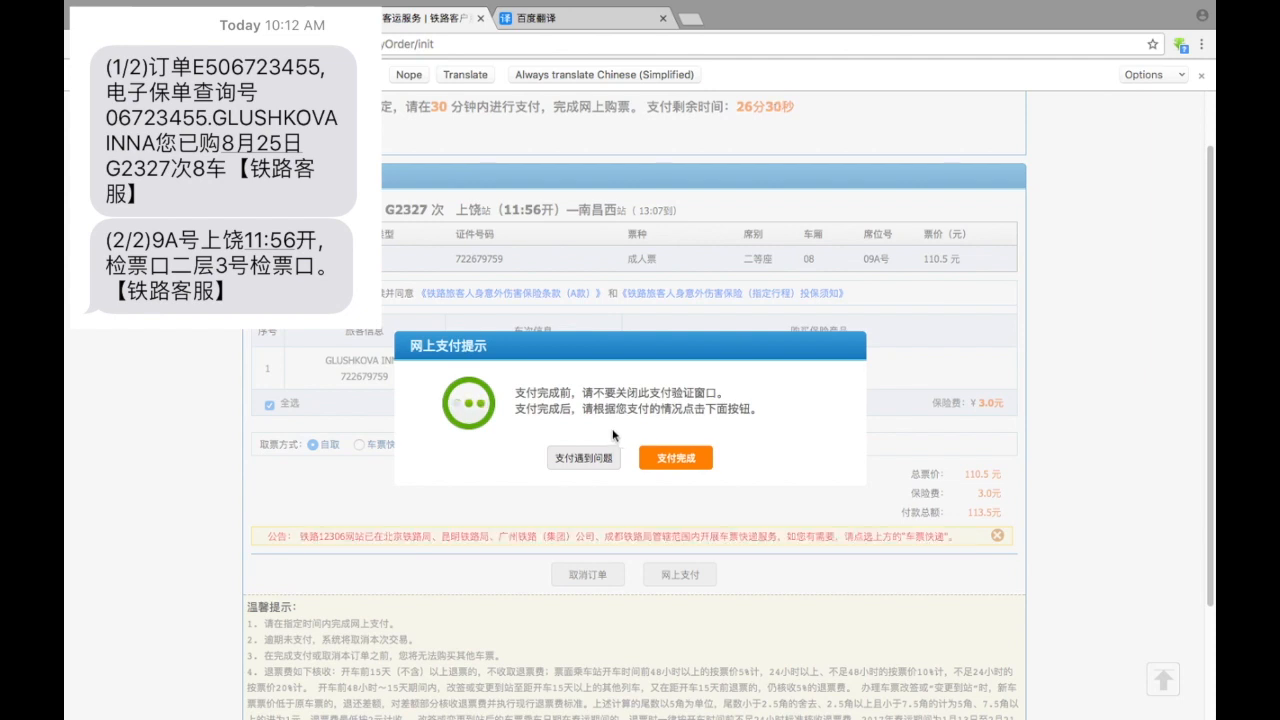
mouse_move(612, 460)
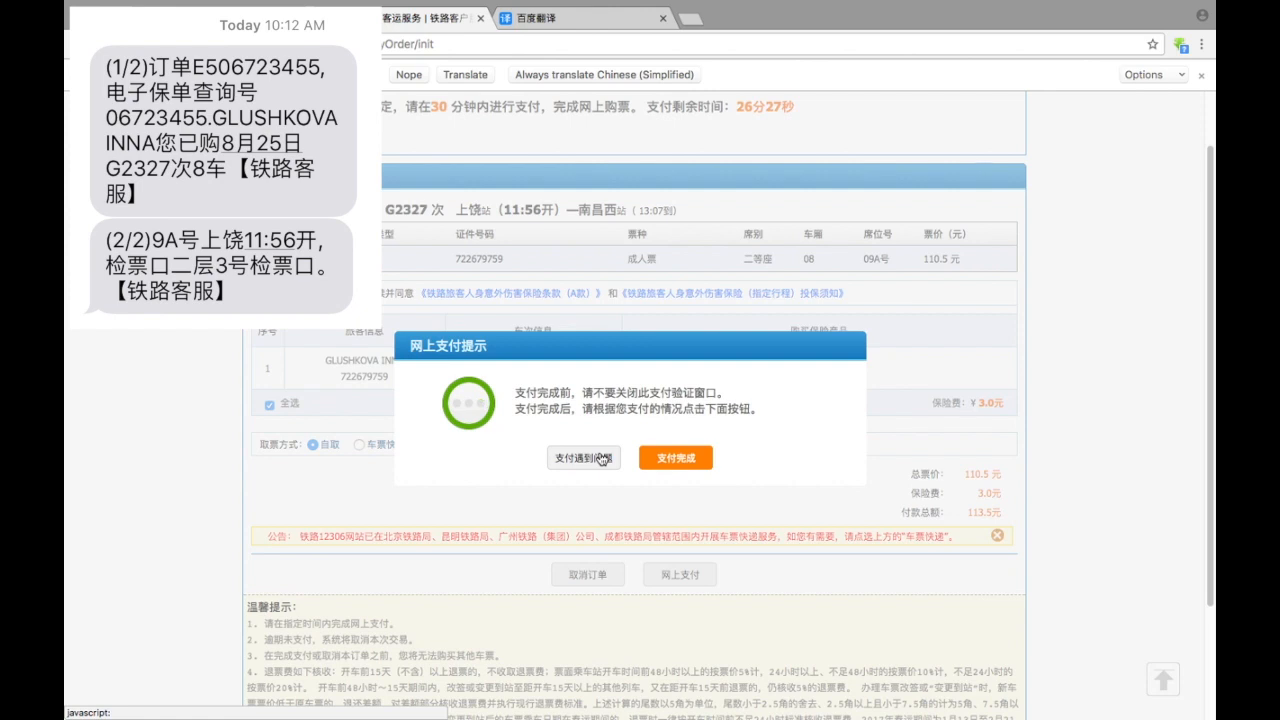
Close the 网上支付提示 dialog once payment processing finishes.
left_click(586, 457)
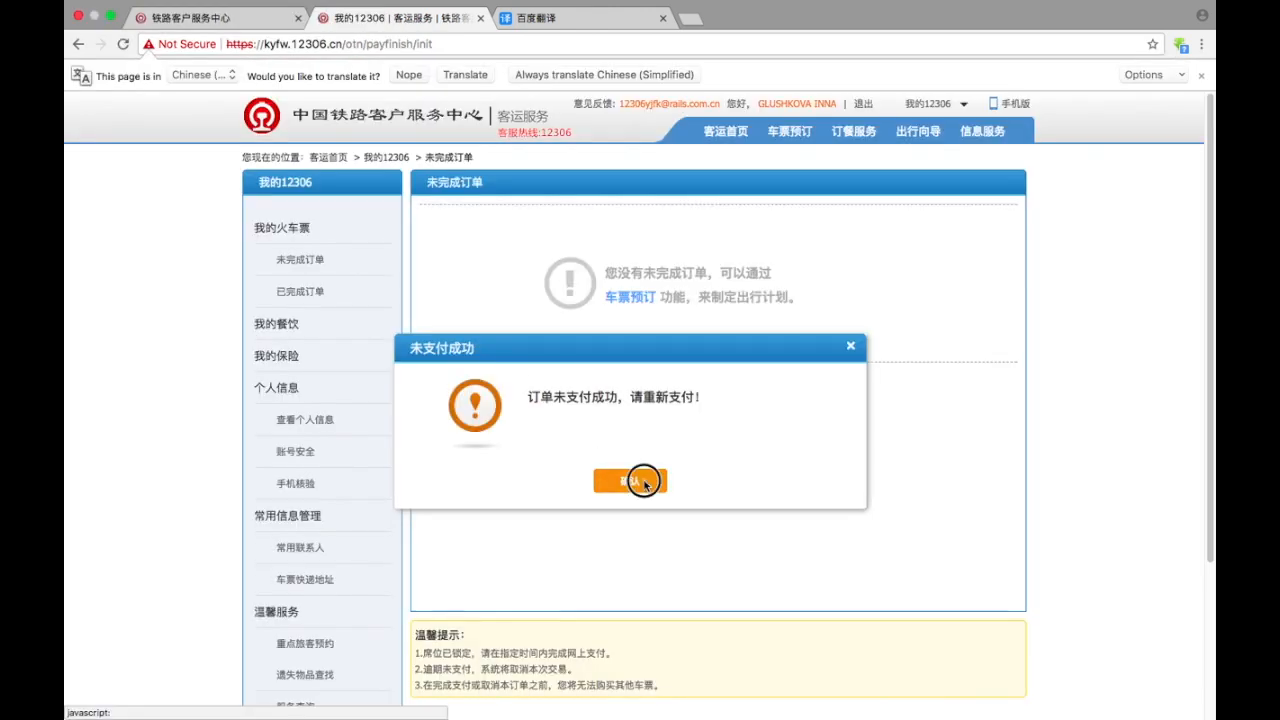
Dismiss the unpaid notice, translate the orders page to English, and open completed orders.
left_click(631, 482)
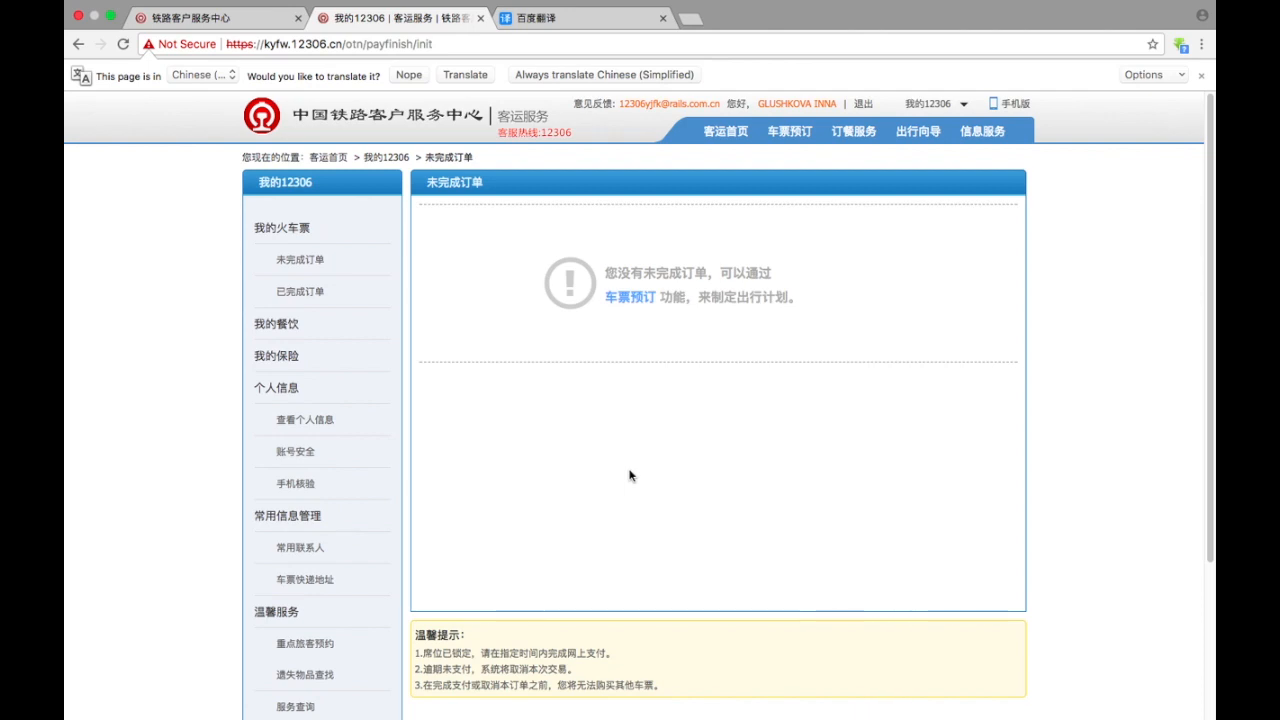
mouse_move(641, 454)
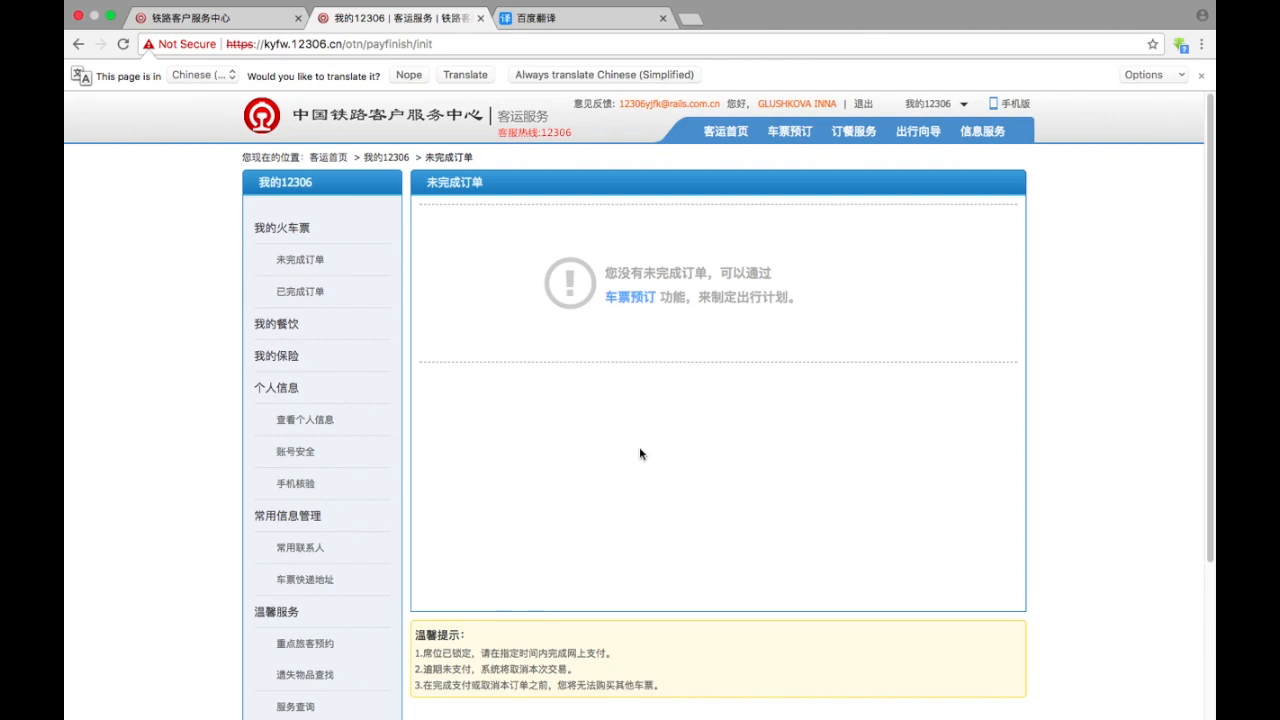
mouse_move(626, 448)
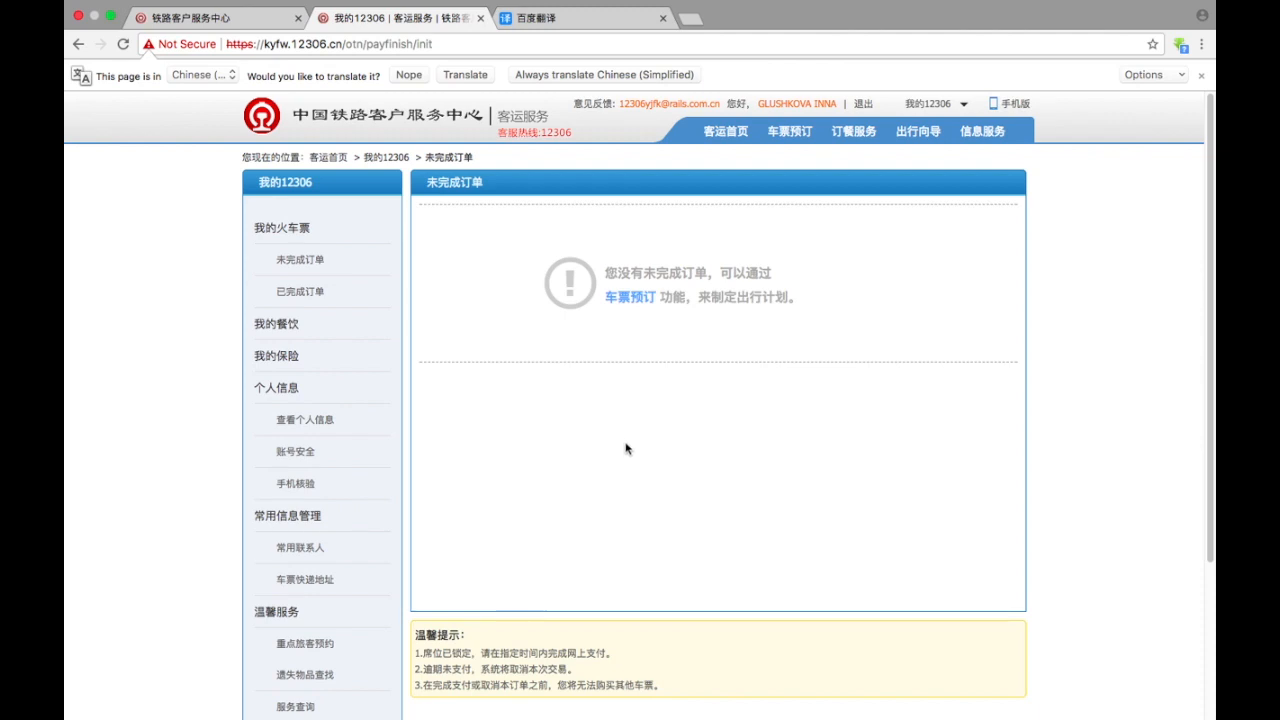
mouse_move(617, 449)
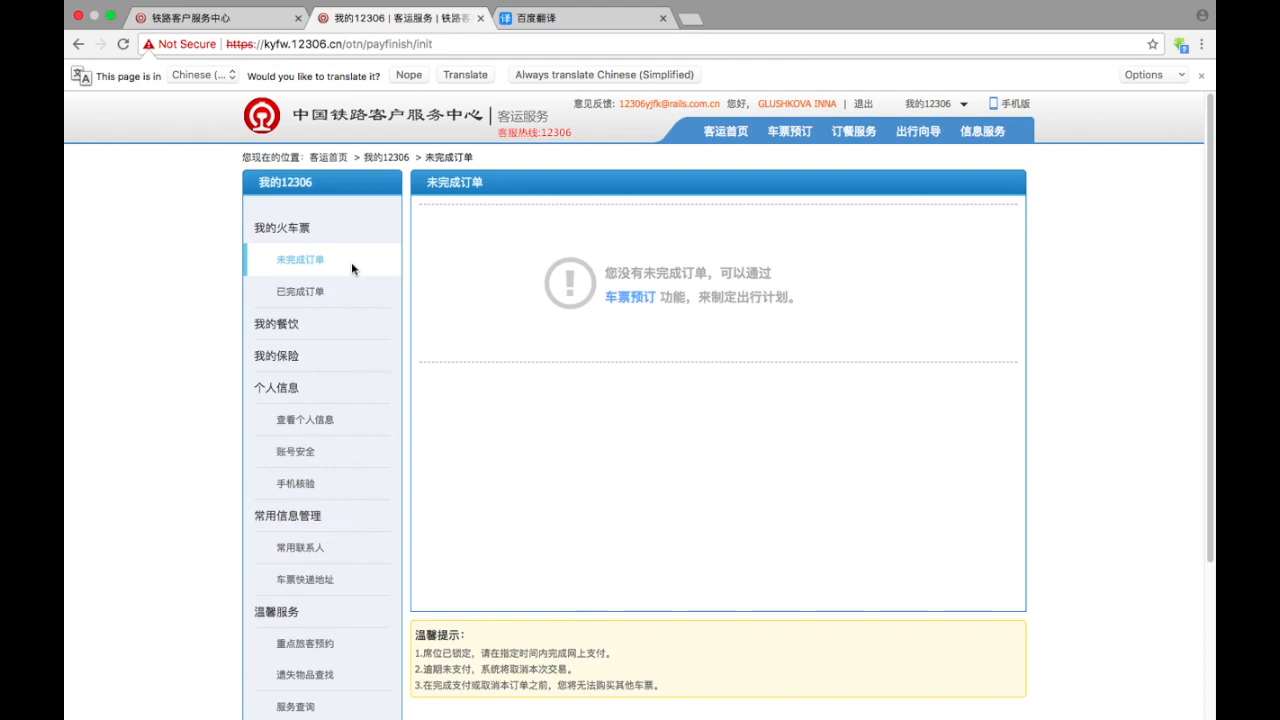
right_click(352, 267)
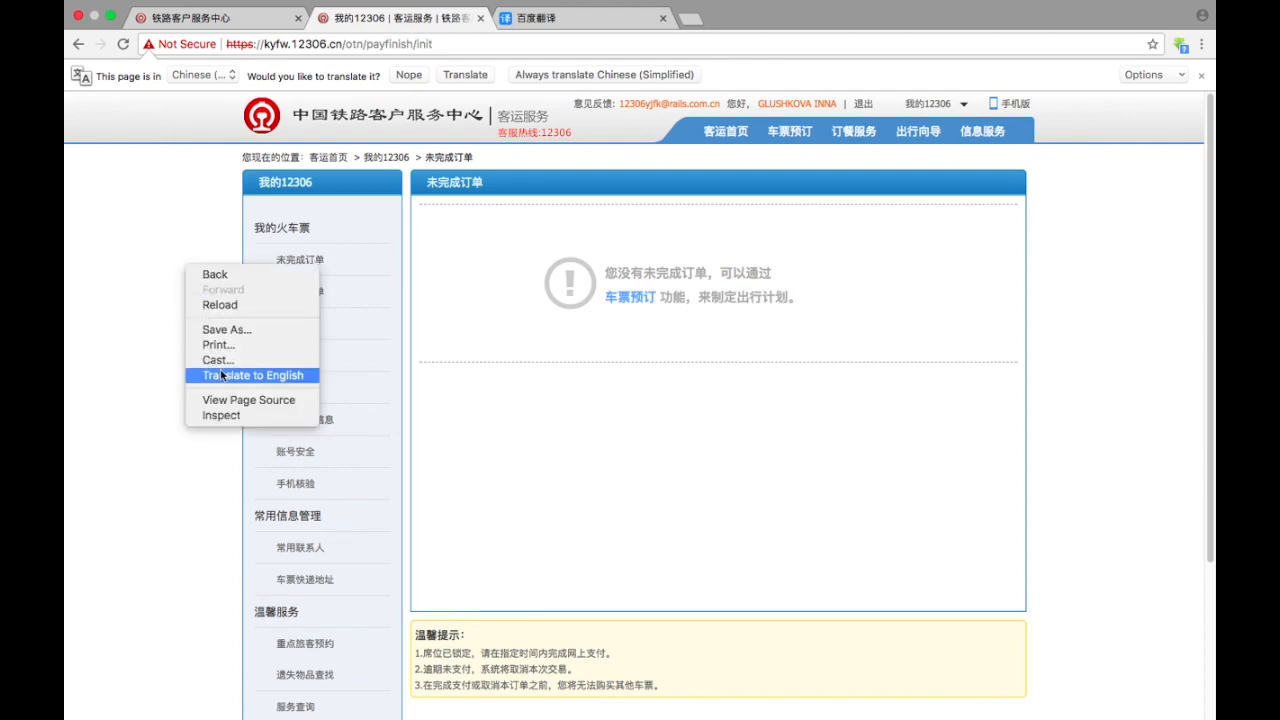
left_click(252, 375)
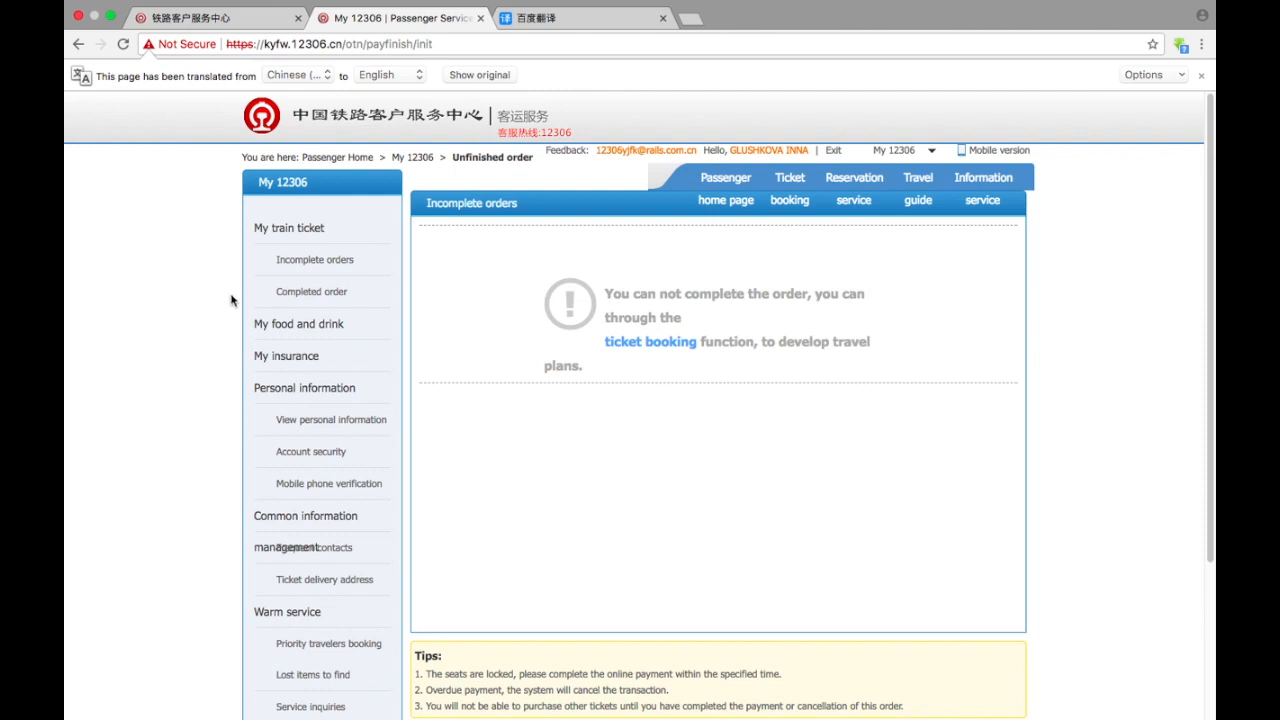
mouse_move(299, 230)
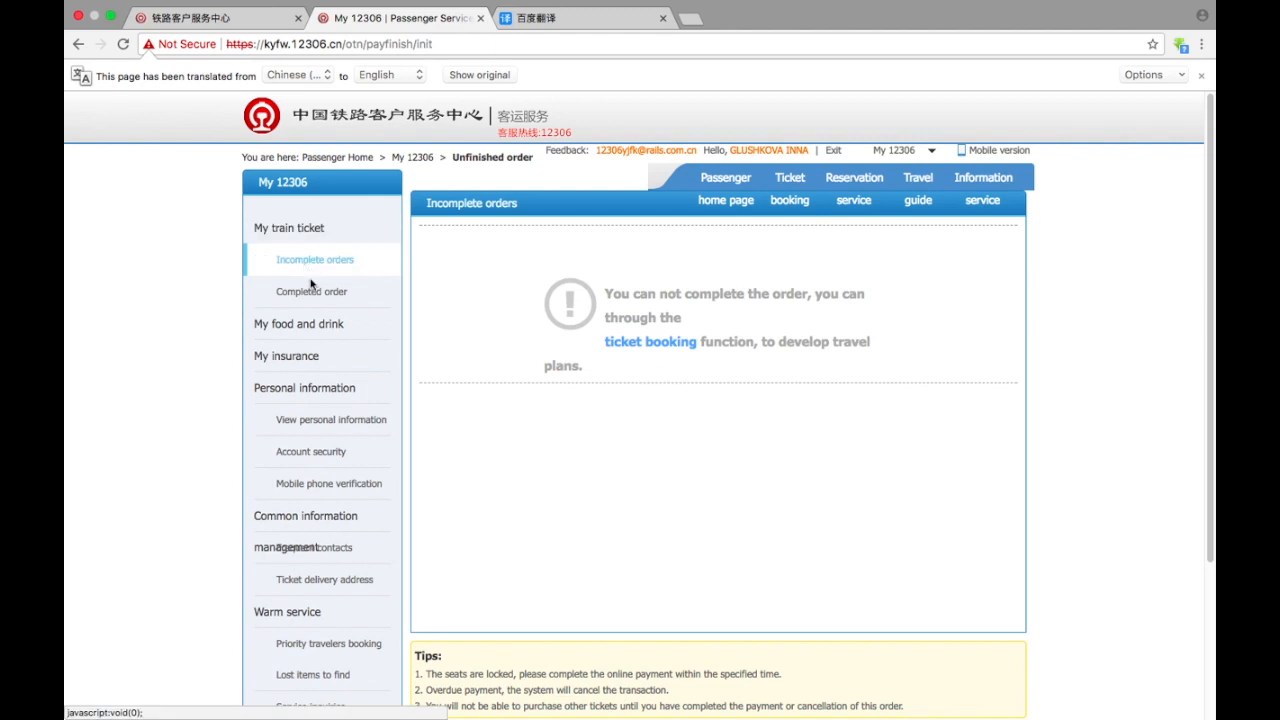
left_click(311, 291)
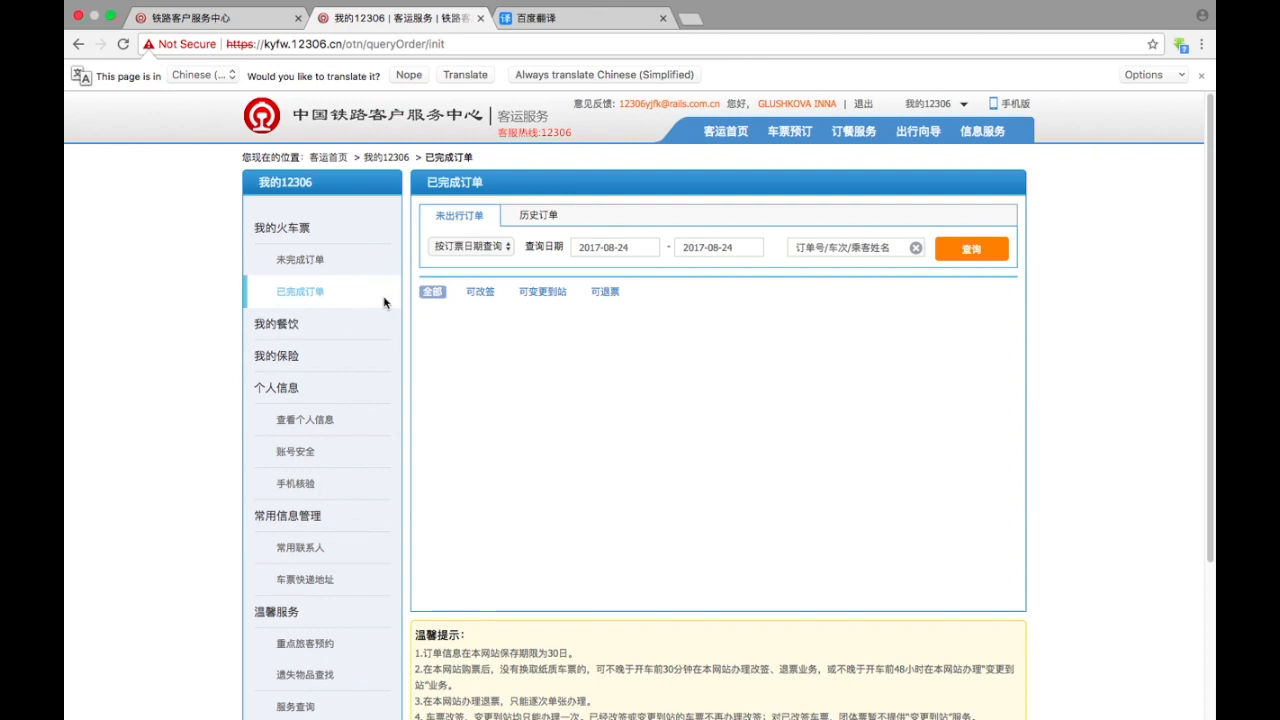
mouse_move(614, 256)
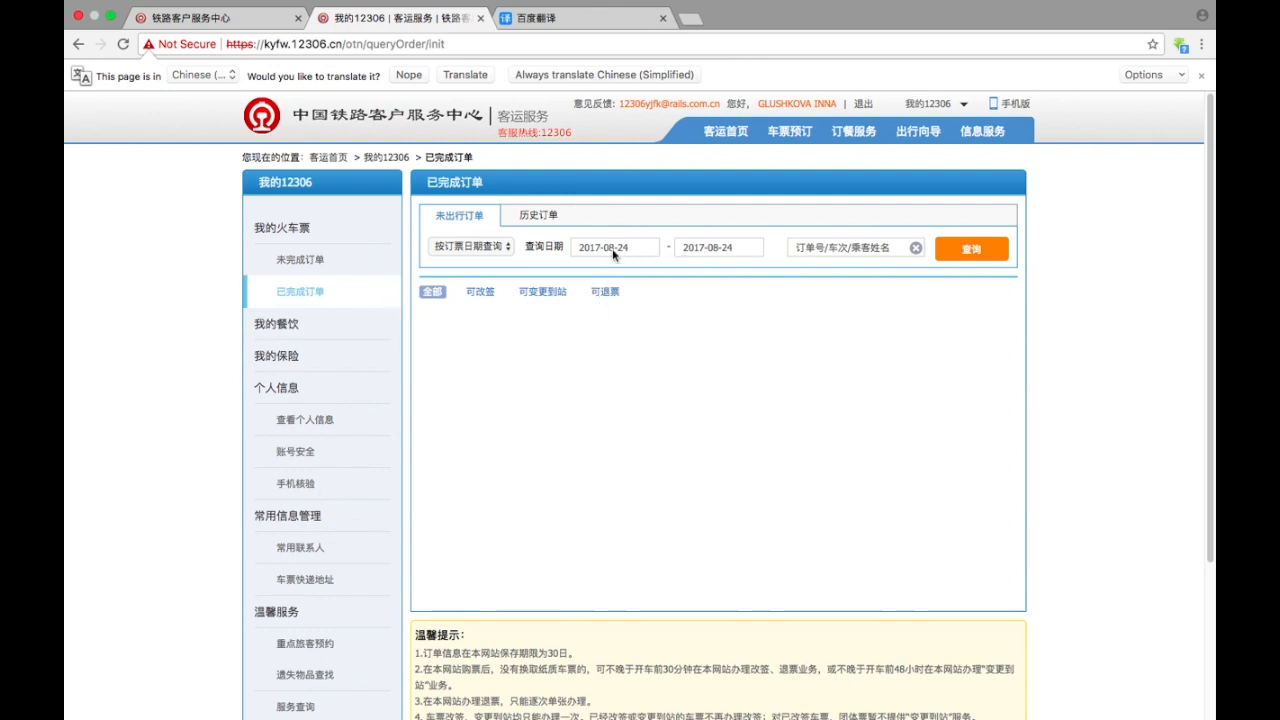
mouse_move(716, 255)
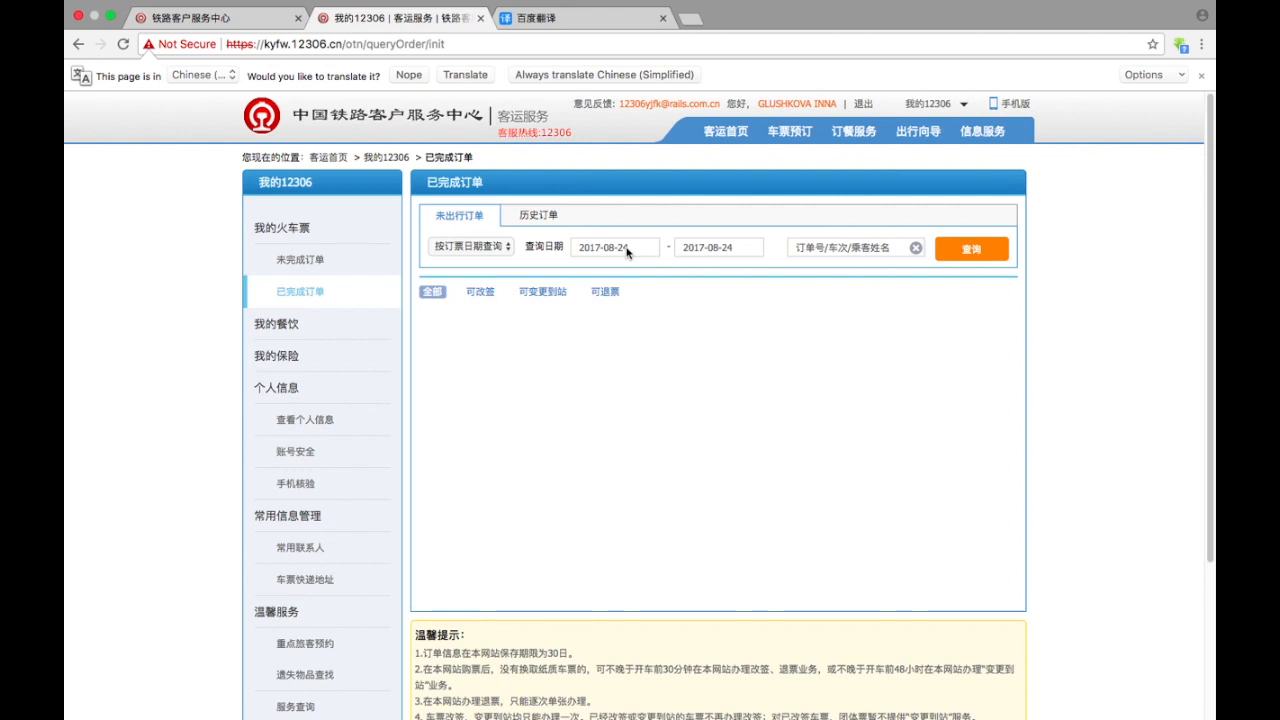
left_click(718, 247)
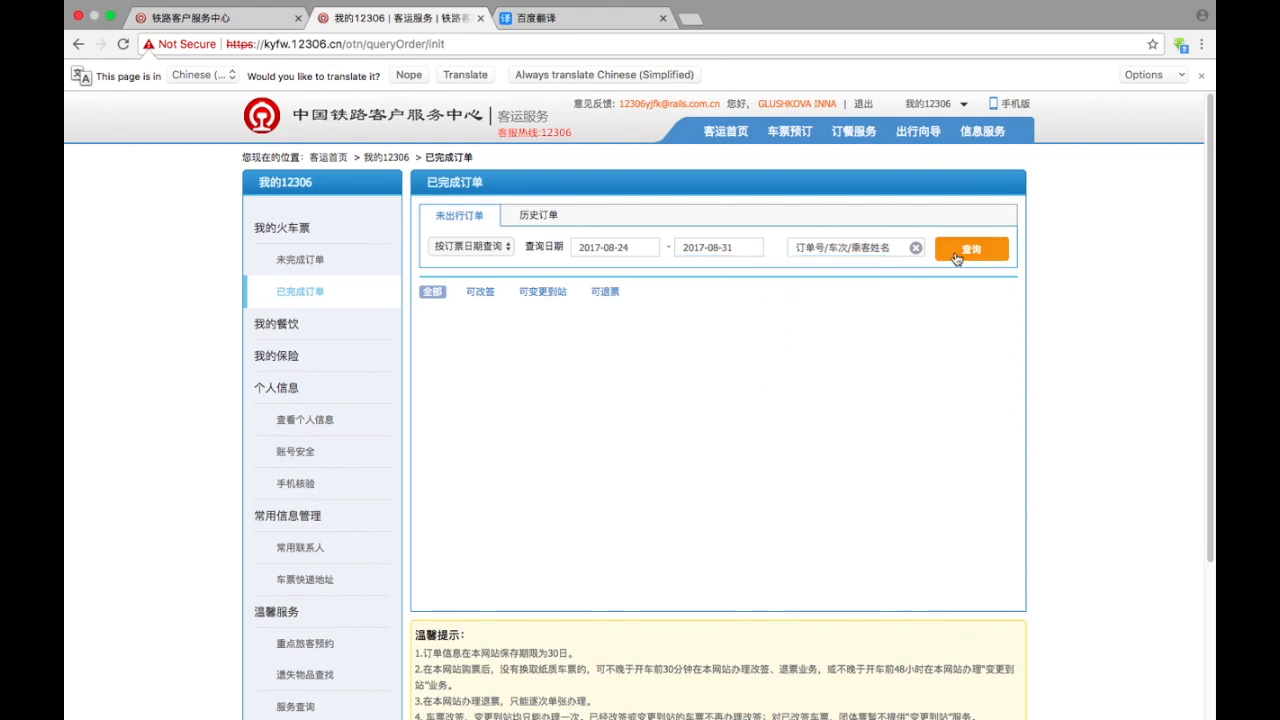
left_click(971, 248)
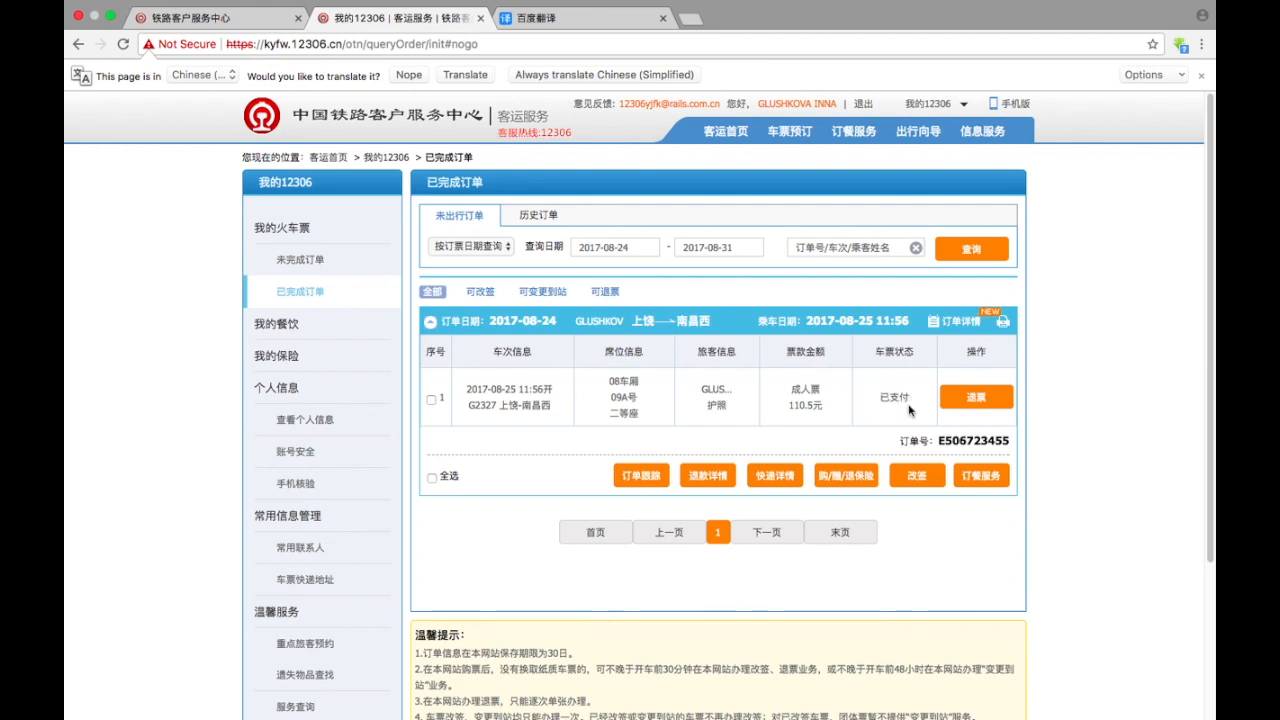
mouse_move(920, 402)
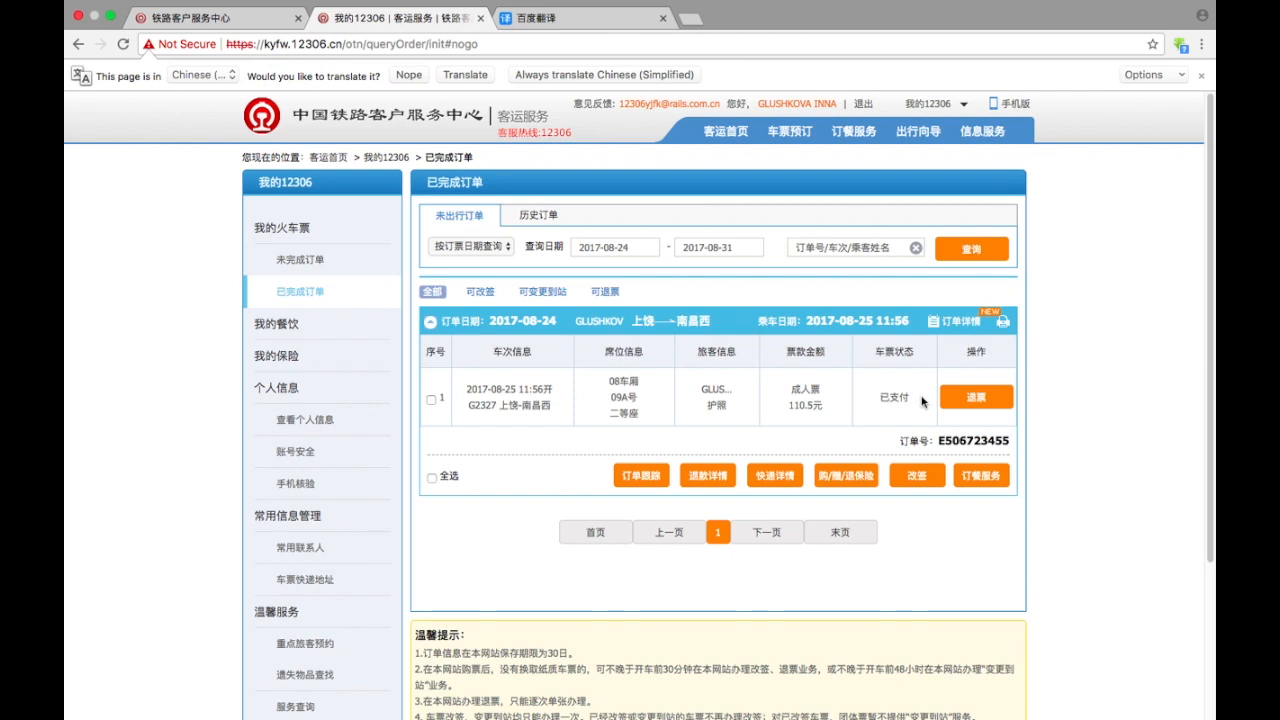
mouse_move(1057, 404)
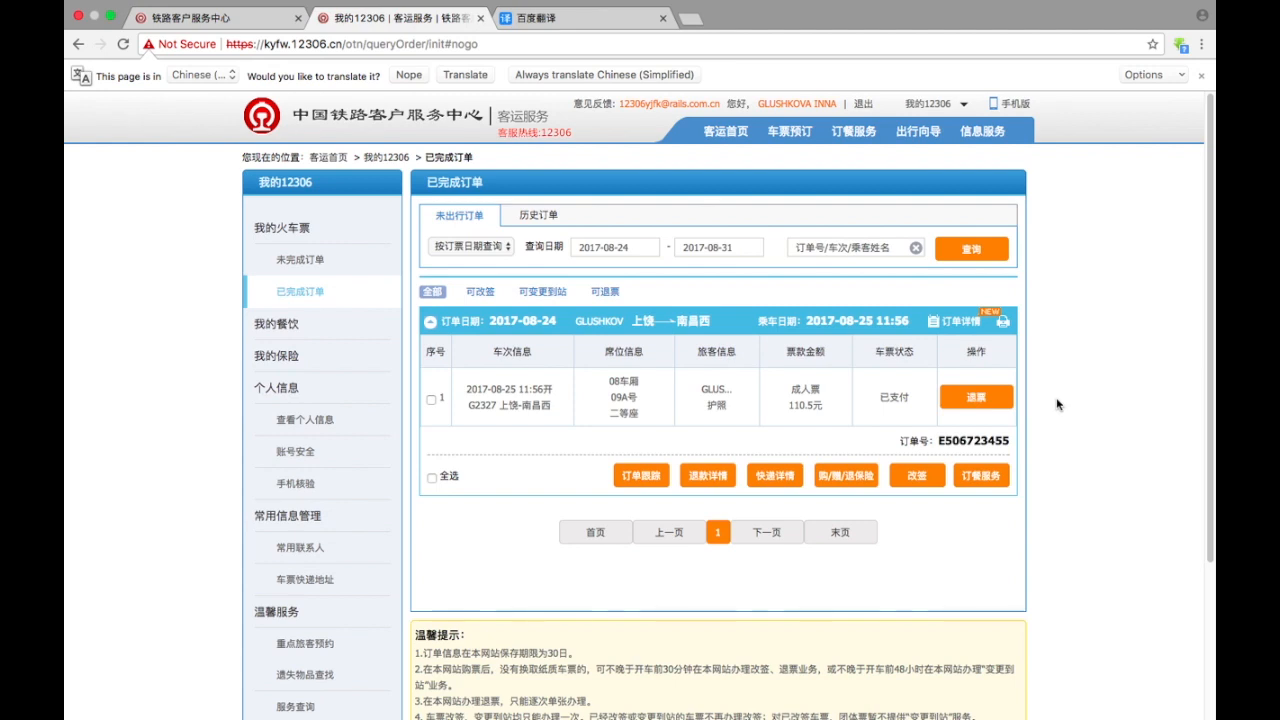
Translate the orders page to English, preview the 102.5 yuan G2327 refund, then cancel it.
right_click(1059, 405)
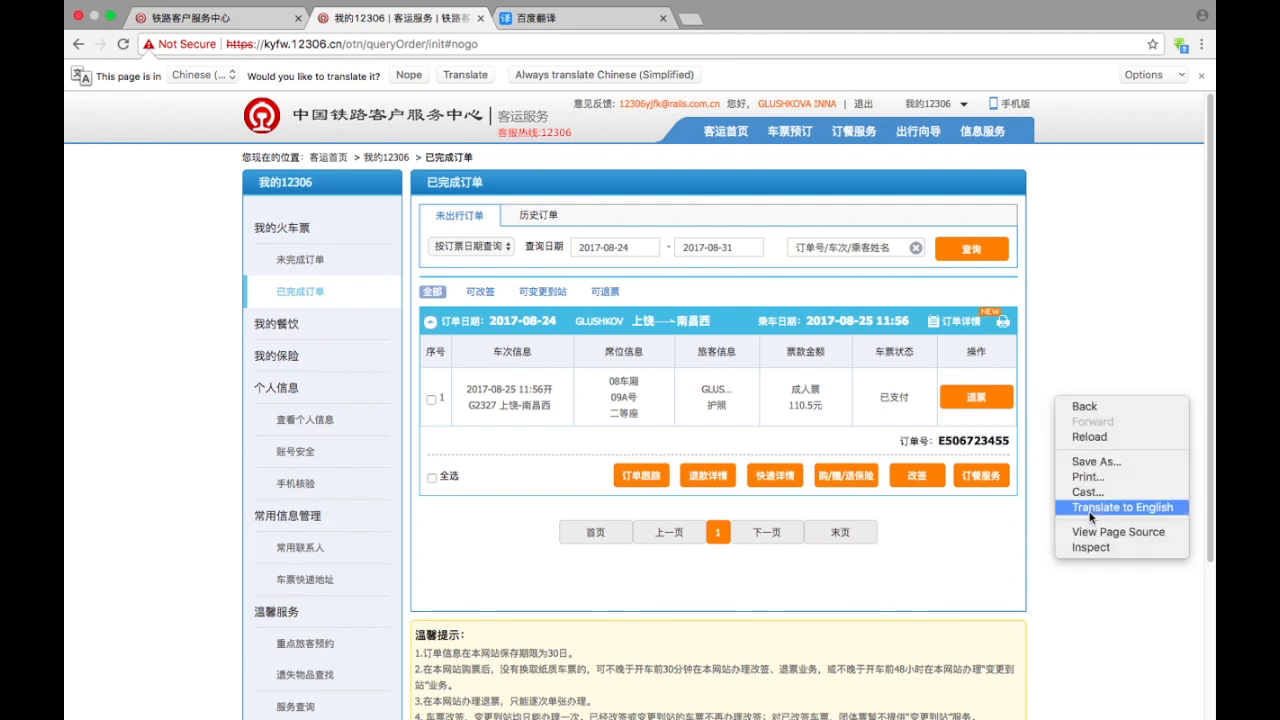
left_click(1121, 508)
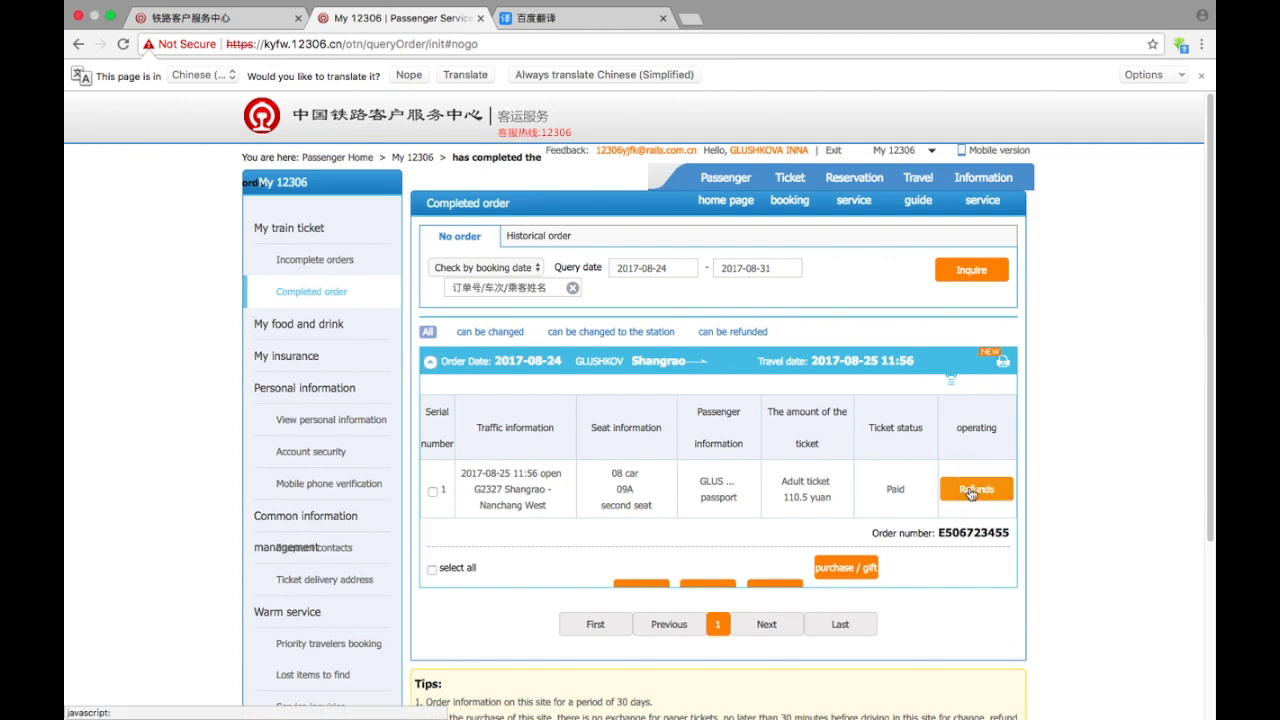
left_click(975, 488)
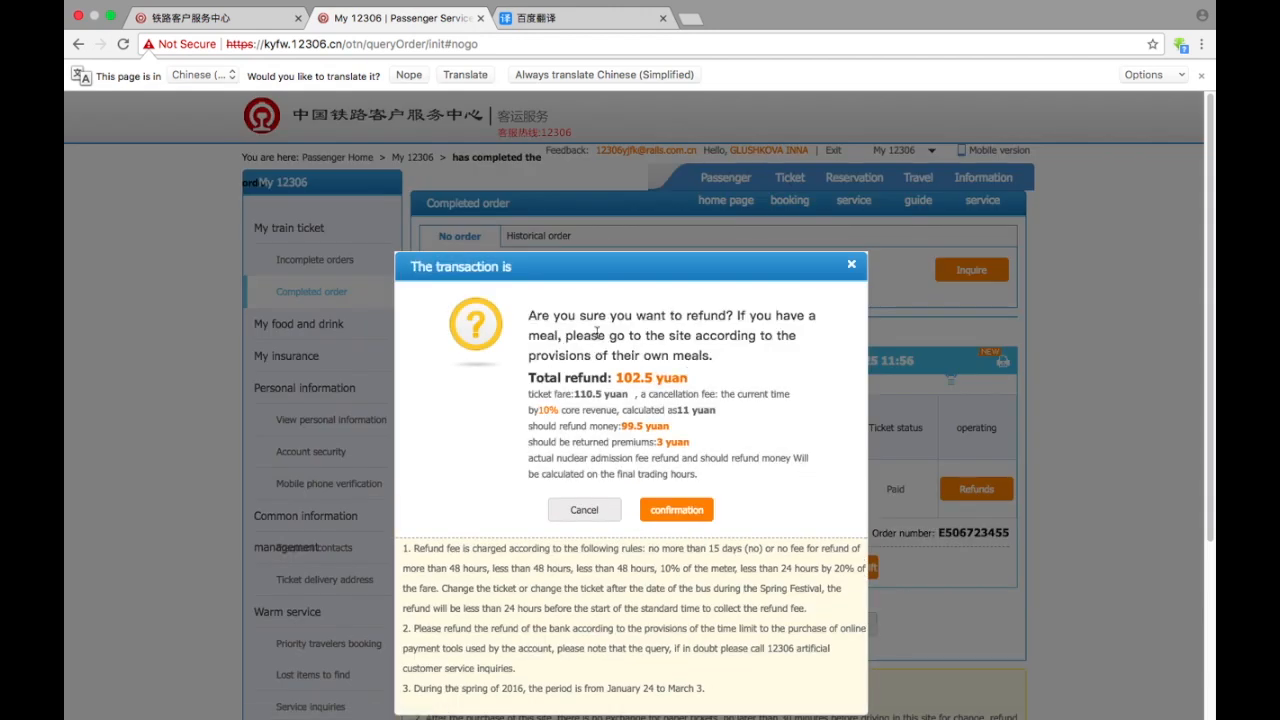
mouse_move(698, 336)
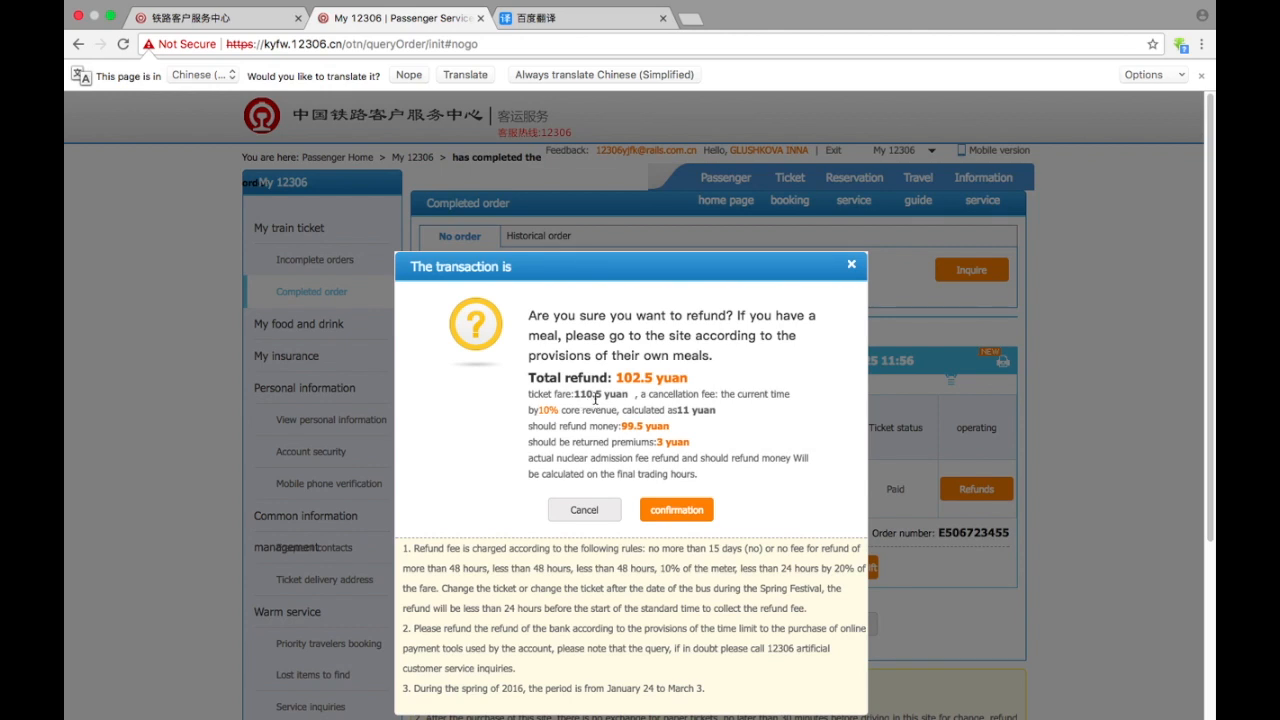
mouse_move(624, 401)
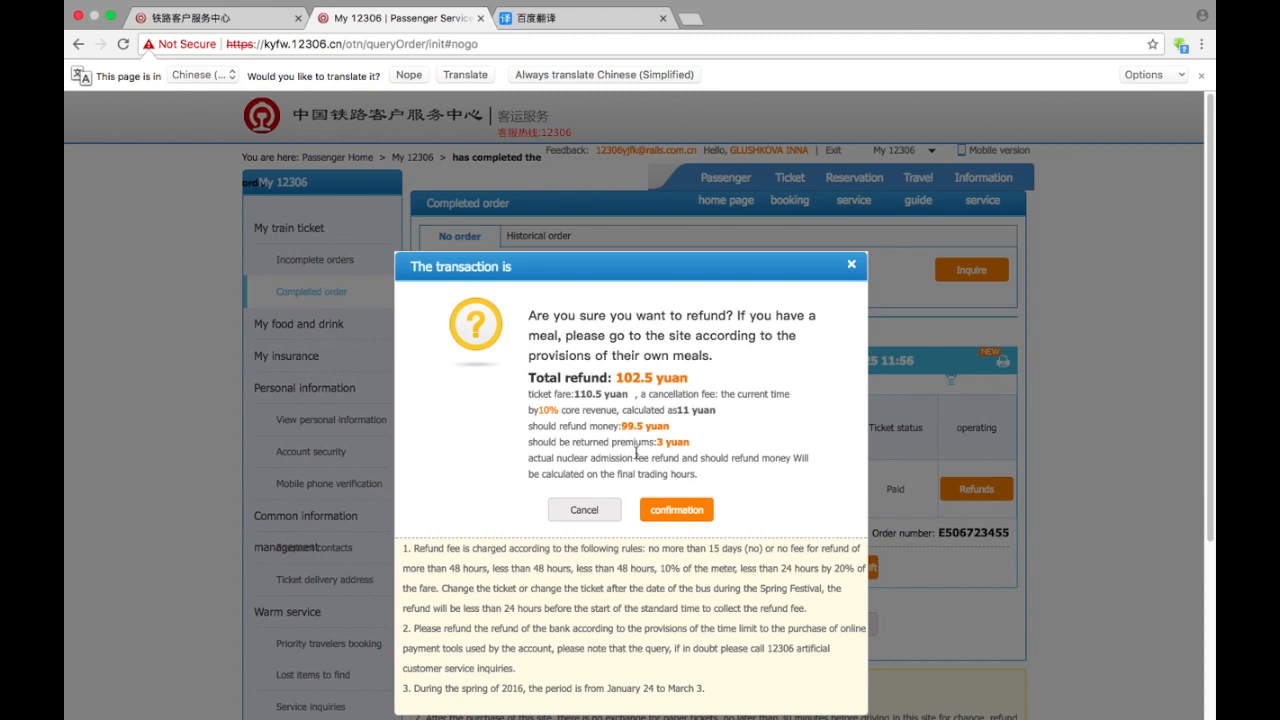
mouse_move(624, 432)
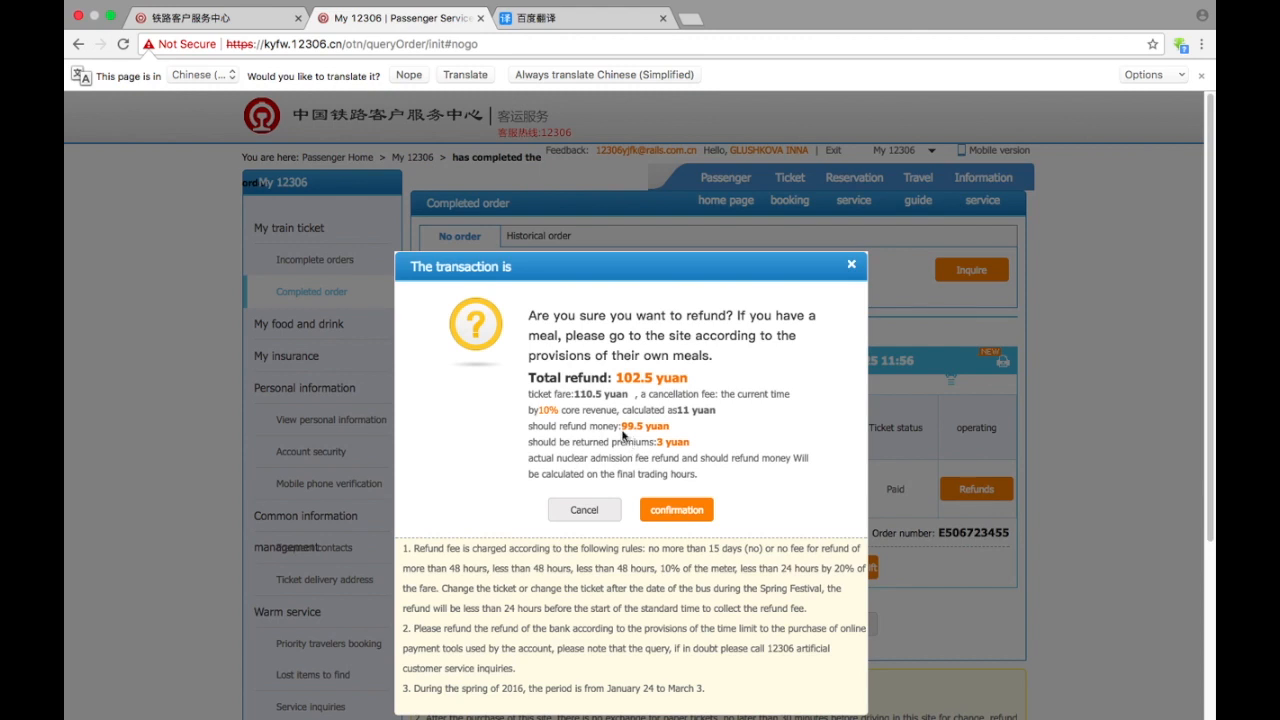
mouse_move(663, 445)
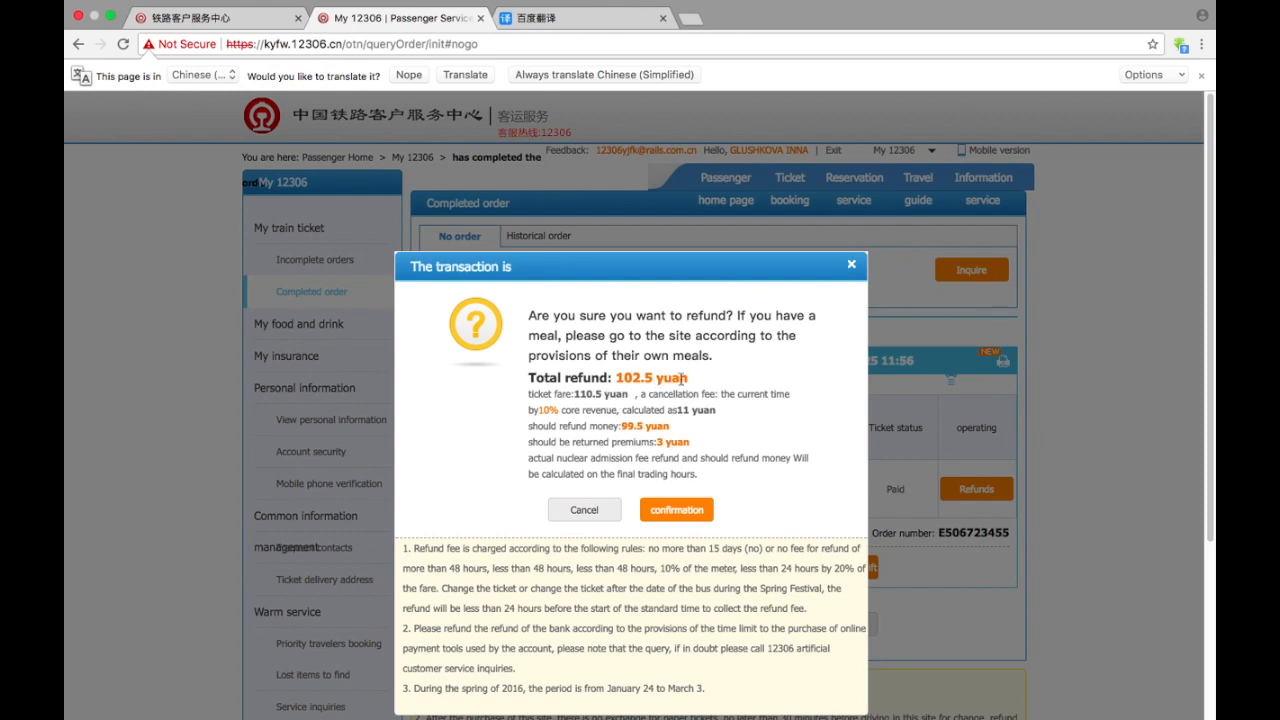
mouse_move(627, 402)
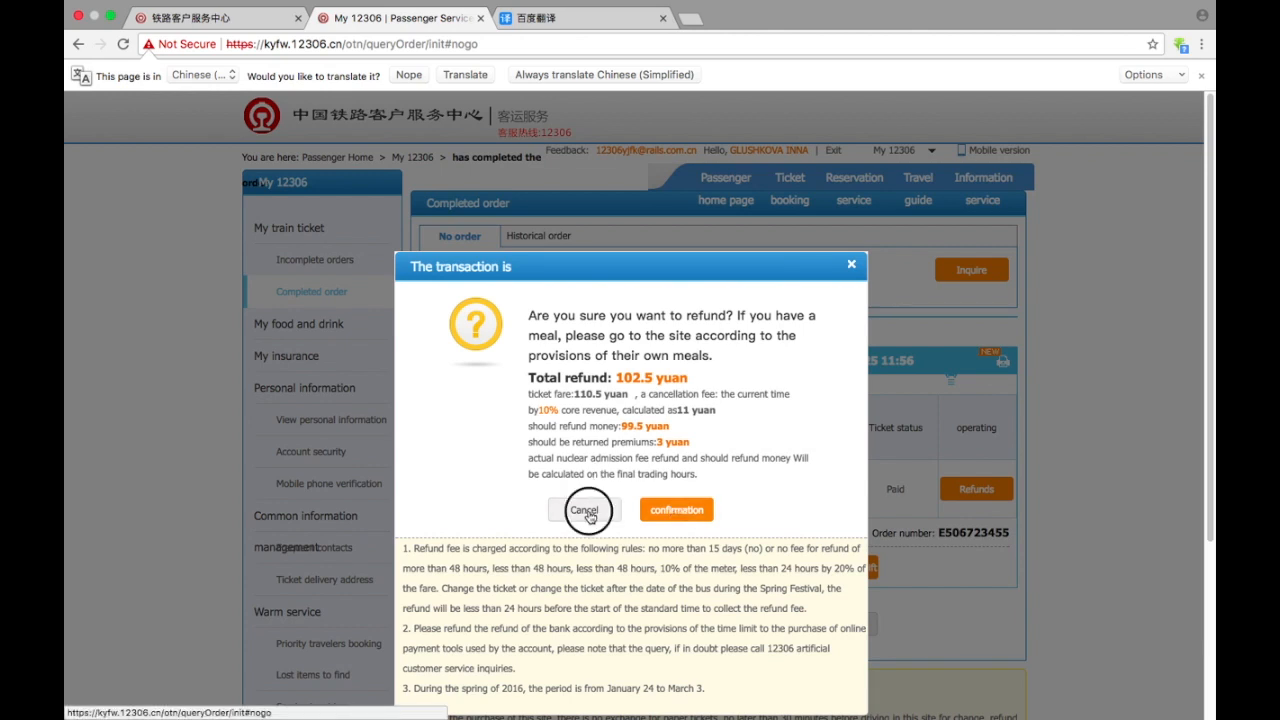
left_click(587, 509)
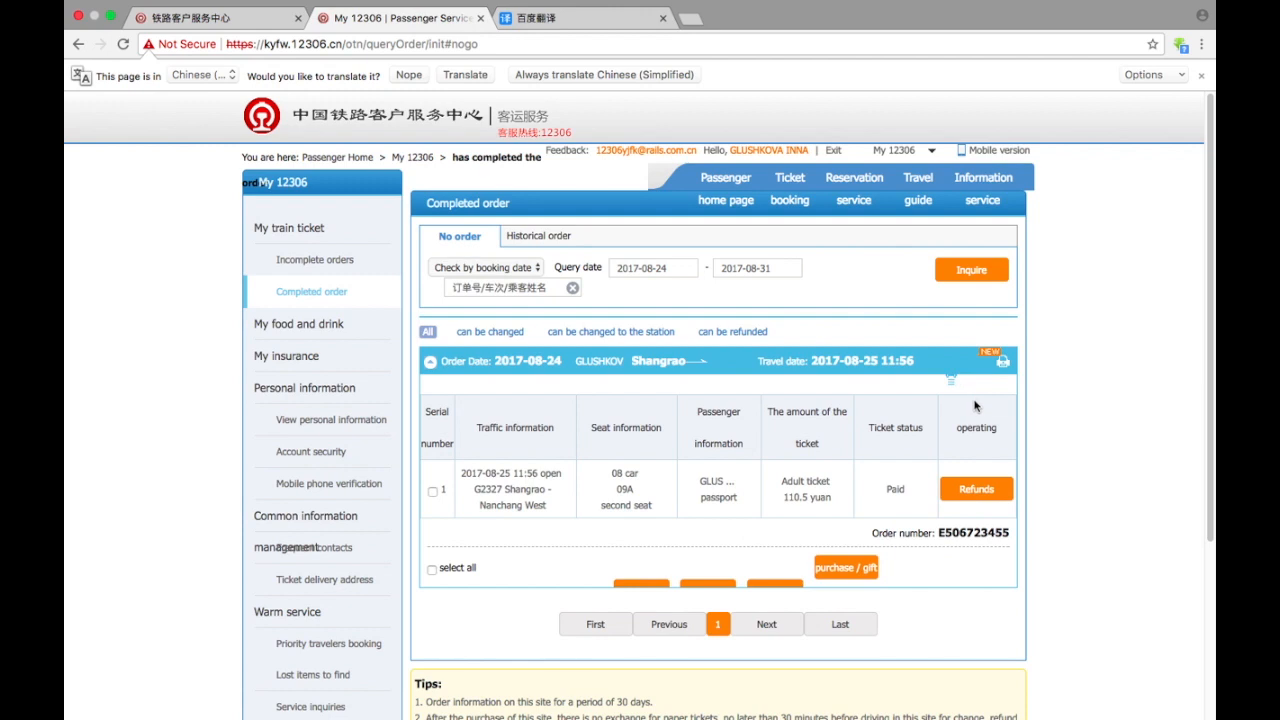